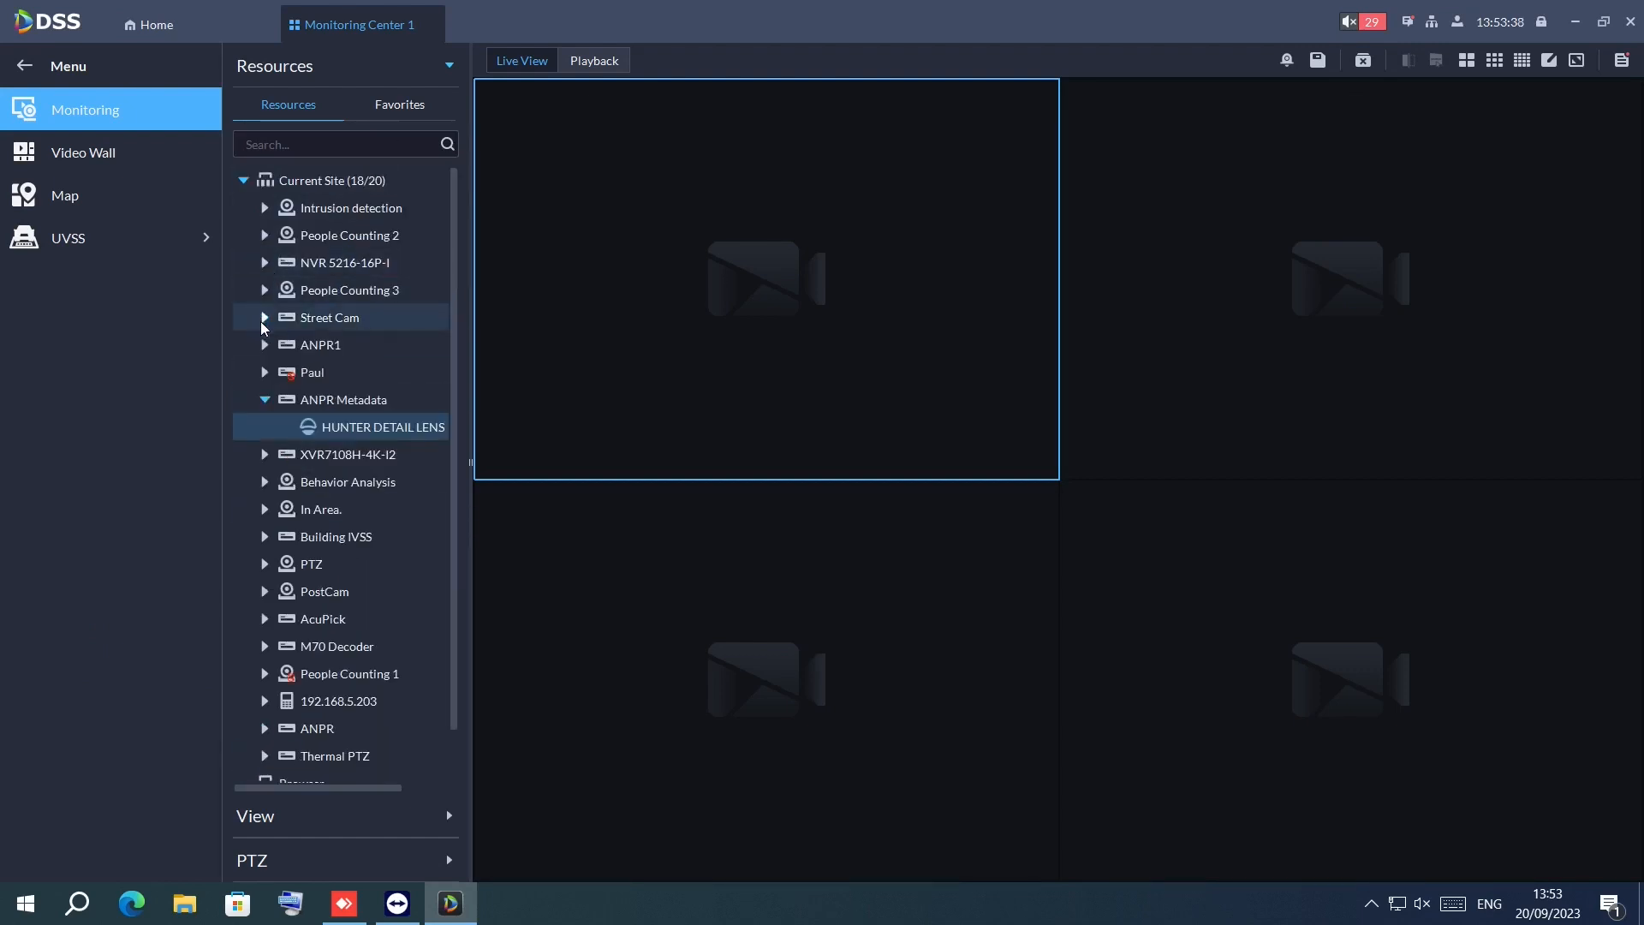
# - Collapse the ANPR Metadata device and switch to the saved views list
pyautogui.click(265, 400)
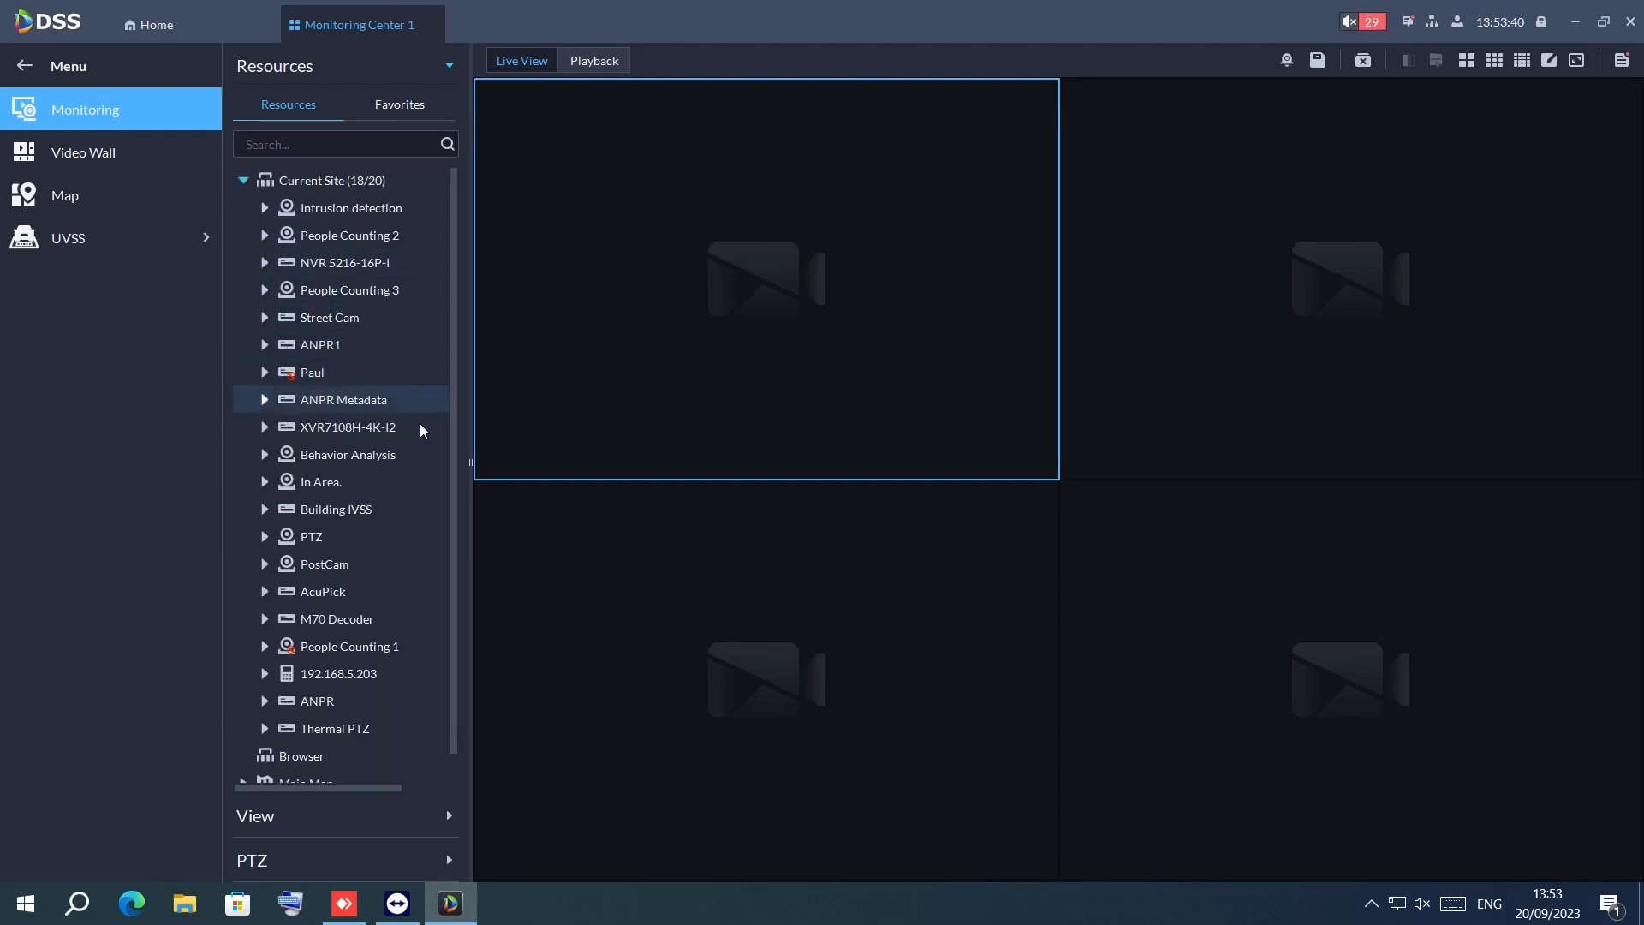
pyautogui.click(255, 816)
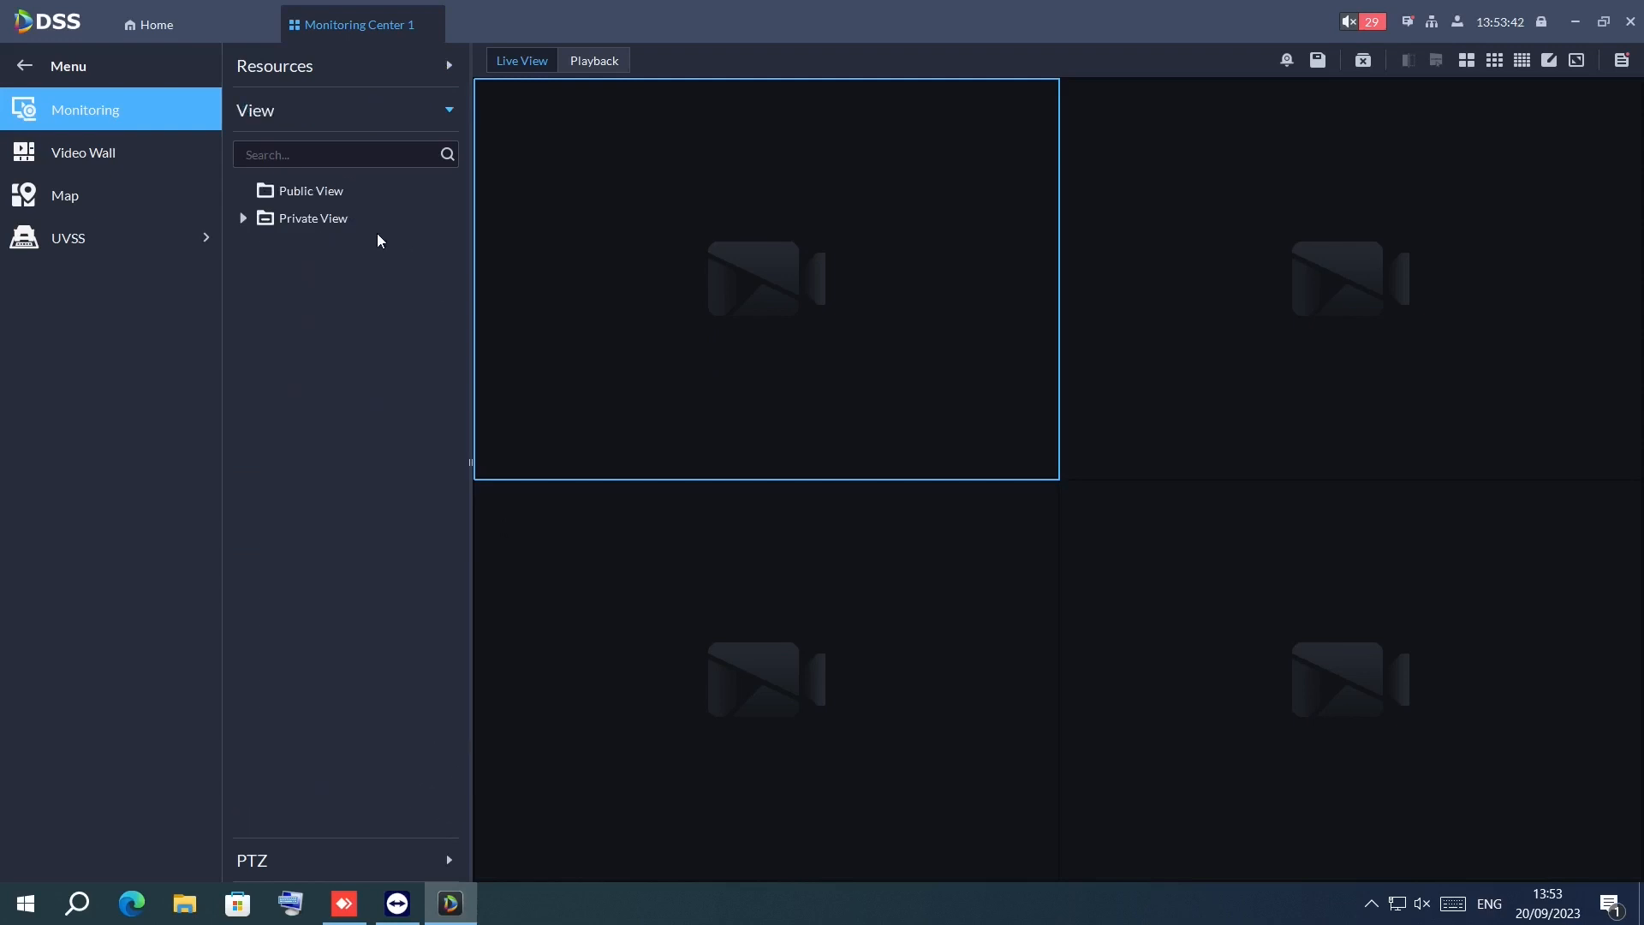
pyautogui.moveTo(289, 101)
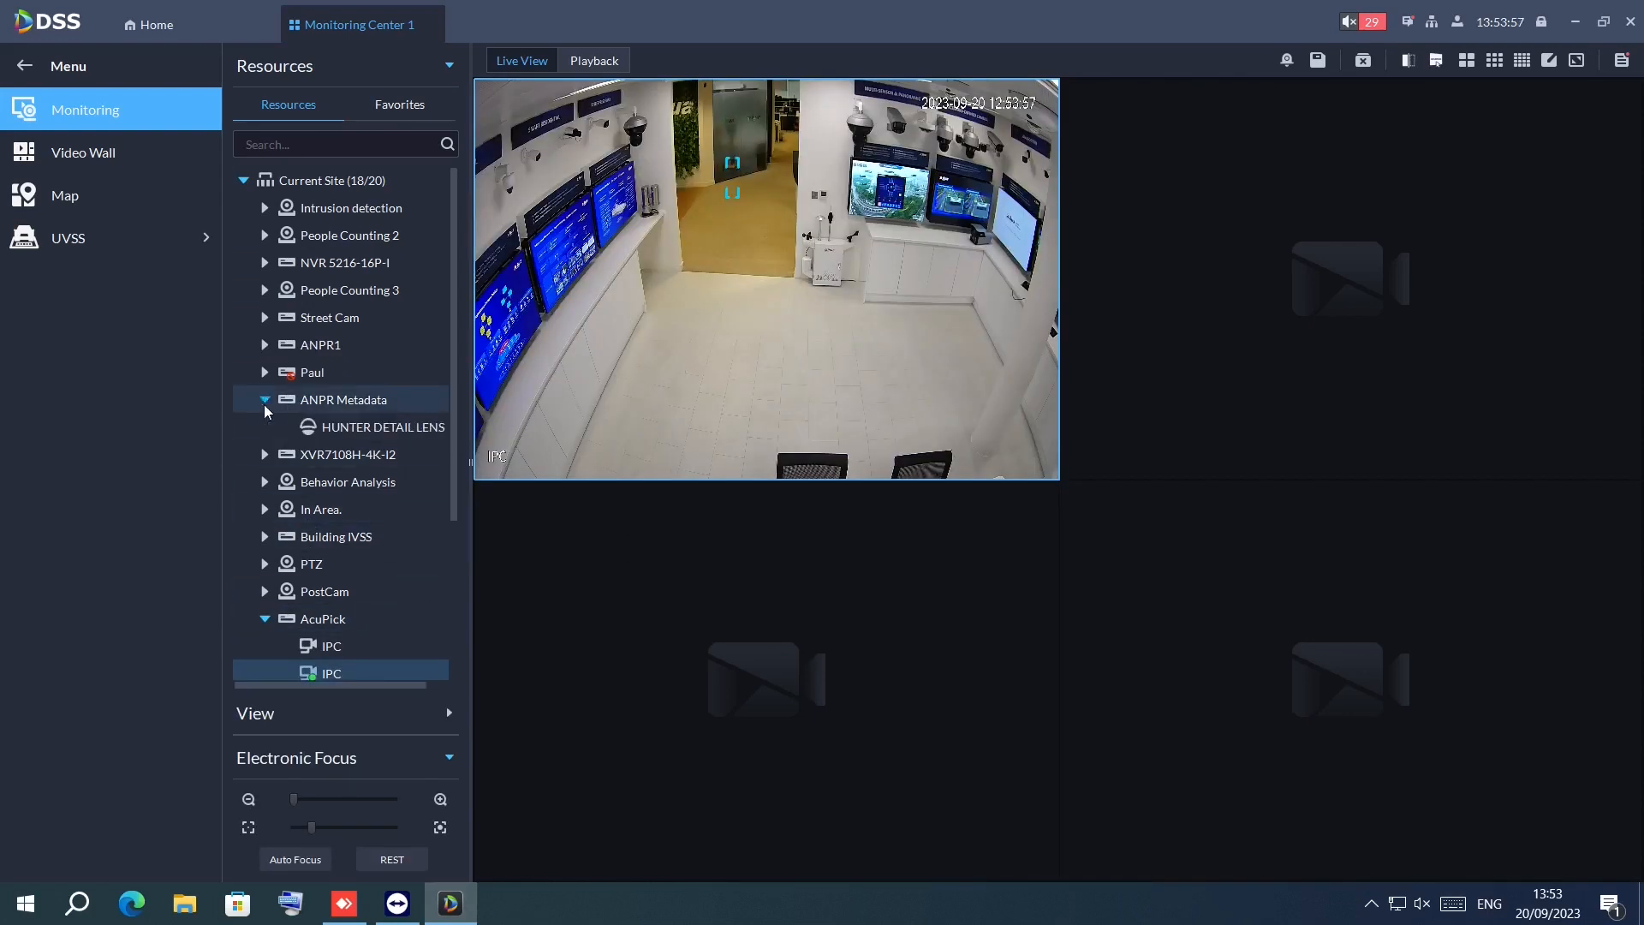
# - Add HUNTER DETAIL LENS, save the two-feed layout as view 'Standard', then close all feeds
pyautogui.doubleClick(384, 426)
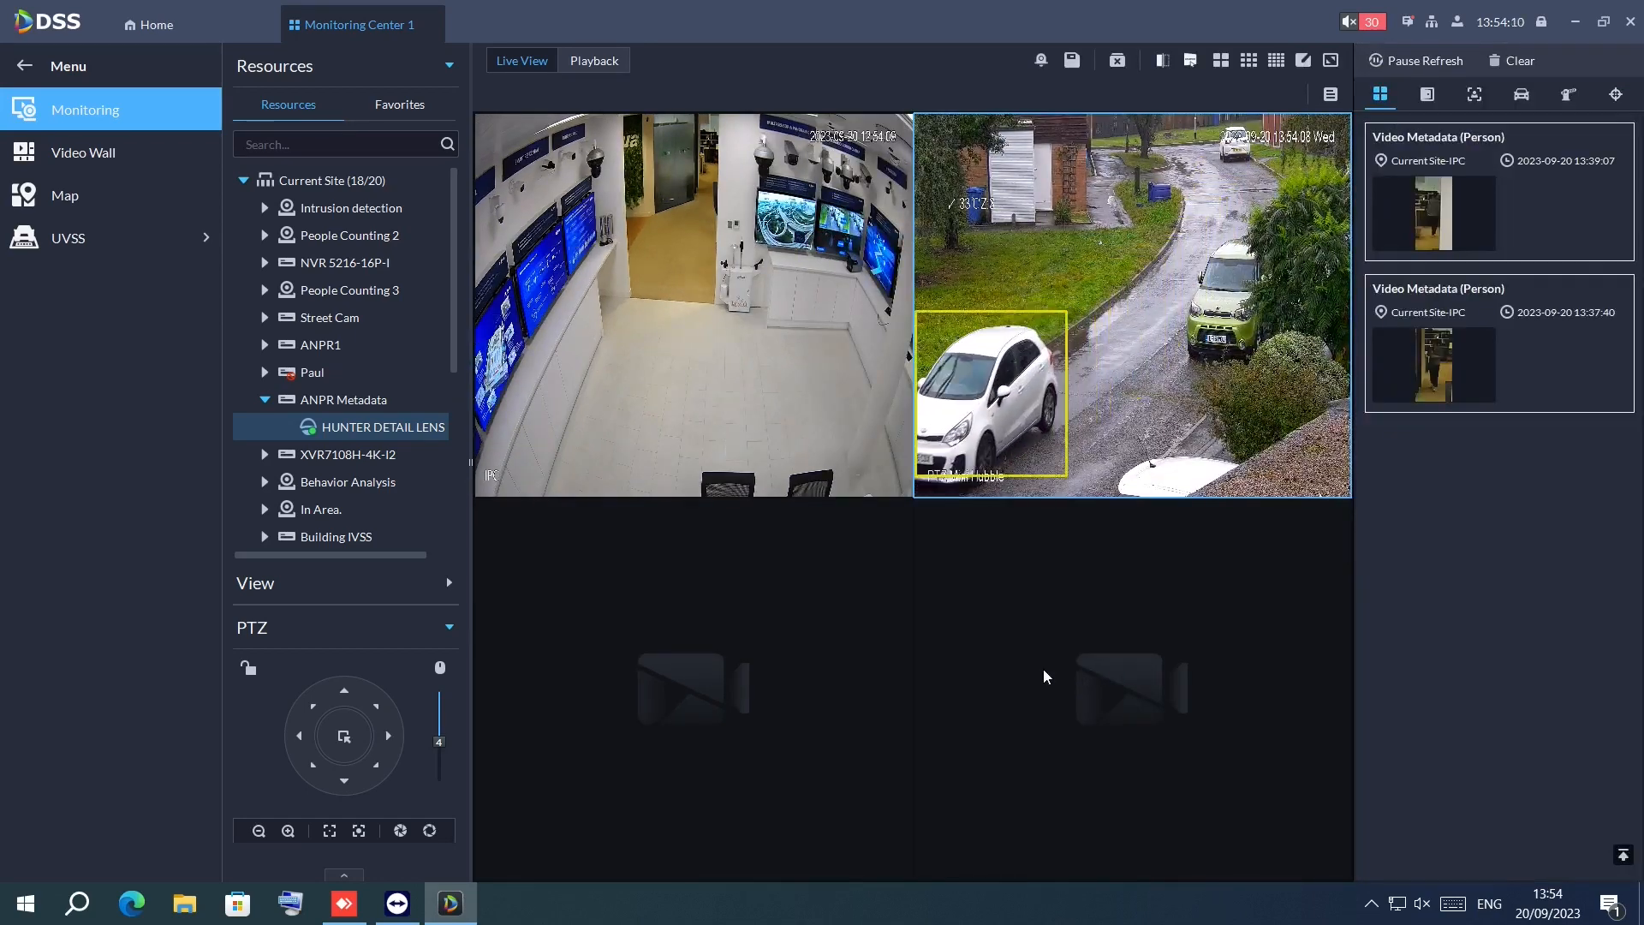
pyautogui.click(1071, 60)
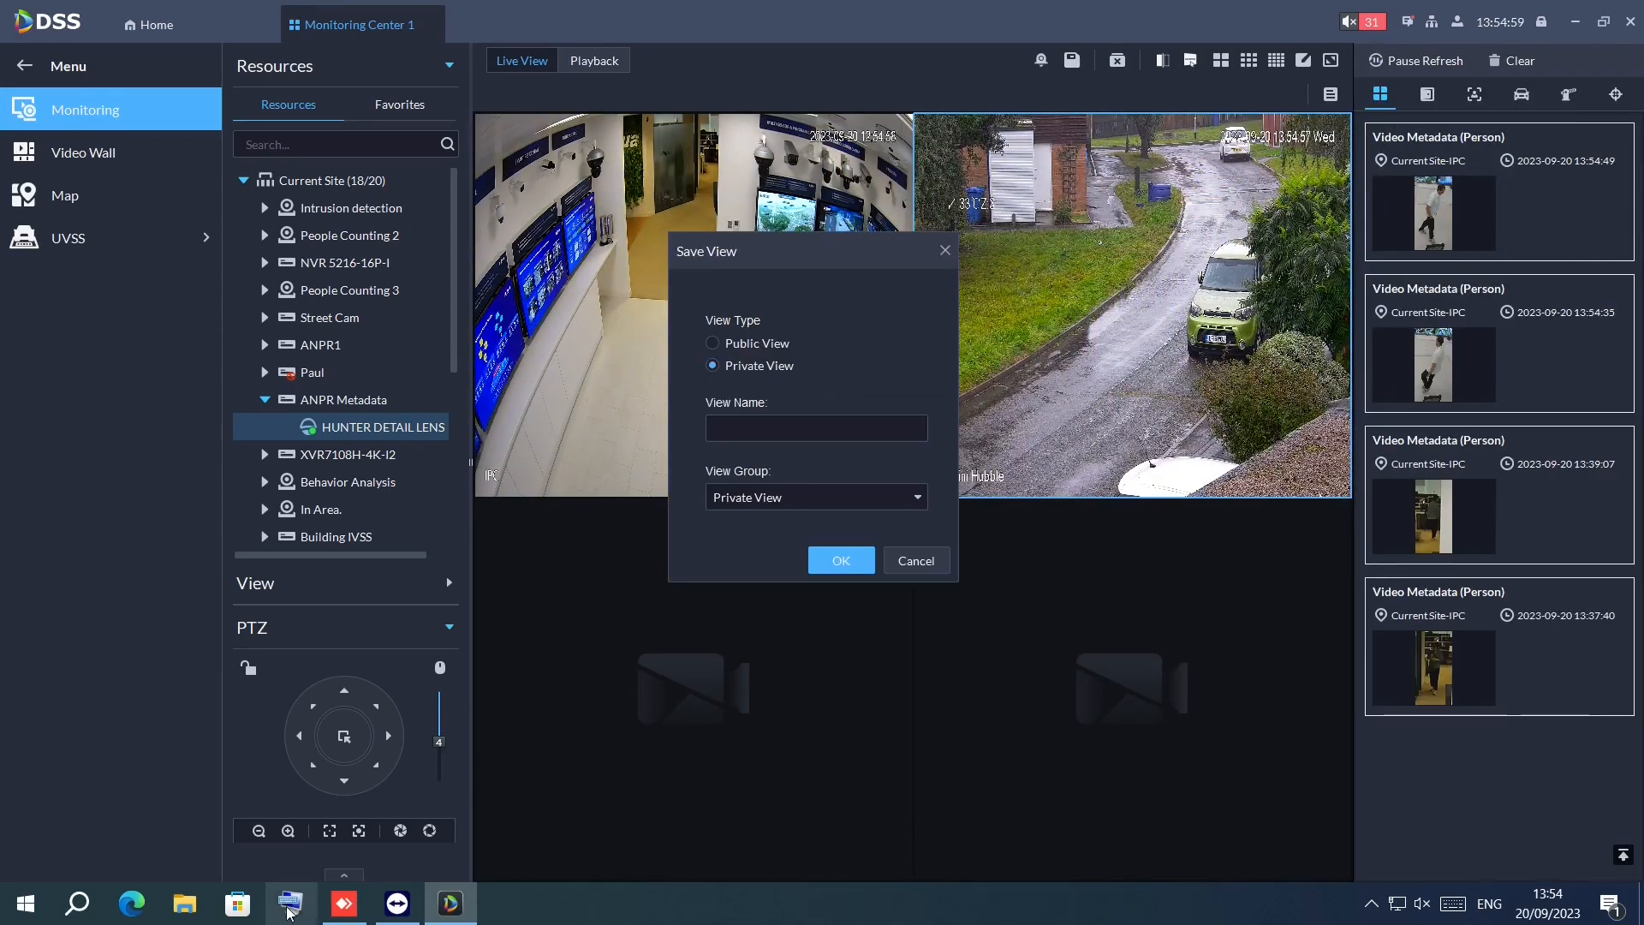
pyautogui.write('Standard')
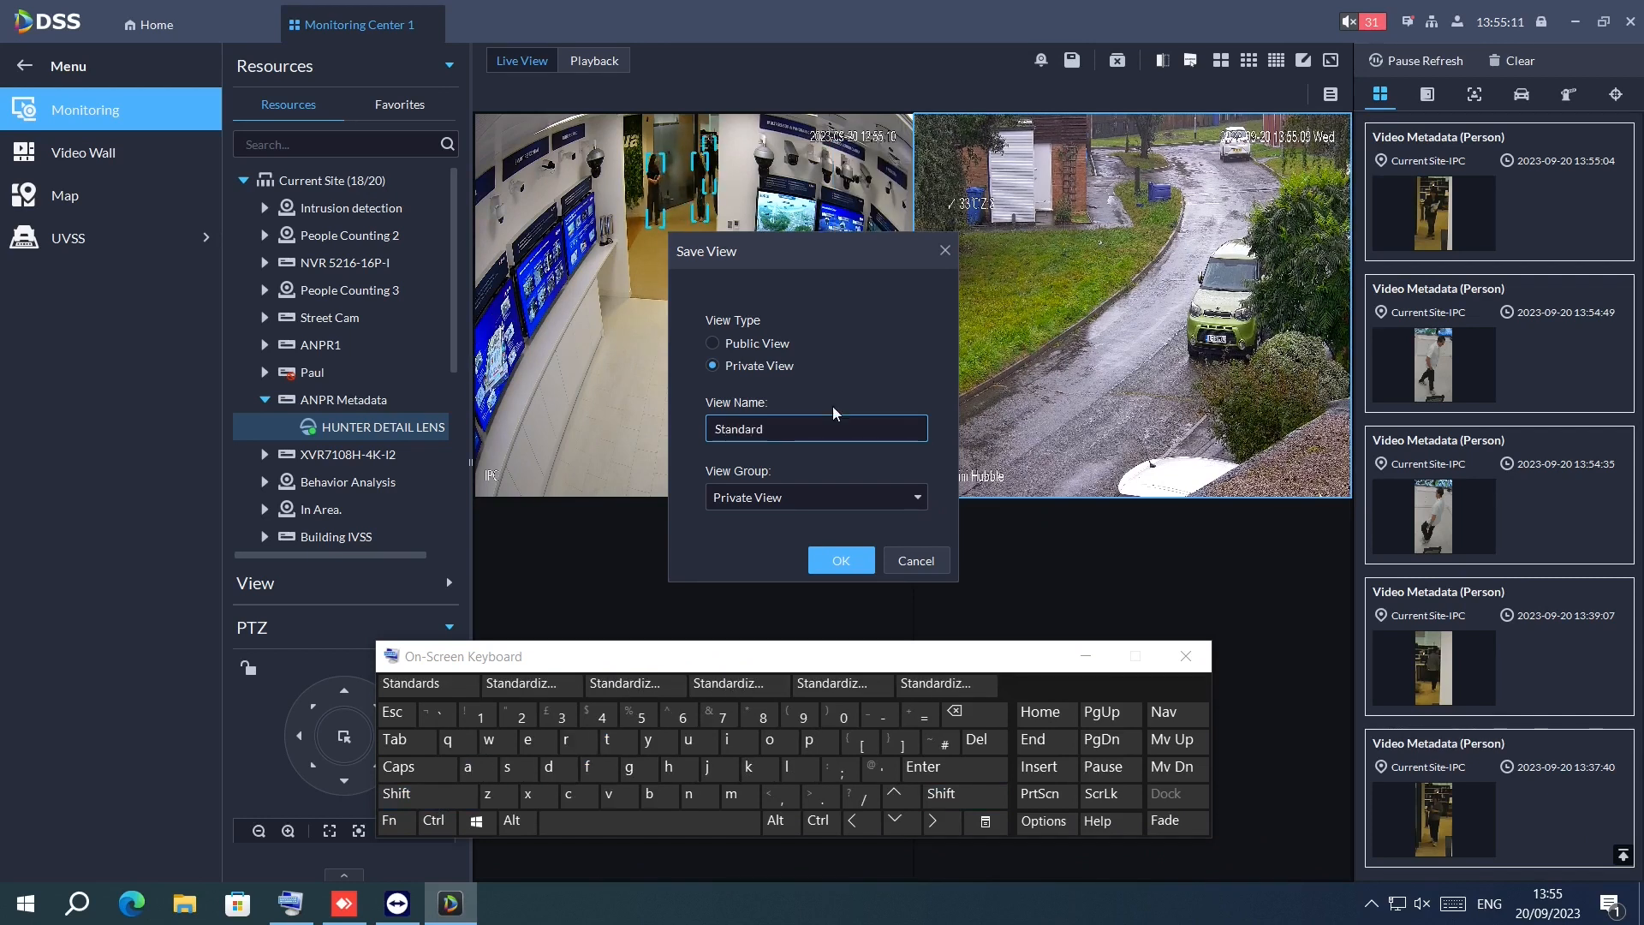
pyautogui.click(840, 560)
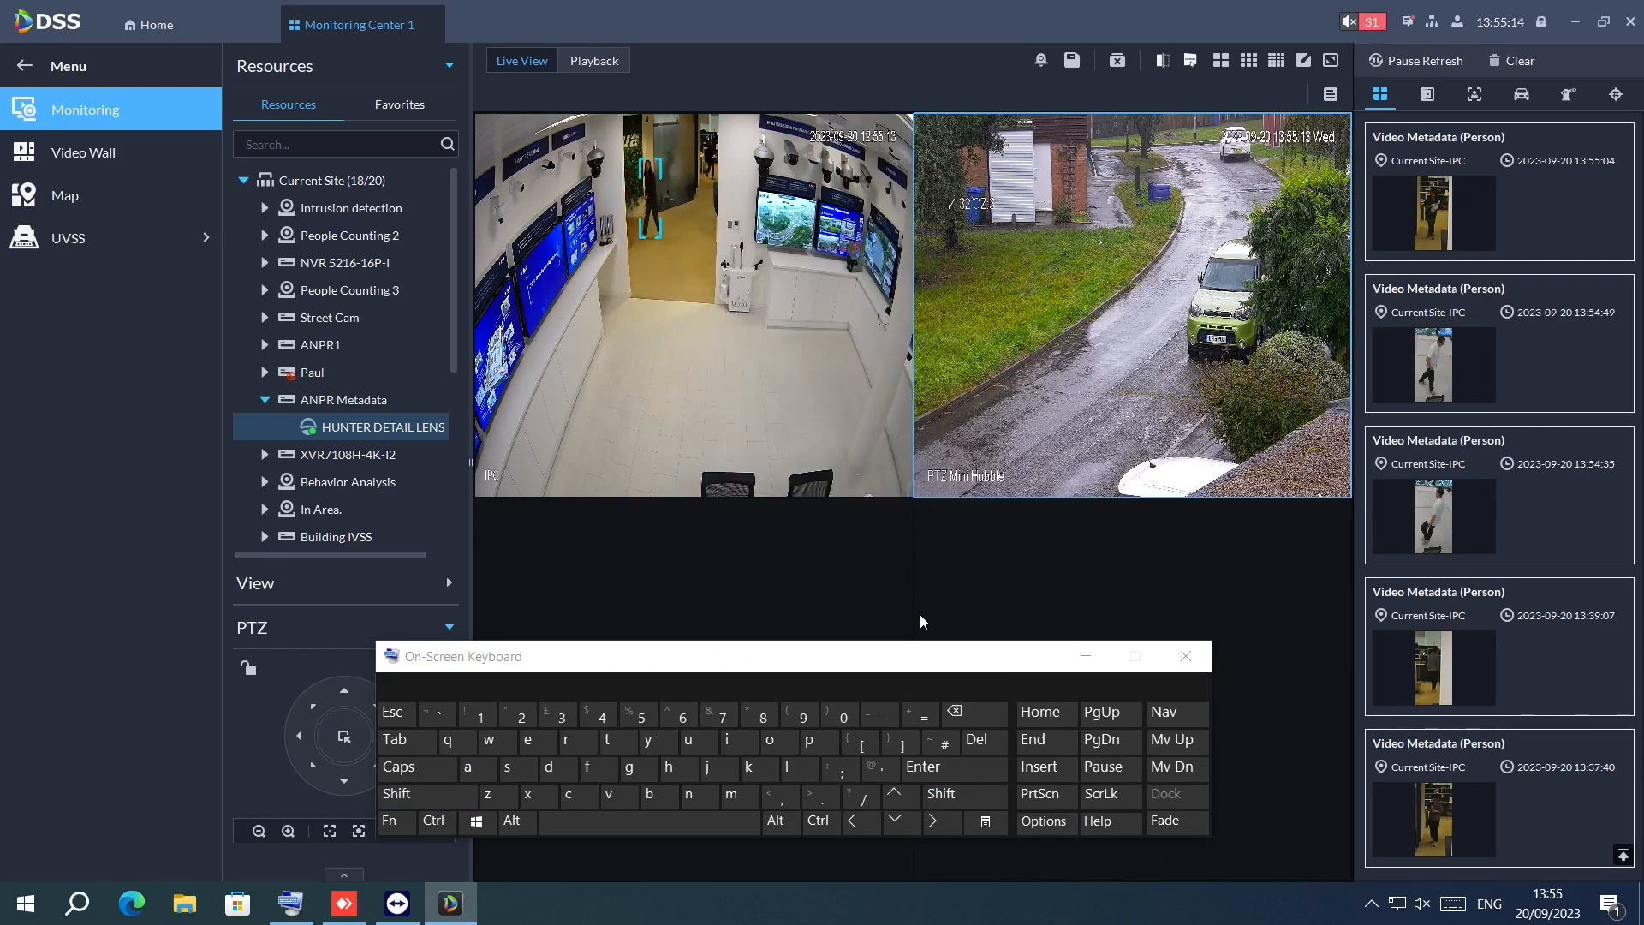
pyautogui.click(1185, 655)
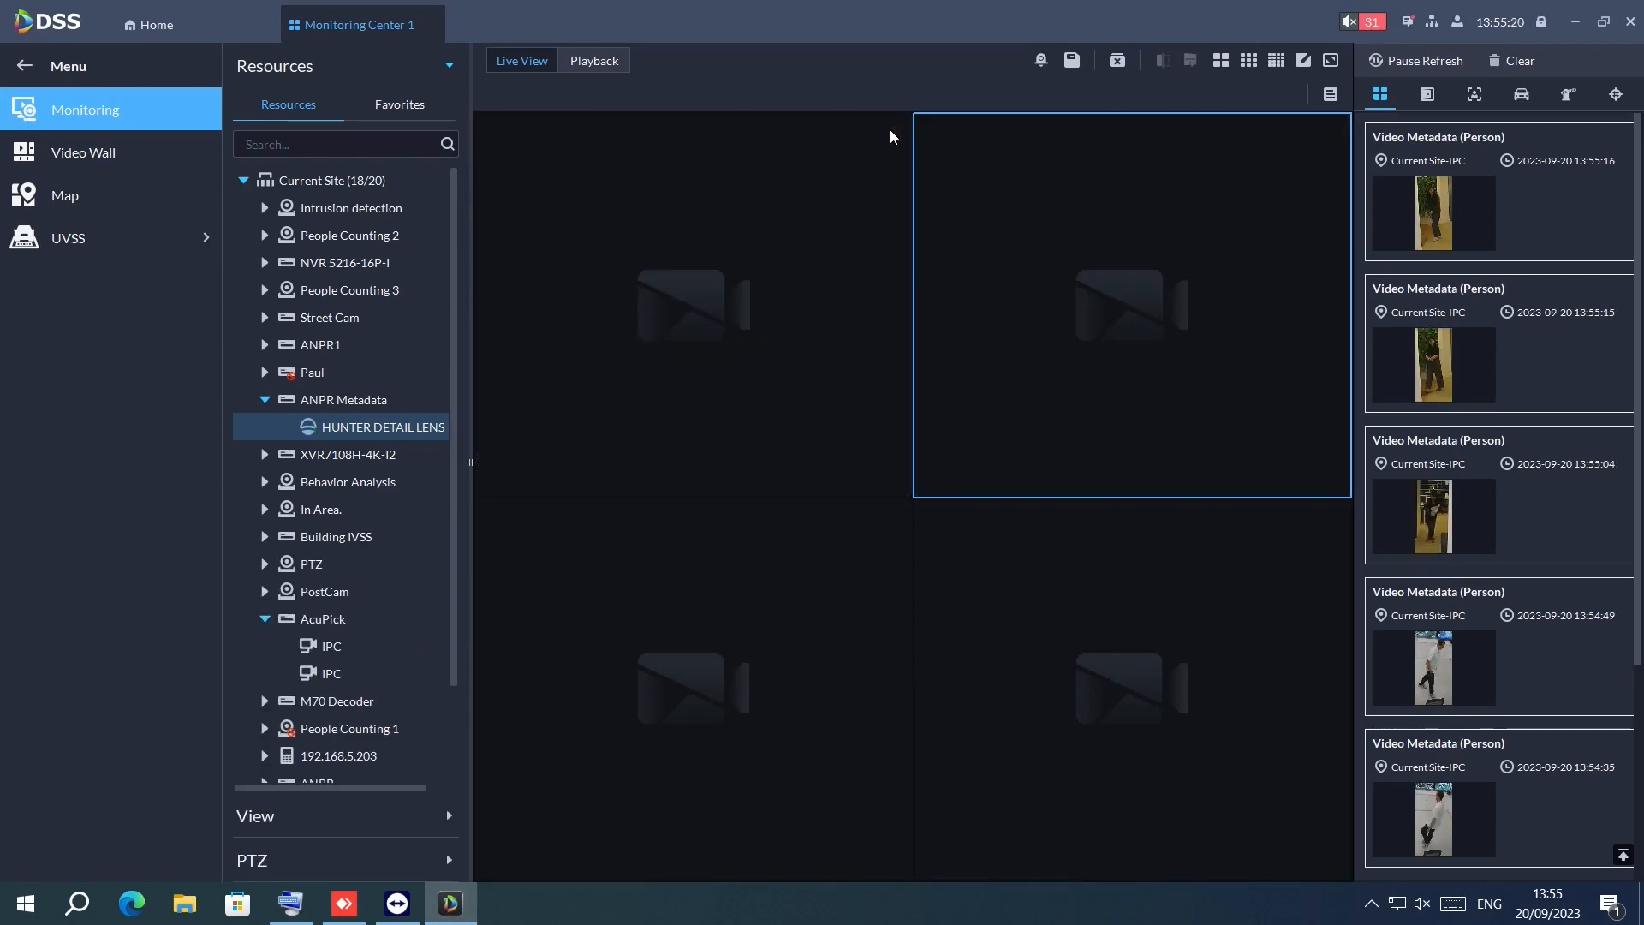
# - Load the saved Standard view from the views list and bring up the Office floor map
pyautogui.click(256, 816)
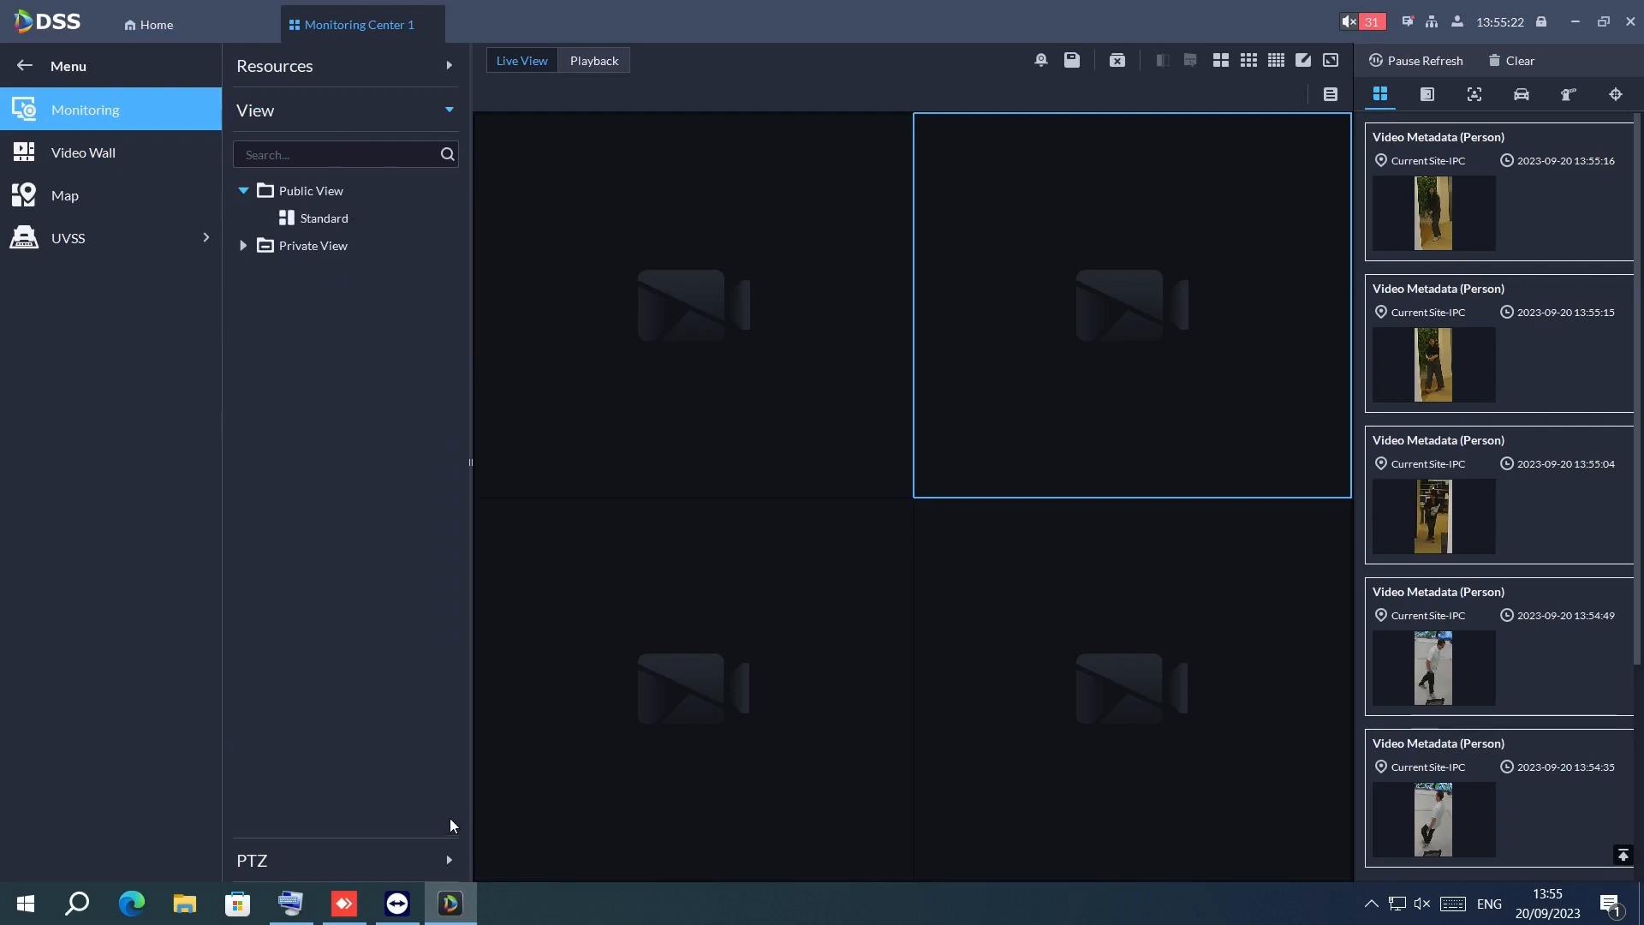
pyautogui.click(323, 218)
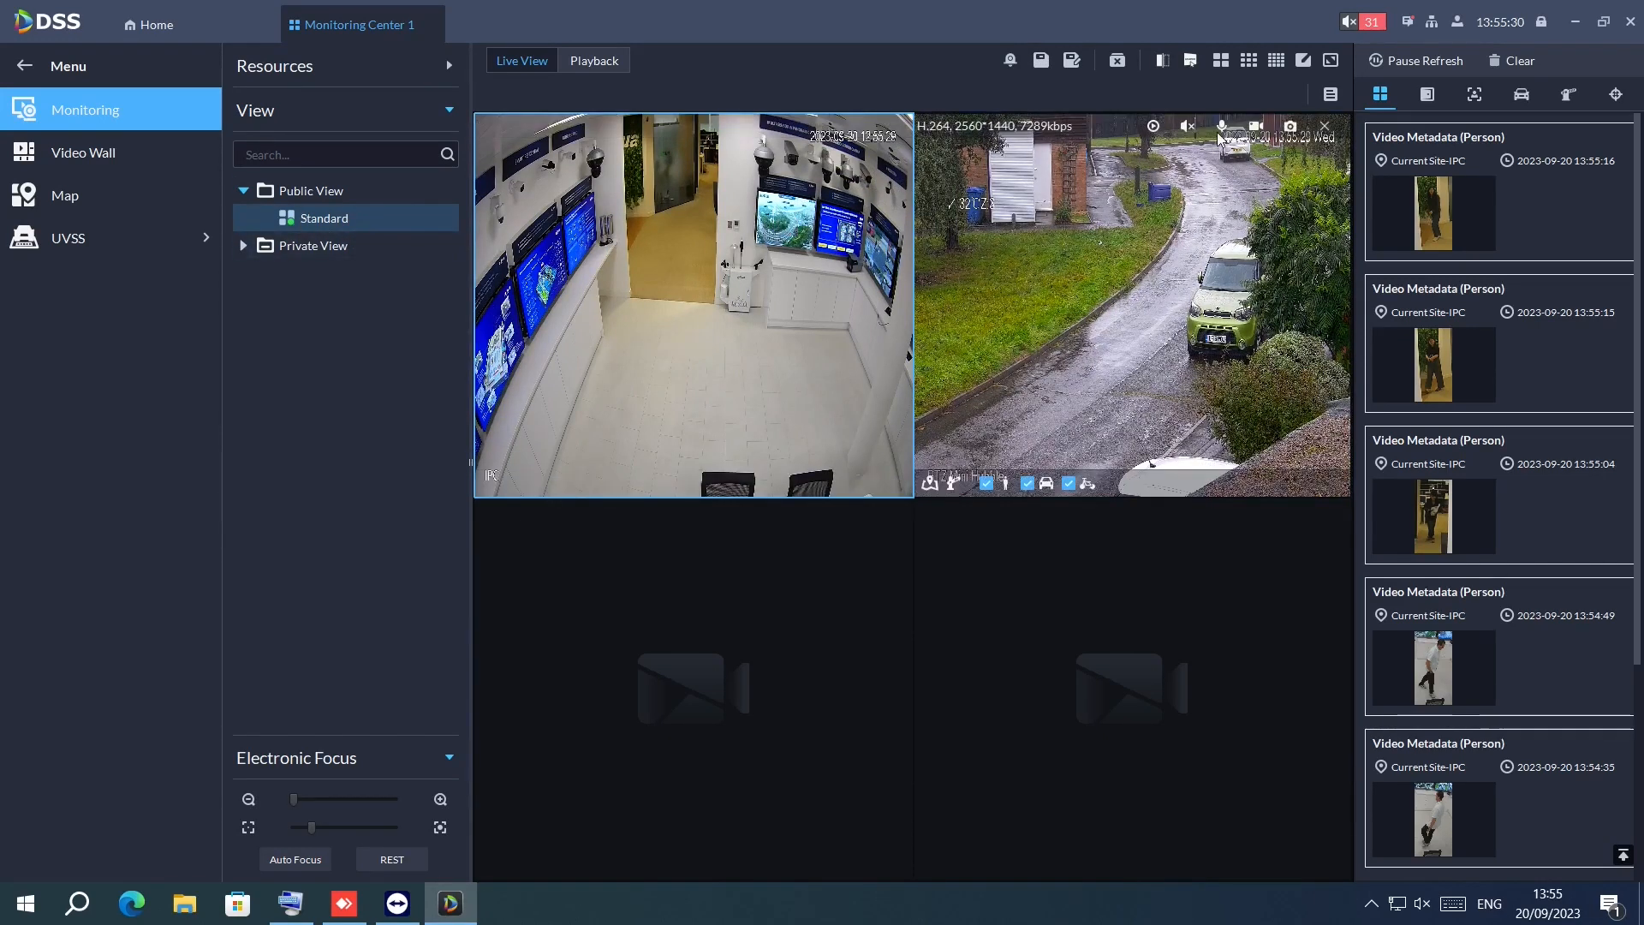
pyautogui.click(1325, 126)
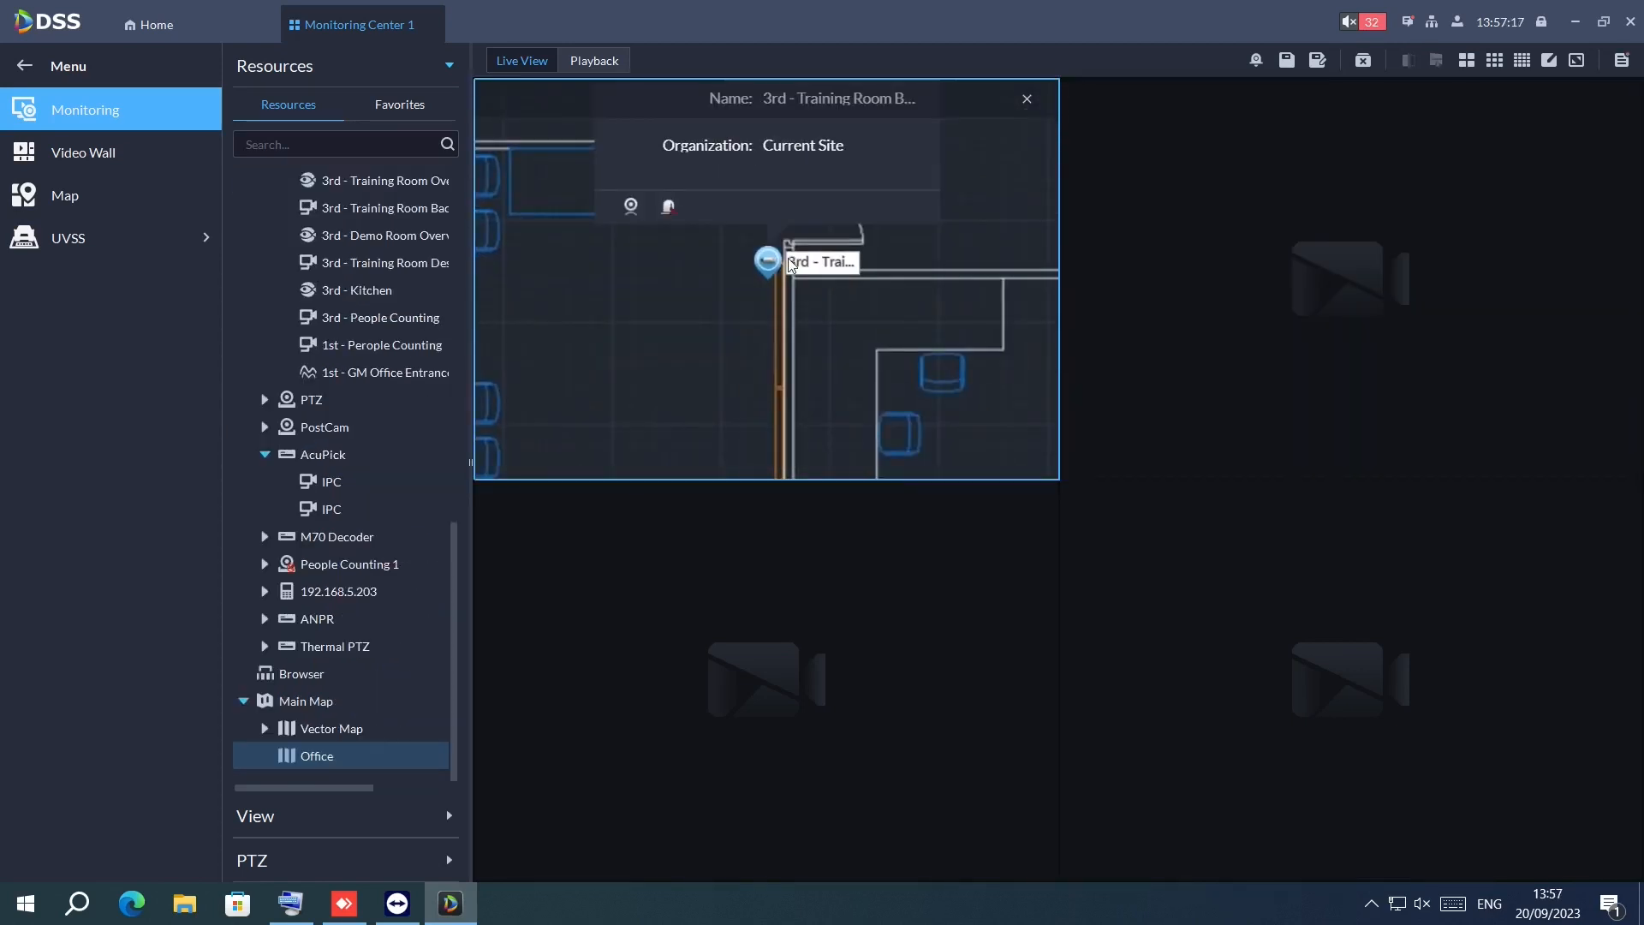
# - Play the 3rd - Training Room Back camera live, then bring up the in-window web browser
pyautogui.doubleClick(384, 207)
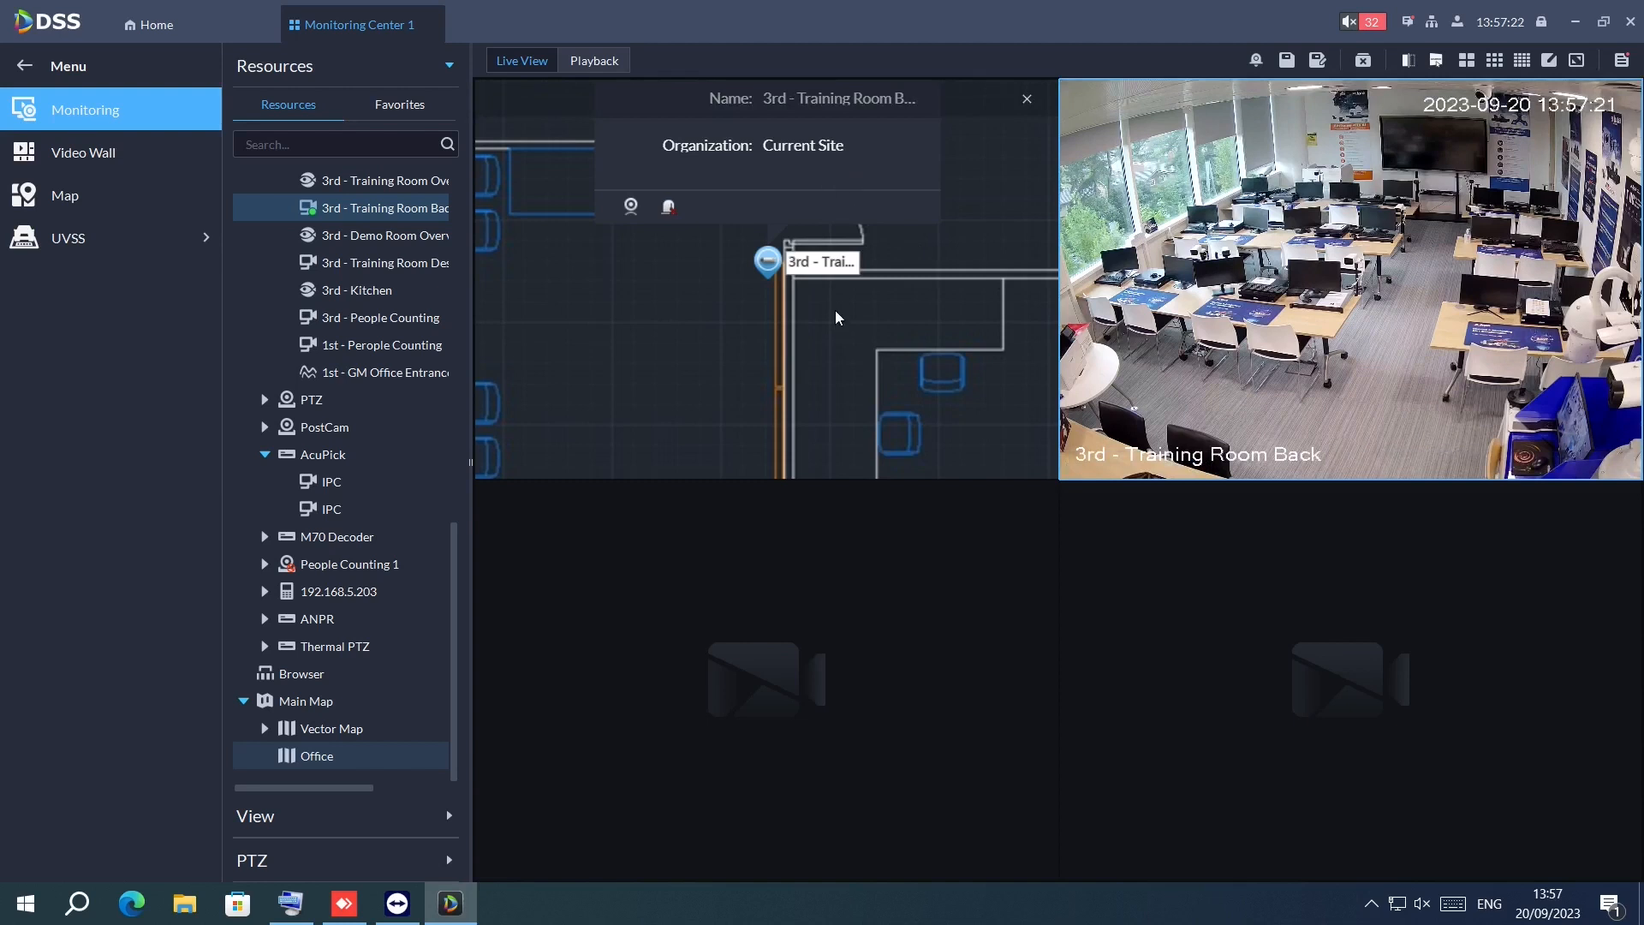
pyautogui.click(300, 672)
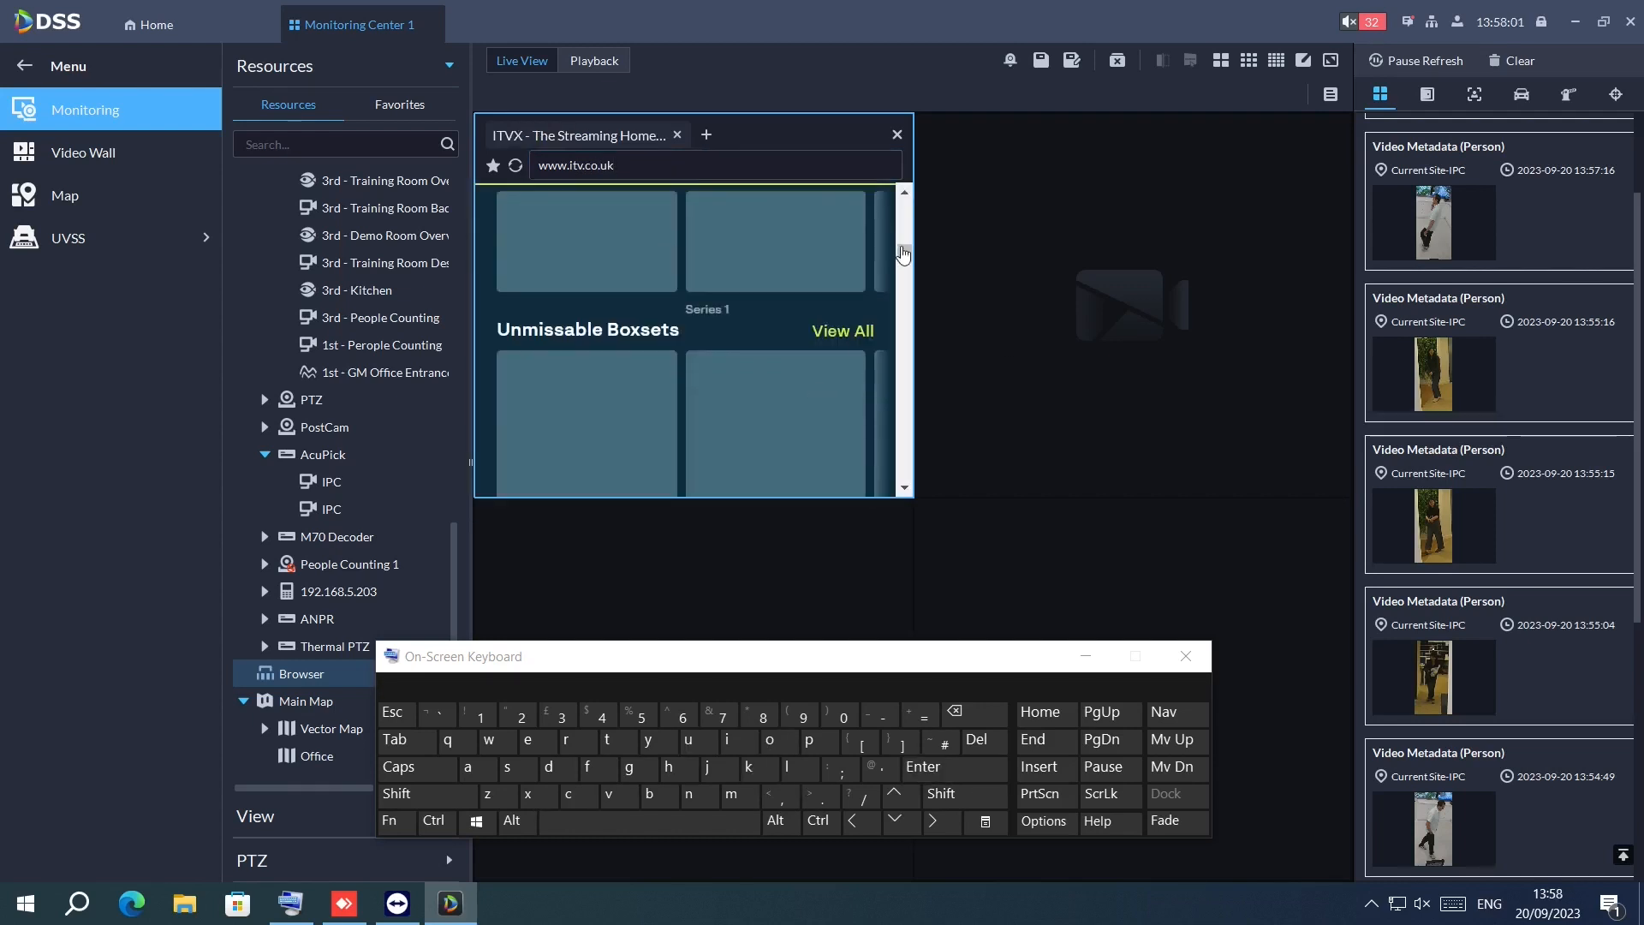
# - Visit google.com in the browser window, enlarge HUNTER DETAIL LENS, and return Home
pyautogui.click(896, 134)
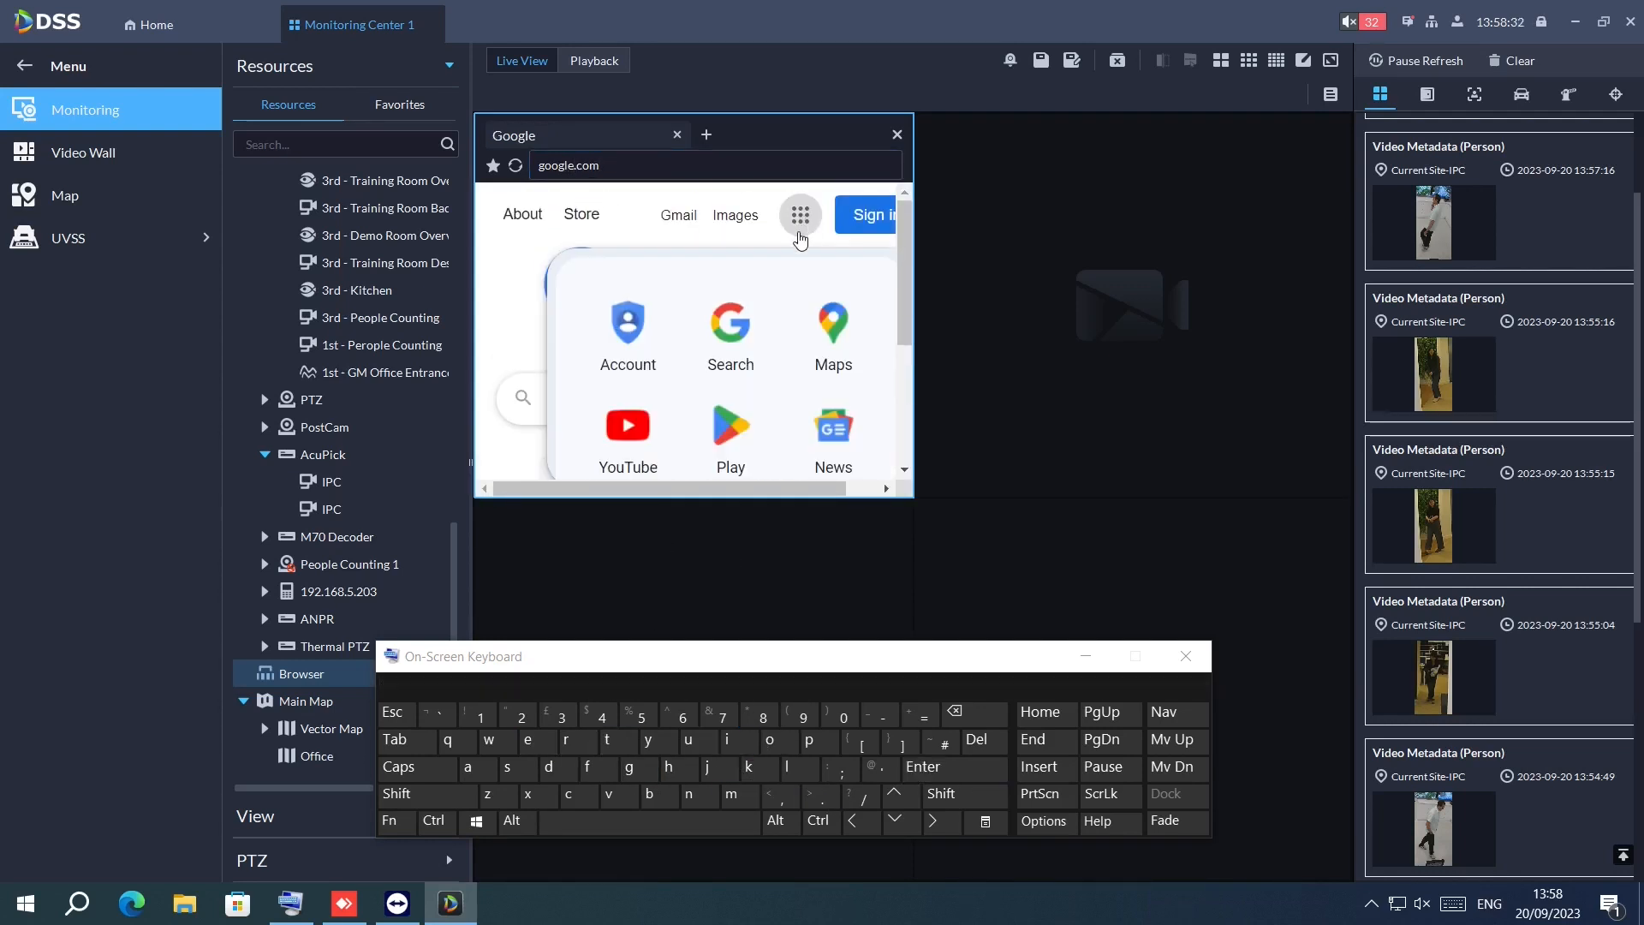
pyautogui.moveTo(514, 312)
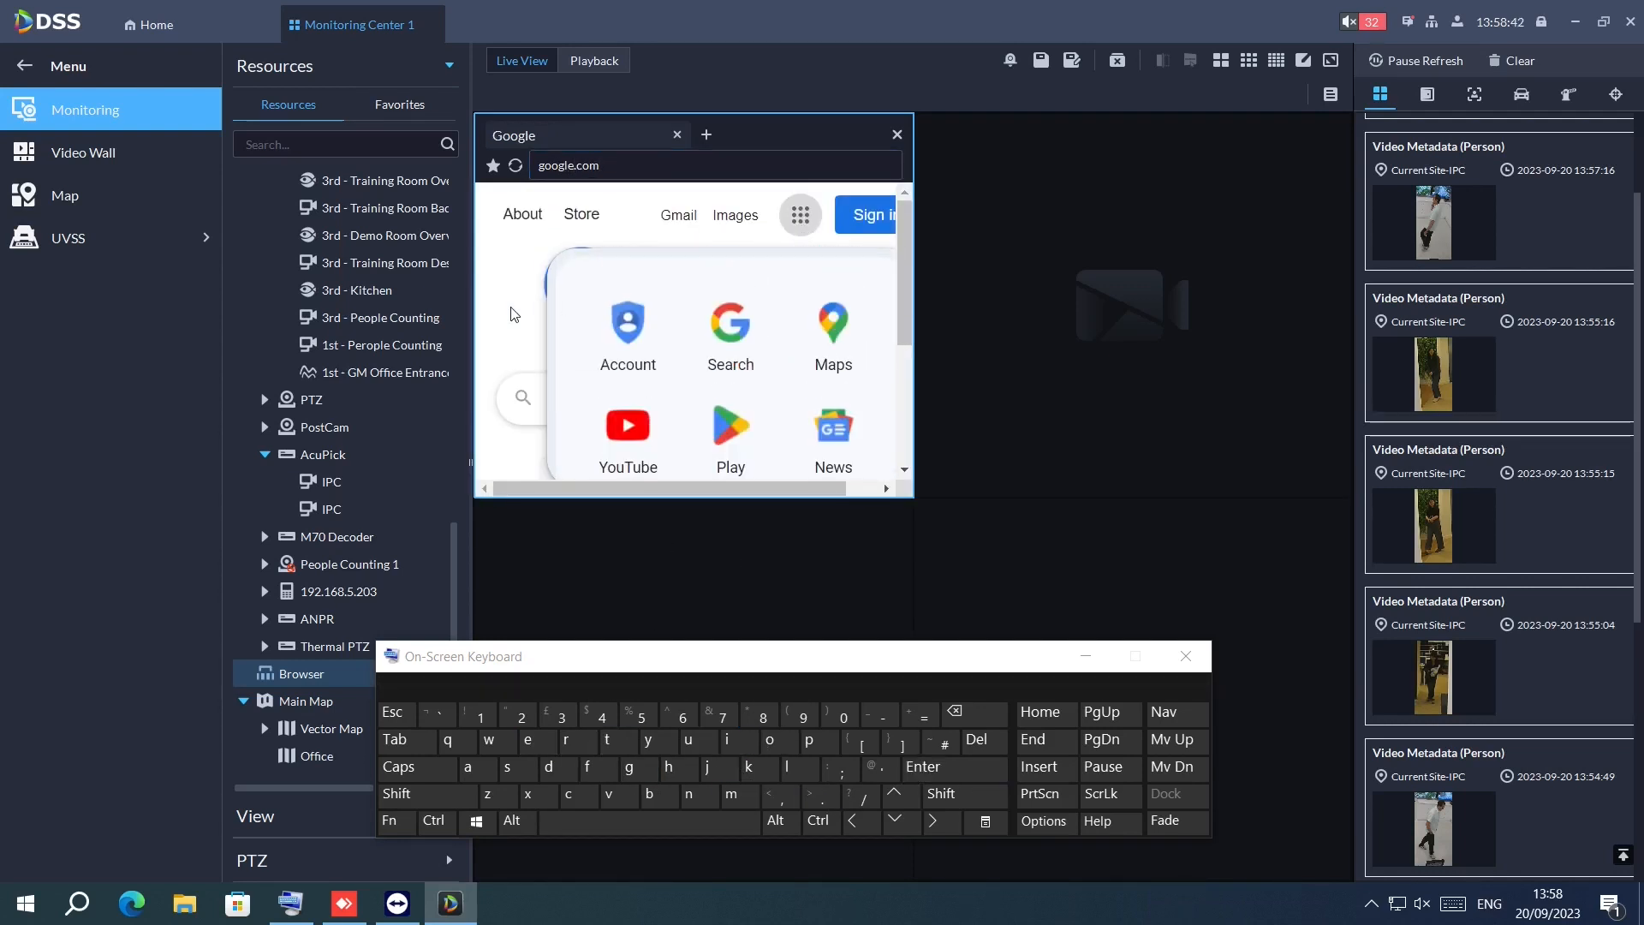
pyautogui.press('Return')
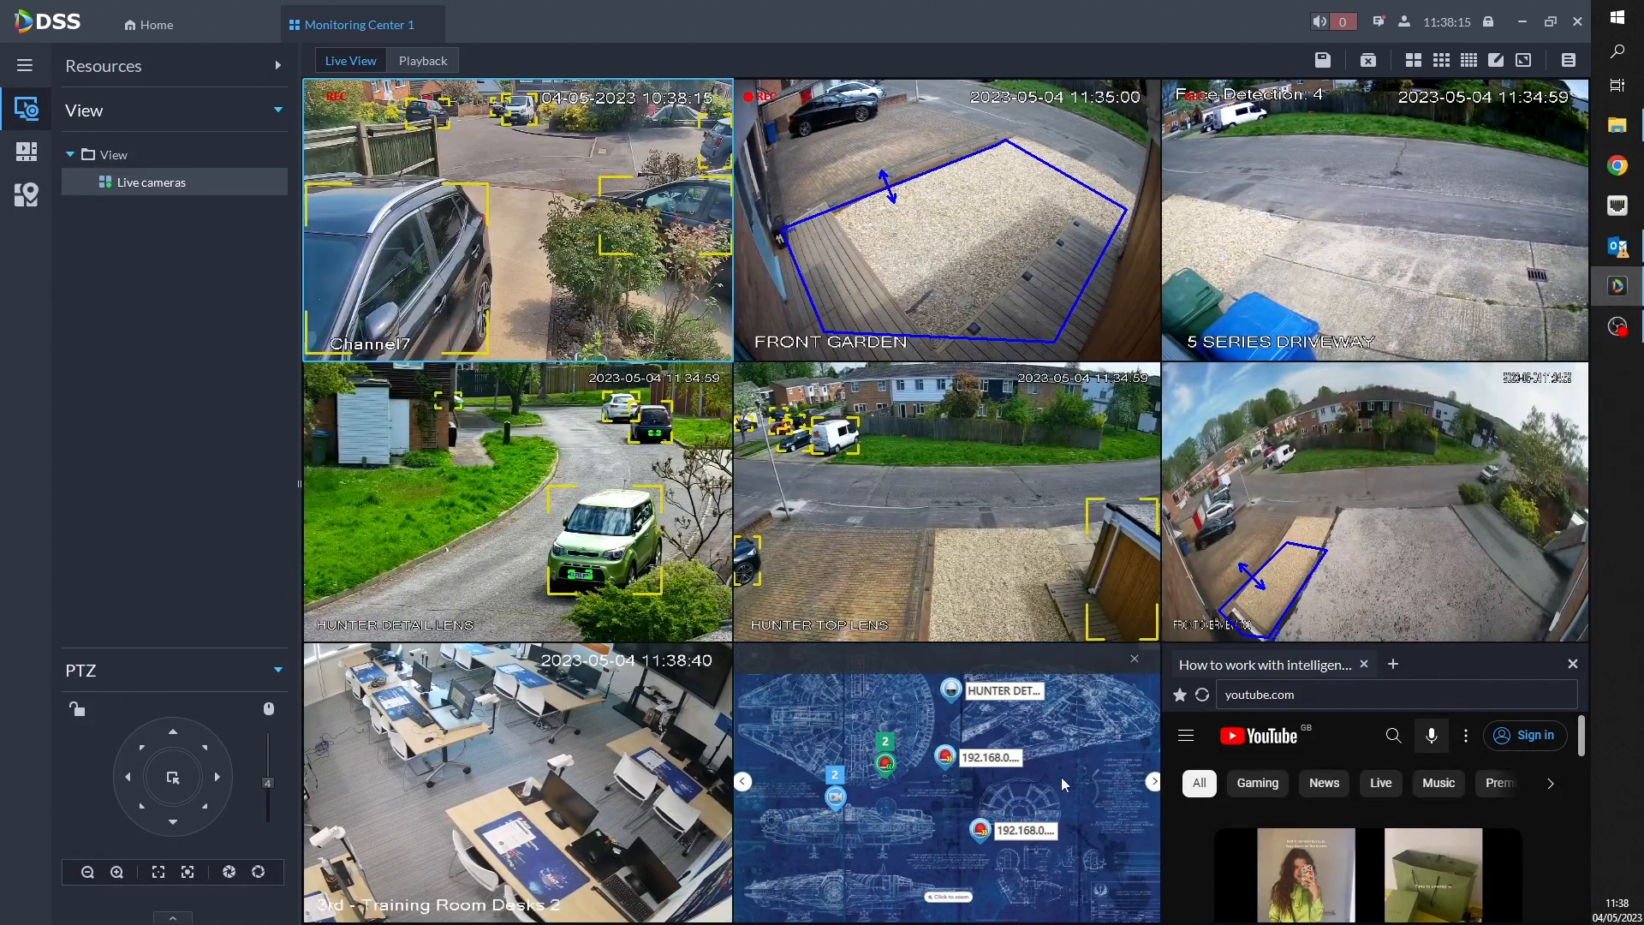
pyautogui.doubleClick(515, 500)
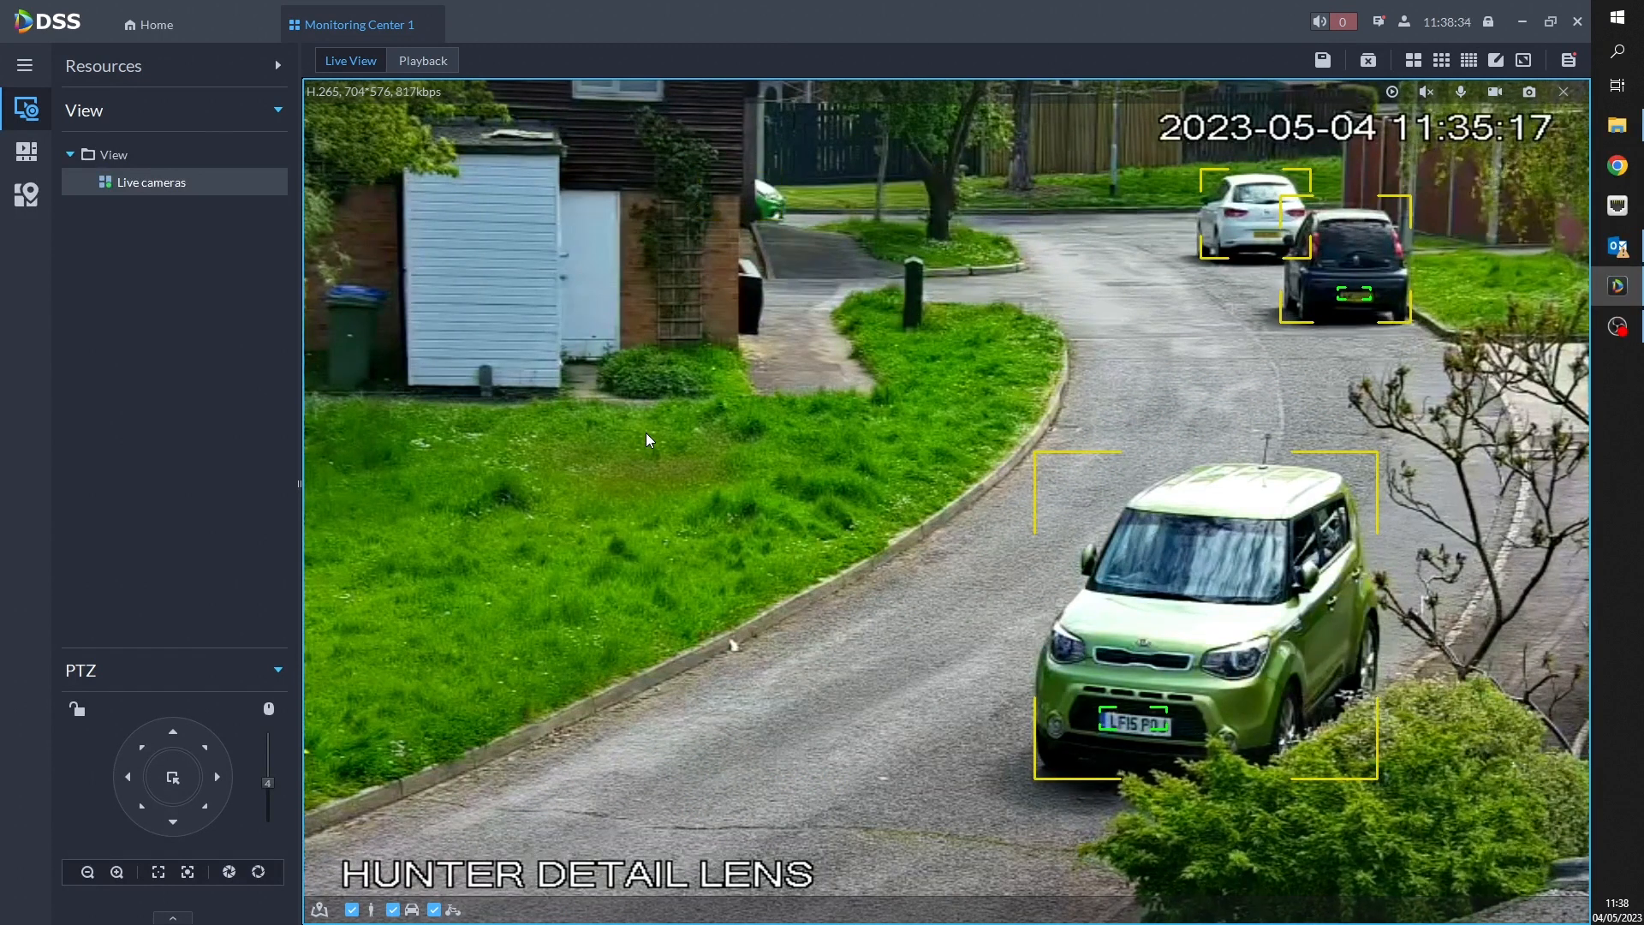
pyautogui.click(150, 24)
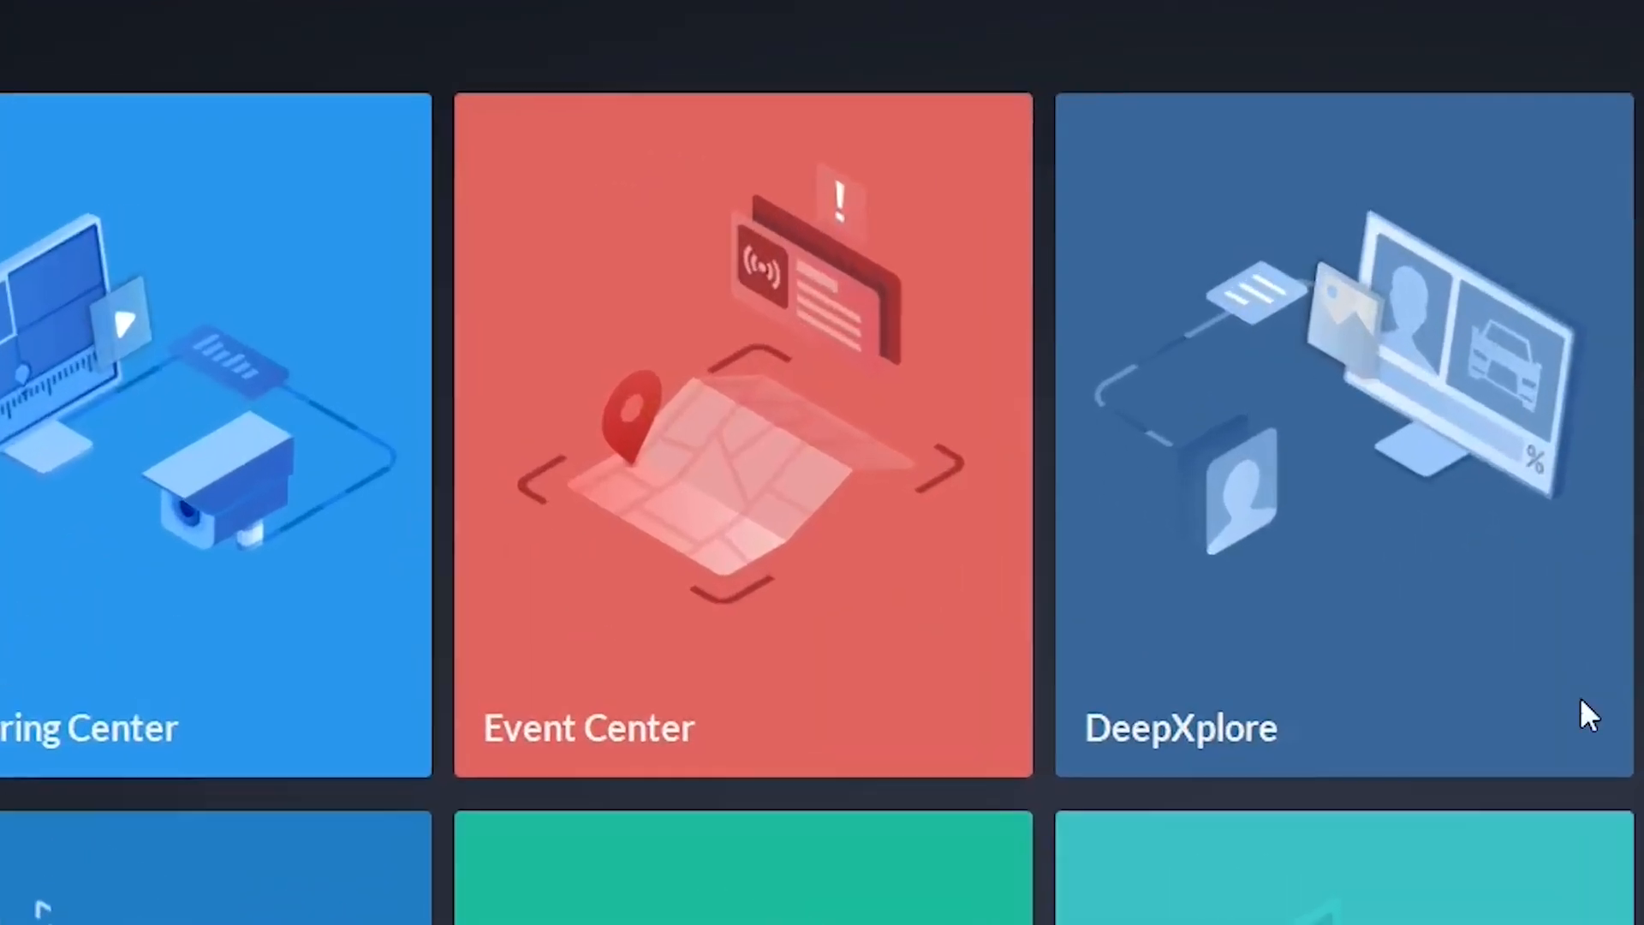
# - Search video-channel alarms excluding Motion Detection at all priorities, then return Home
pyautogui.click(742, 440)
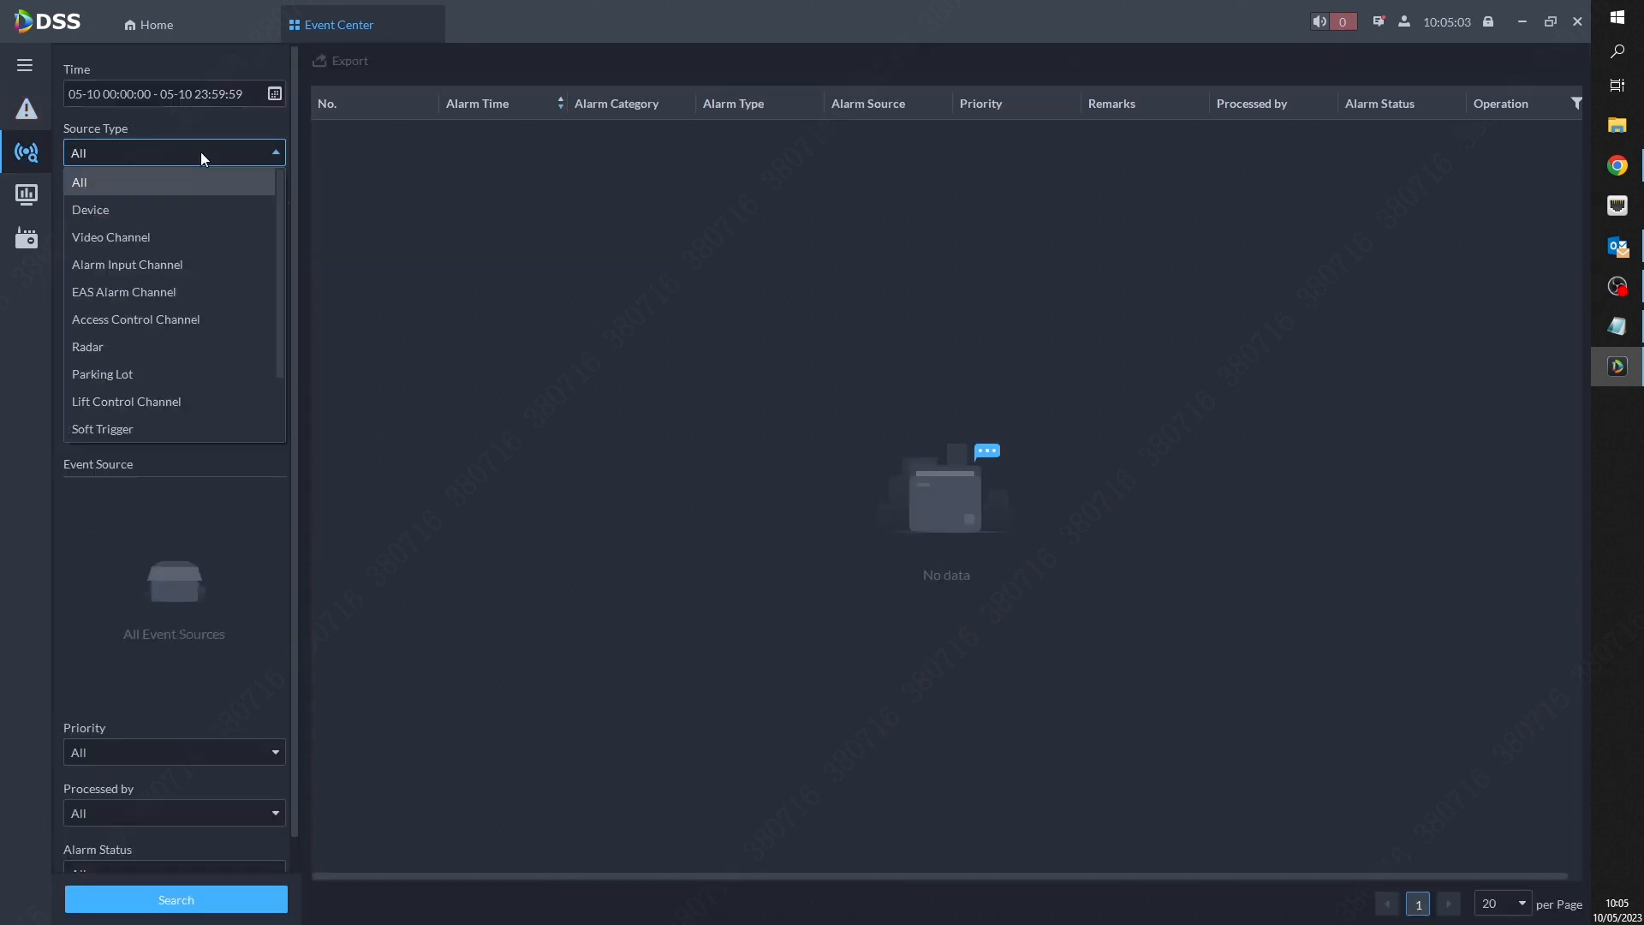
pyautogui.click(110, 236)
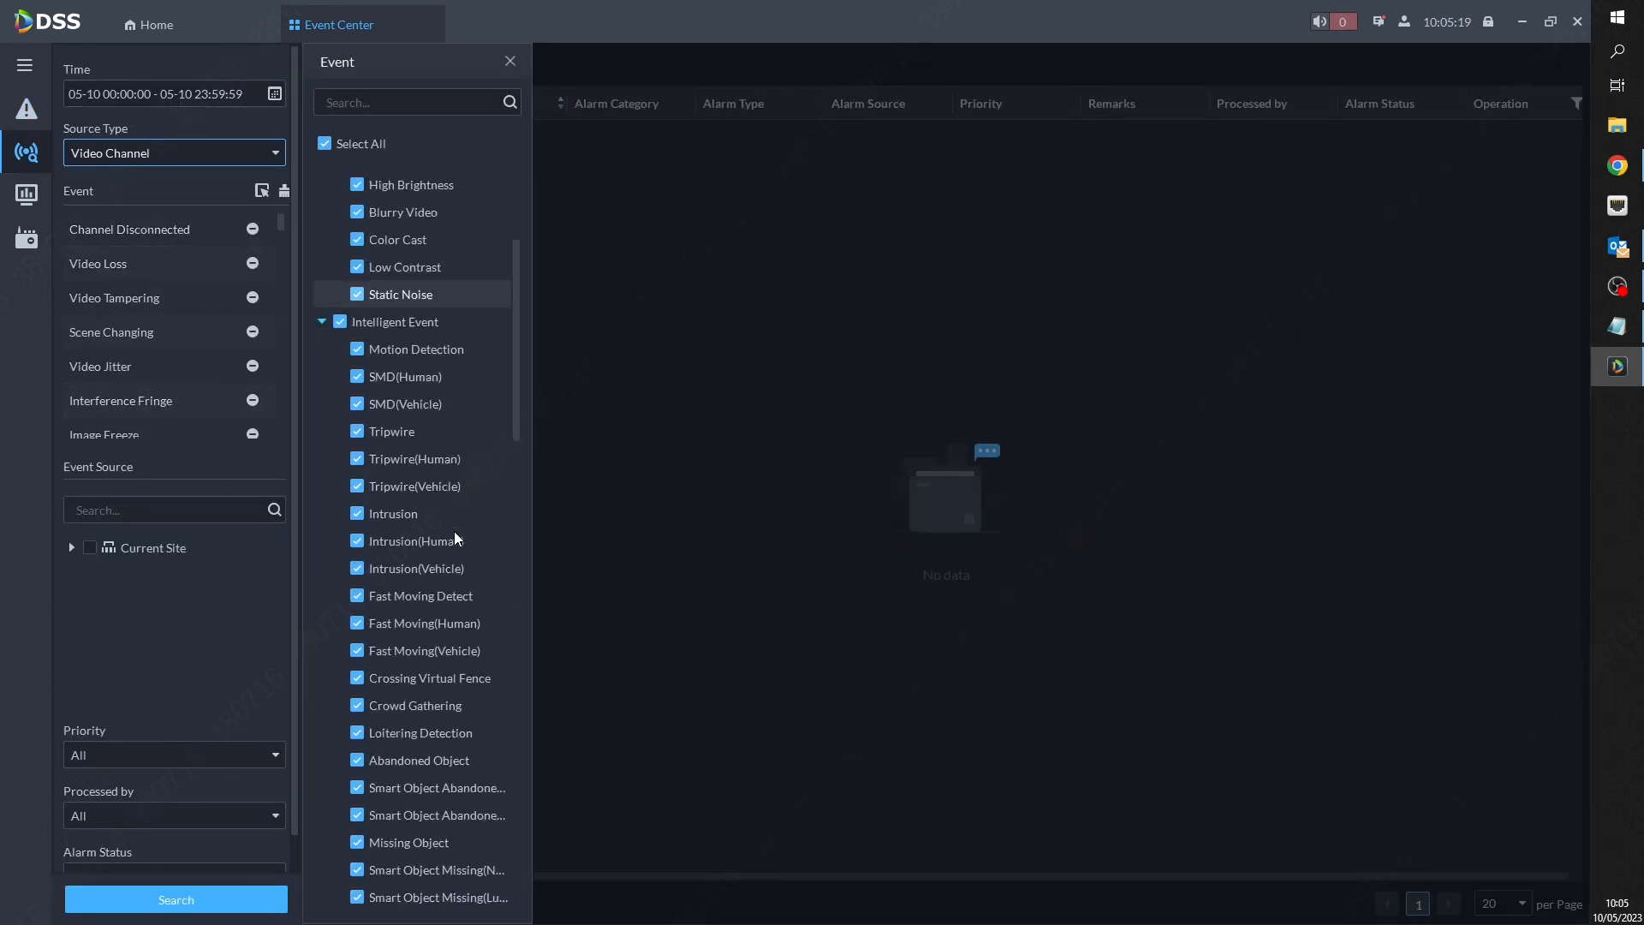
pyautogui.click(173, 754)
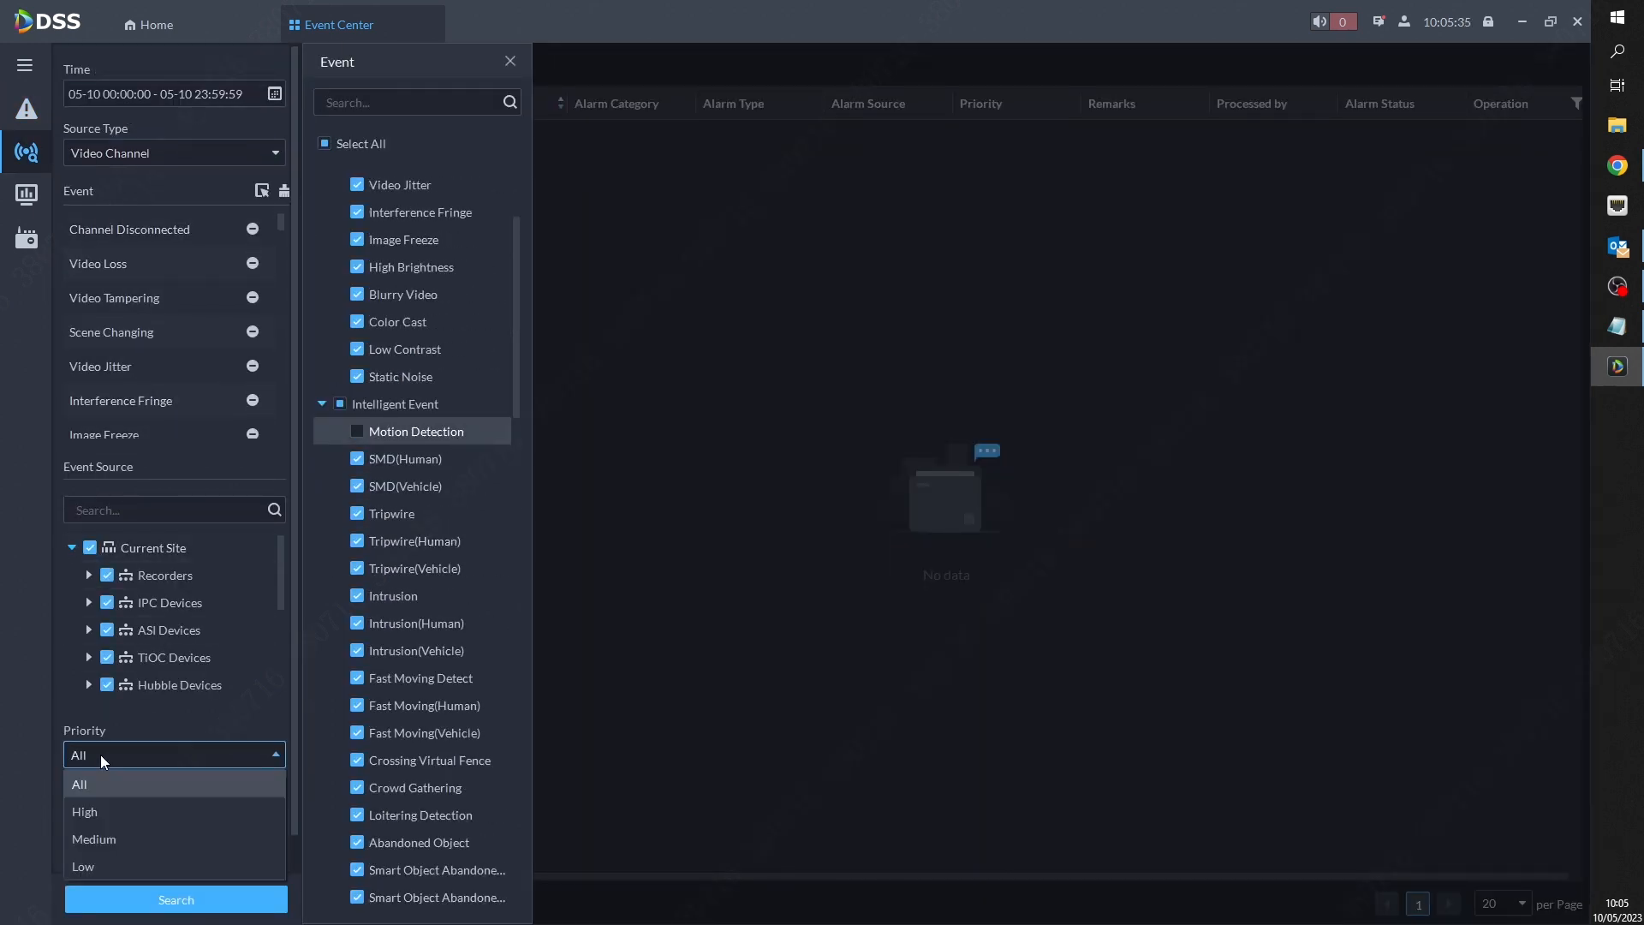
pyautogui.click(175, 898)
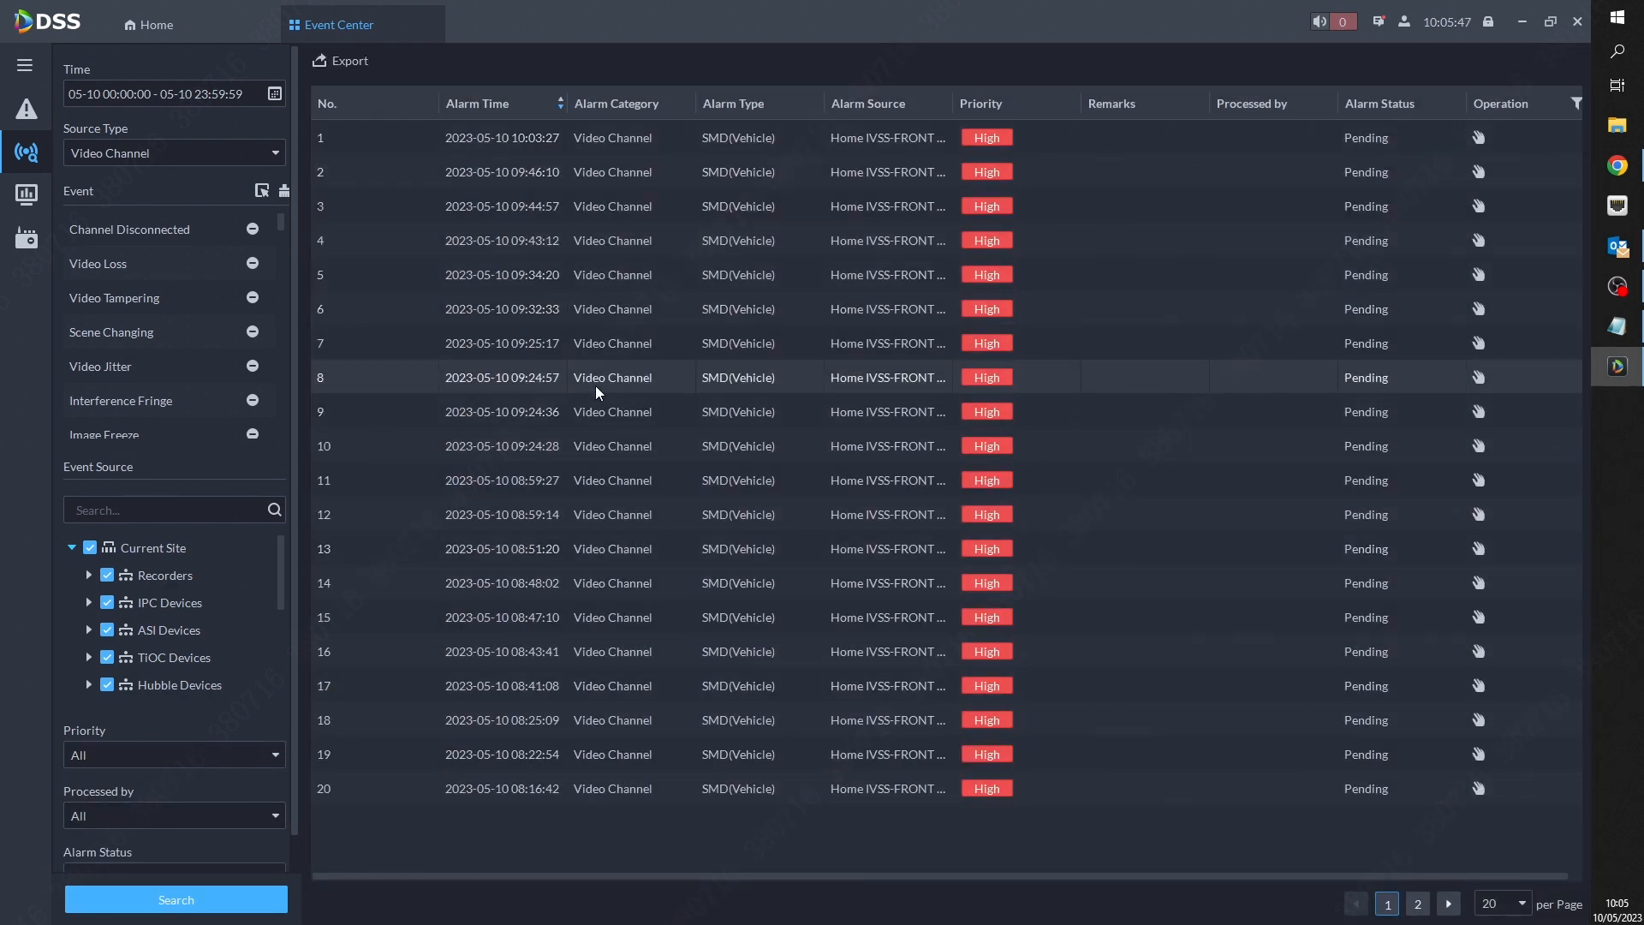
pyautogui.click(149, 24)
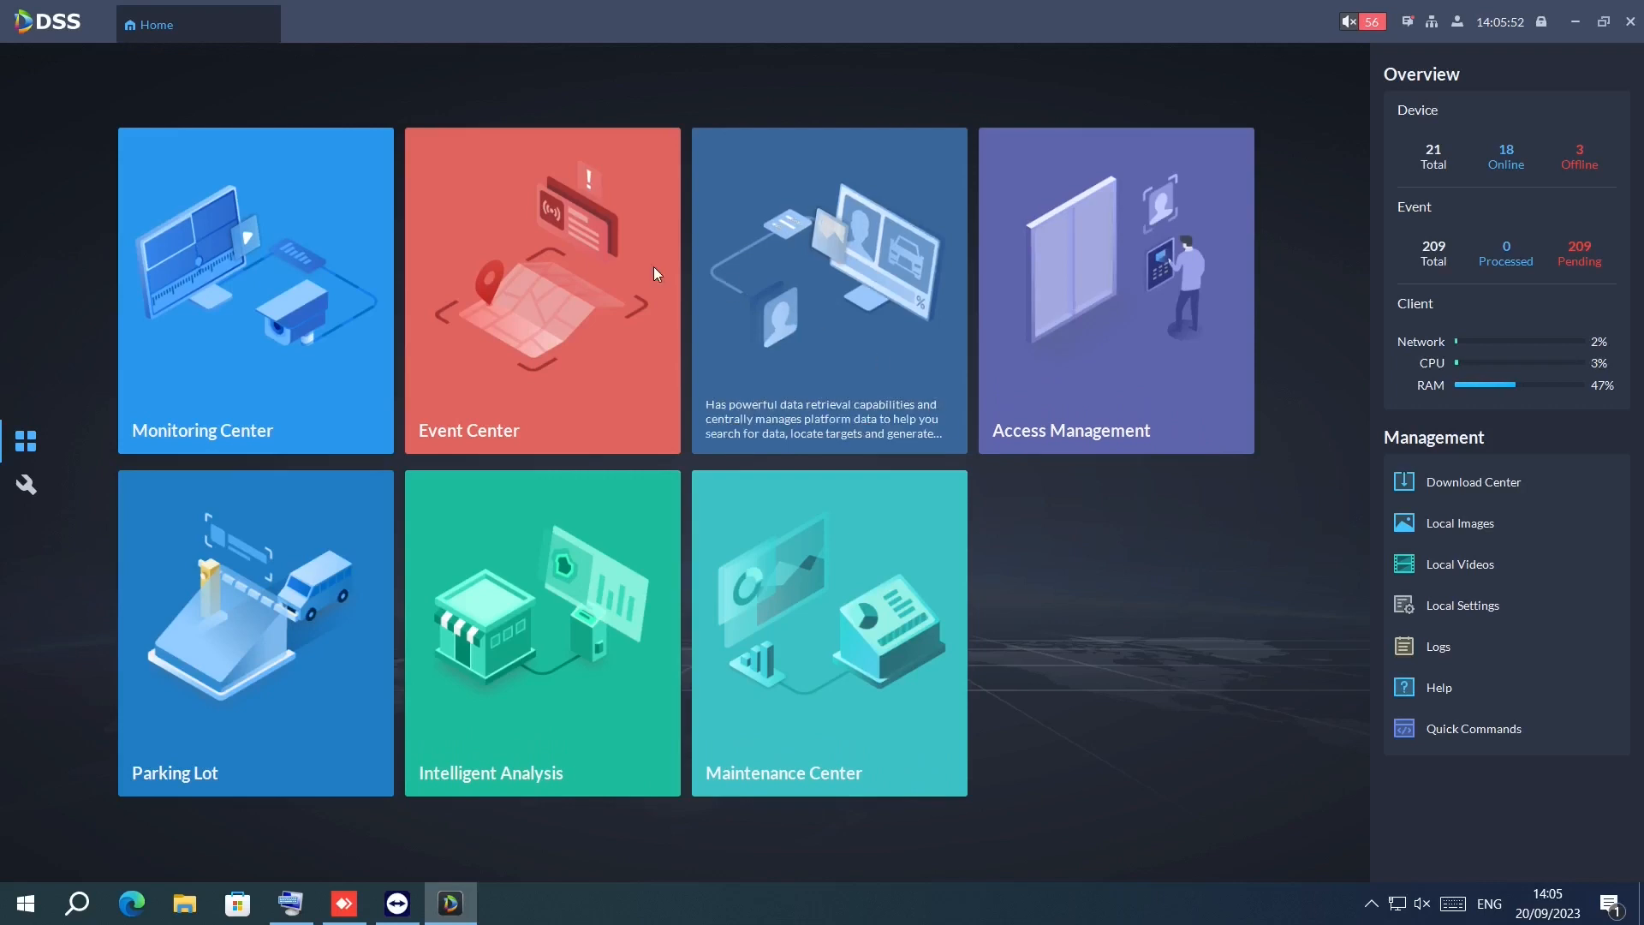
# - Review the street cam and kitchen motion events, ending on the SMD(Human) footage and map
pyautogui.click(541, 291)
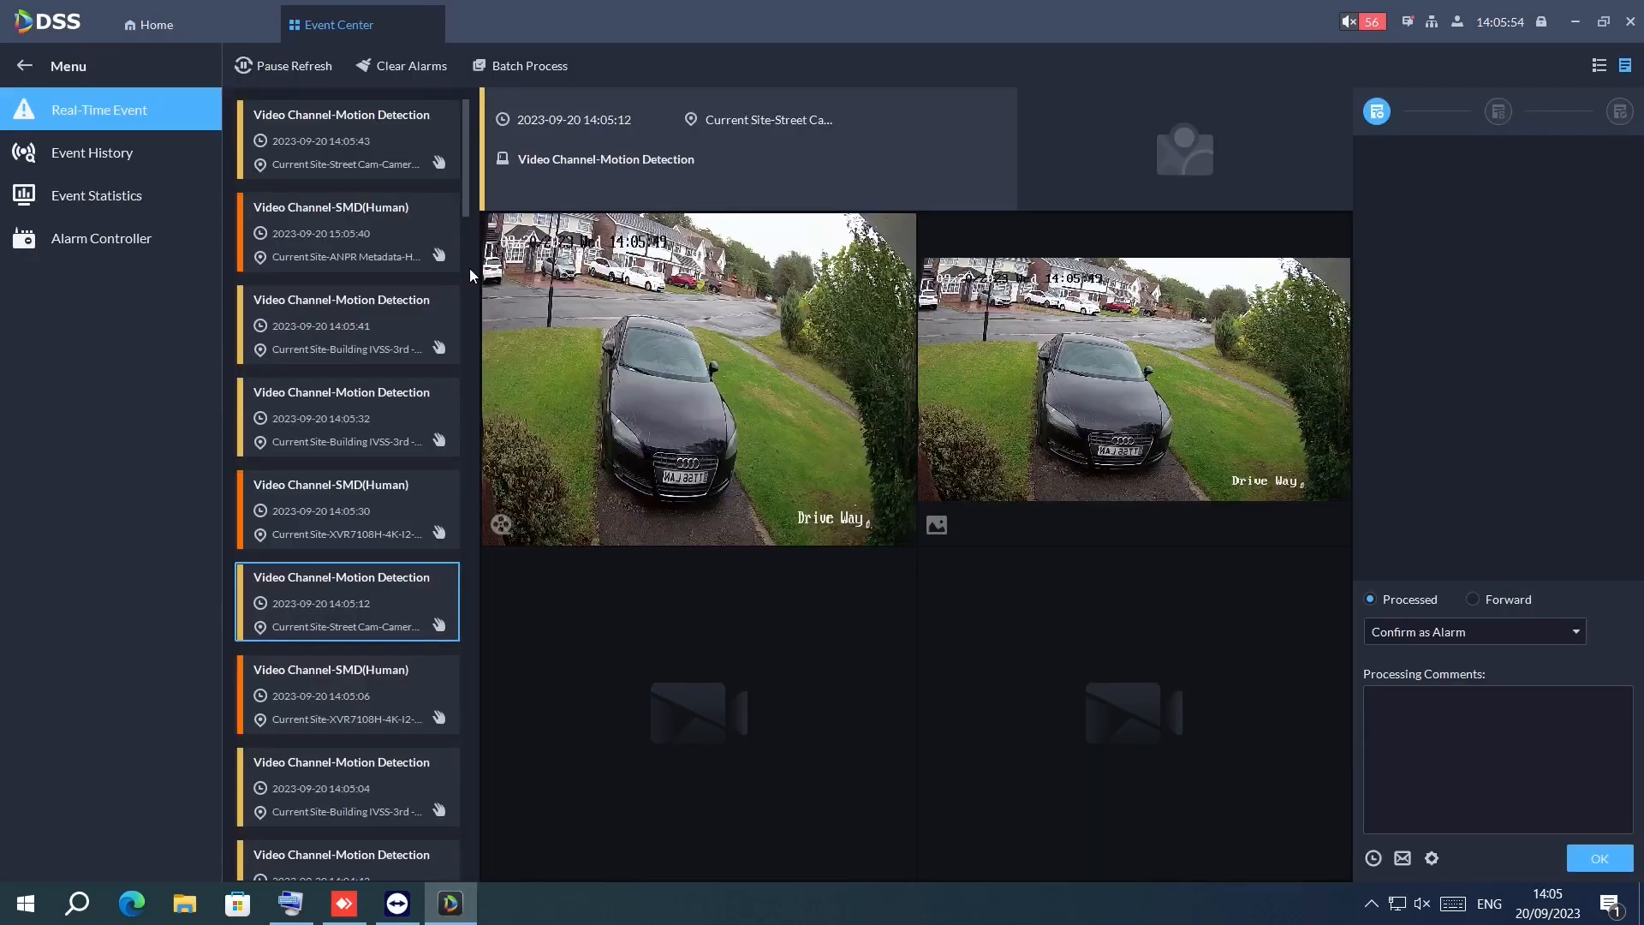
pyautogui.click(346, 139)
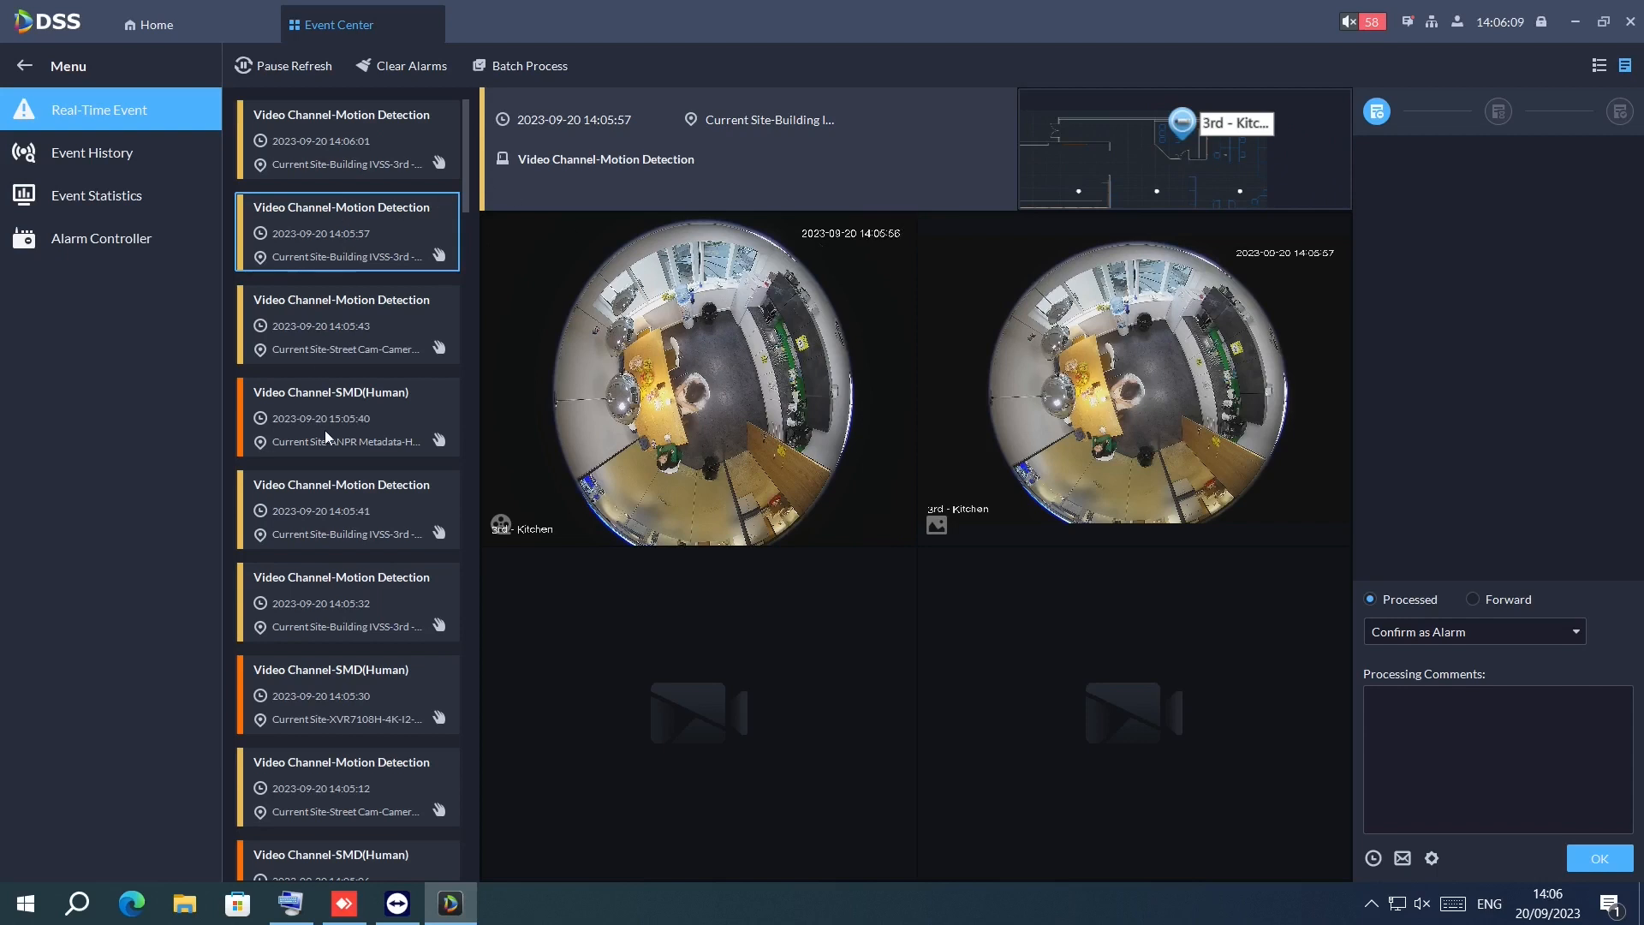
pyautogui.click(346, 416)
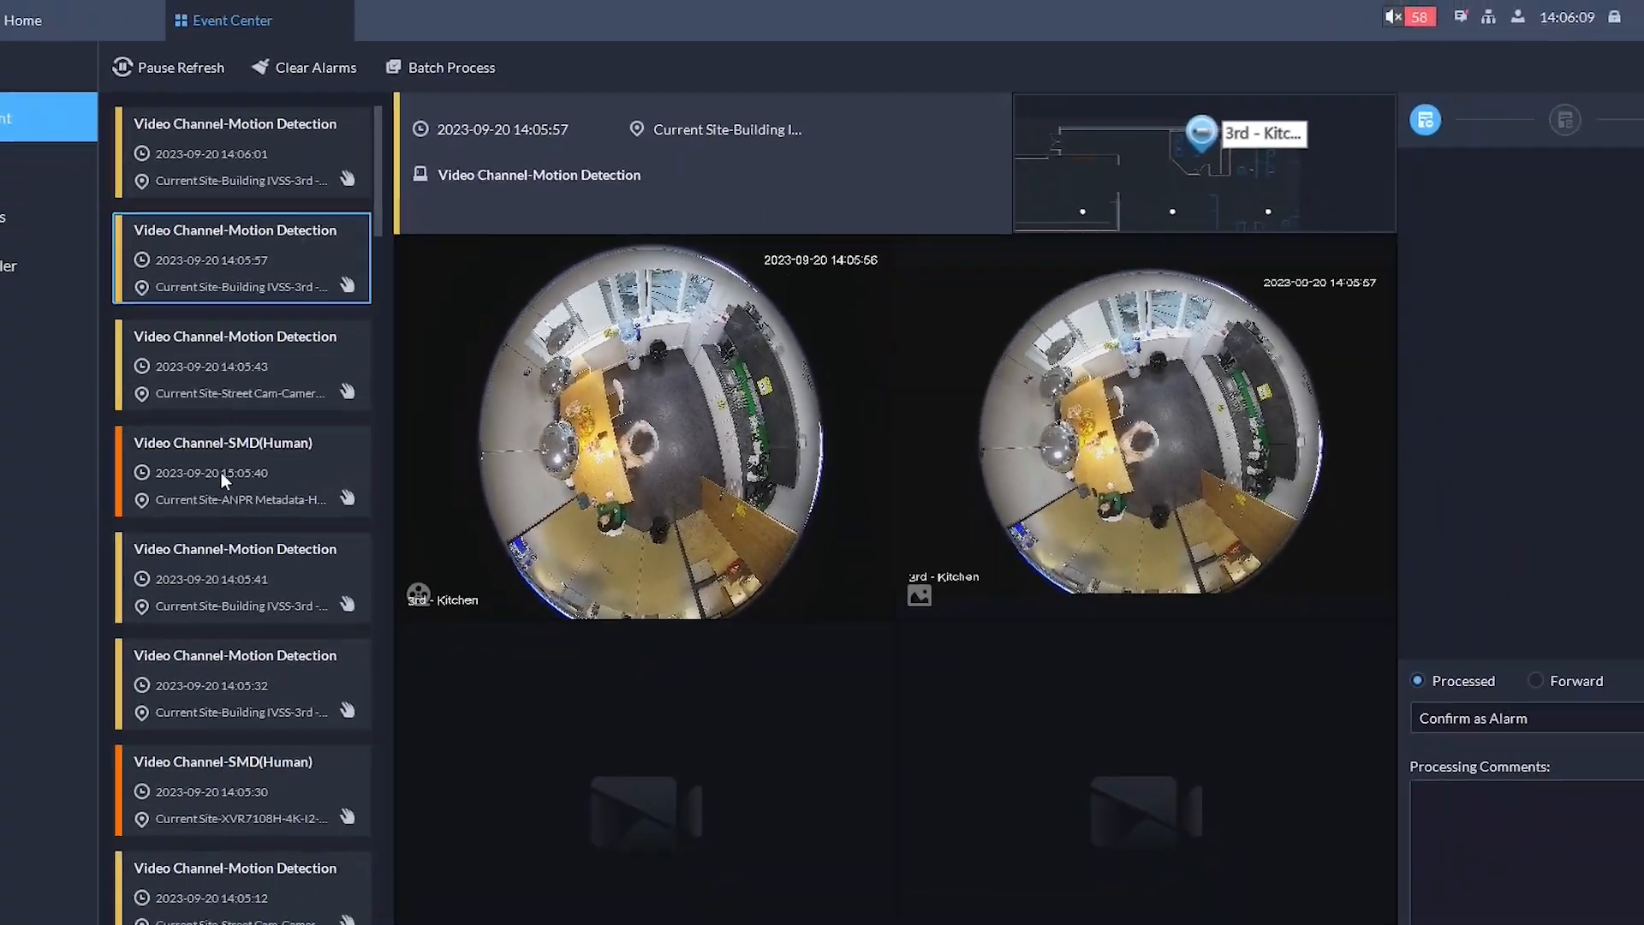
pyautogui.click(243, 471)
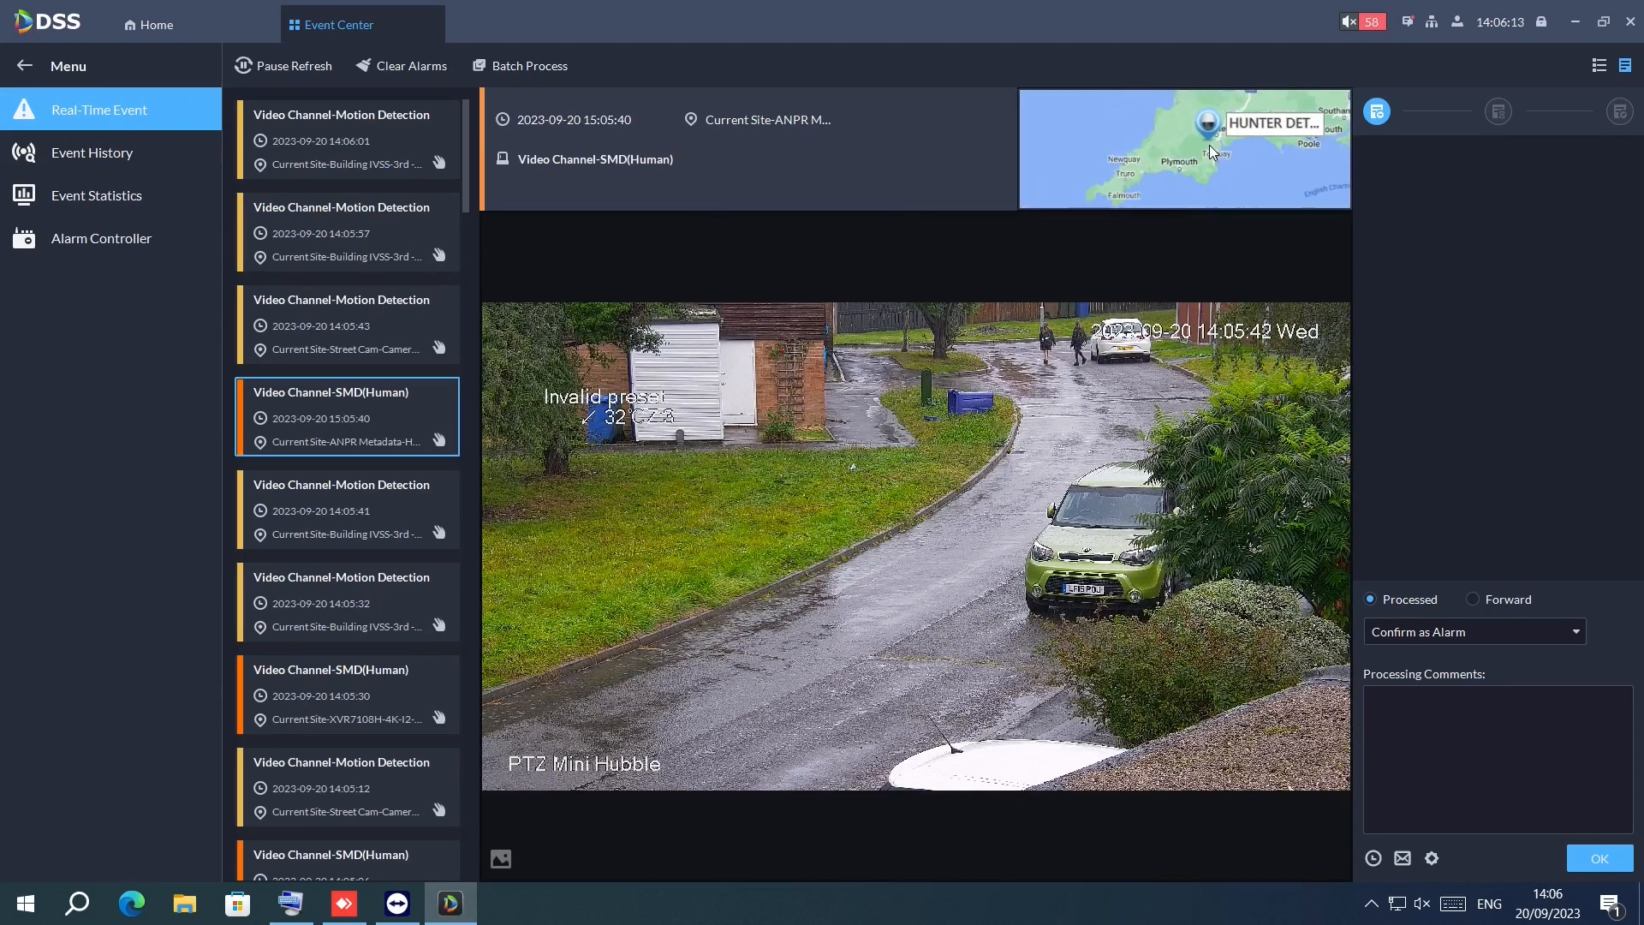
pyautogui.click(96, 195)
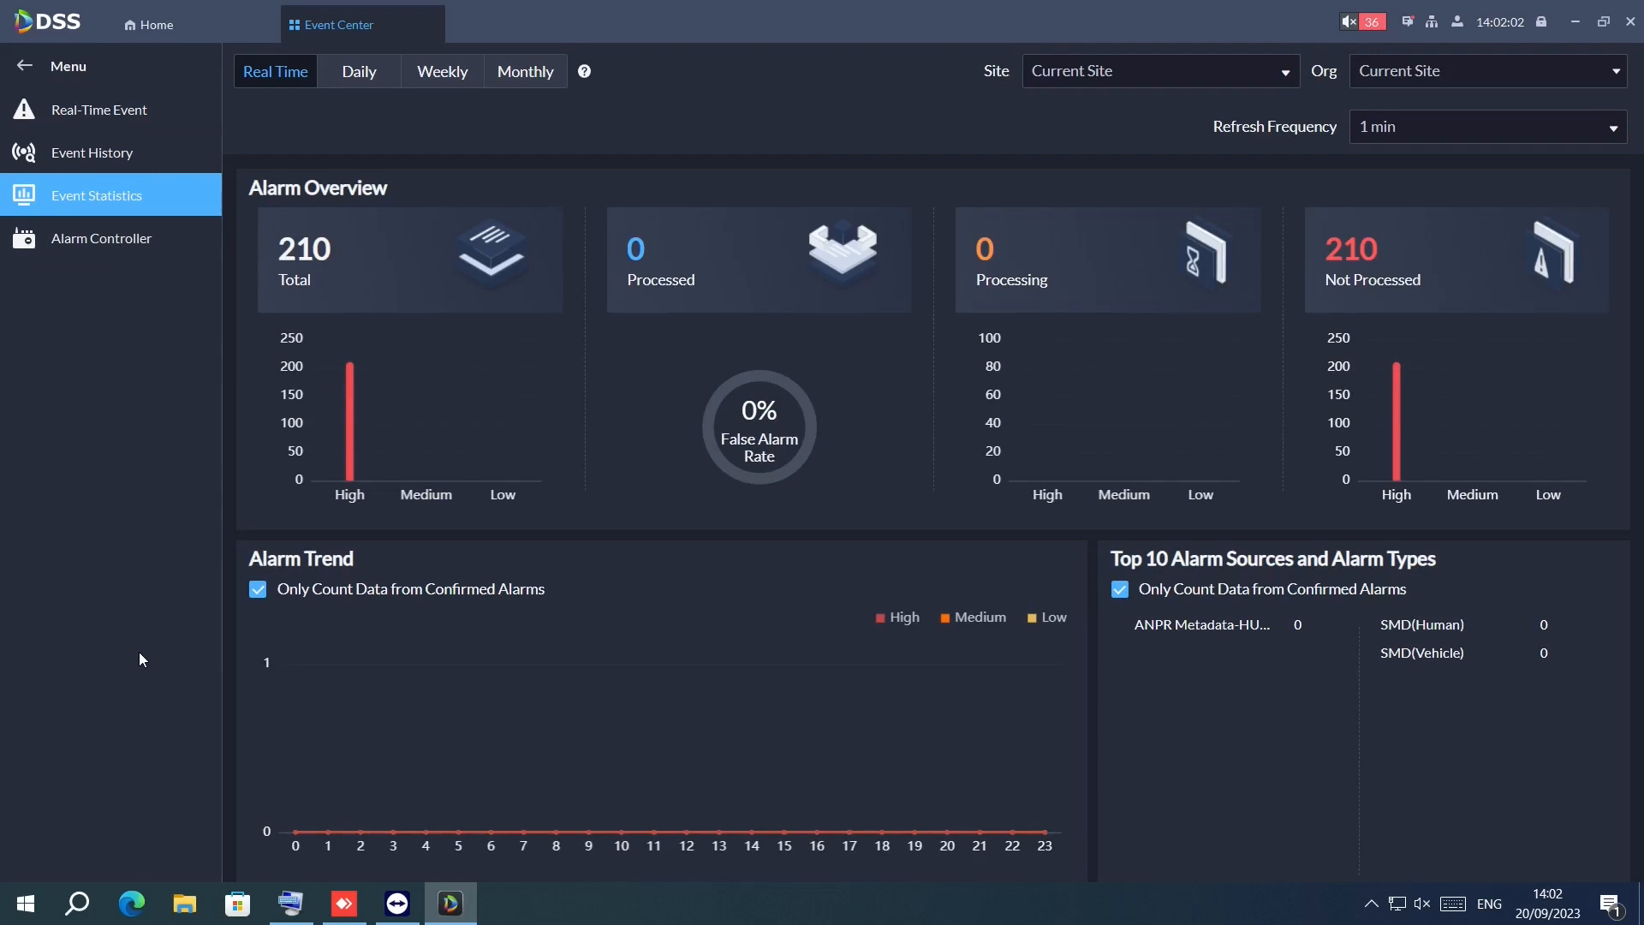
pyautogui.moveTo(125, 542)
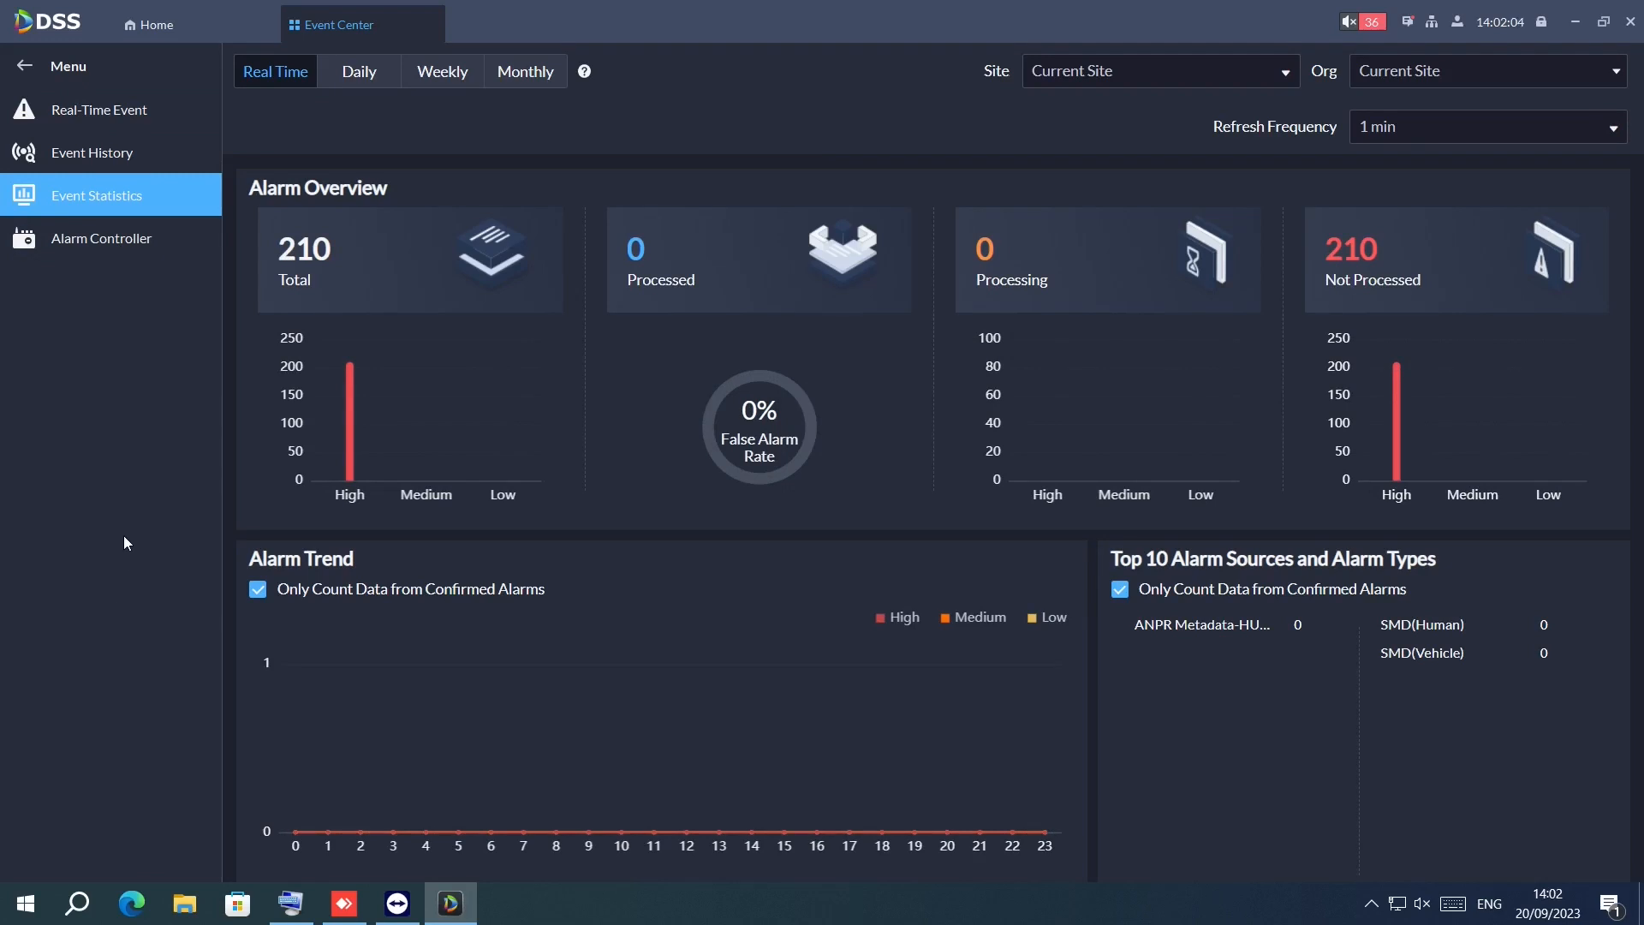
pyautogui.moveTo(652, 460)
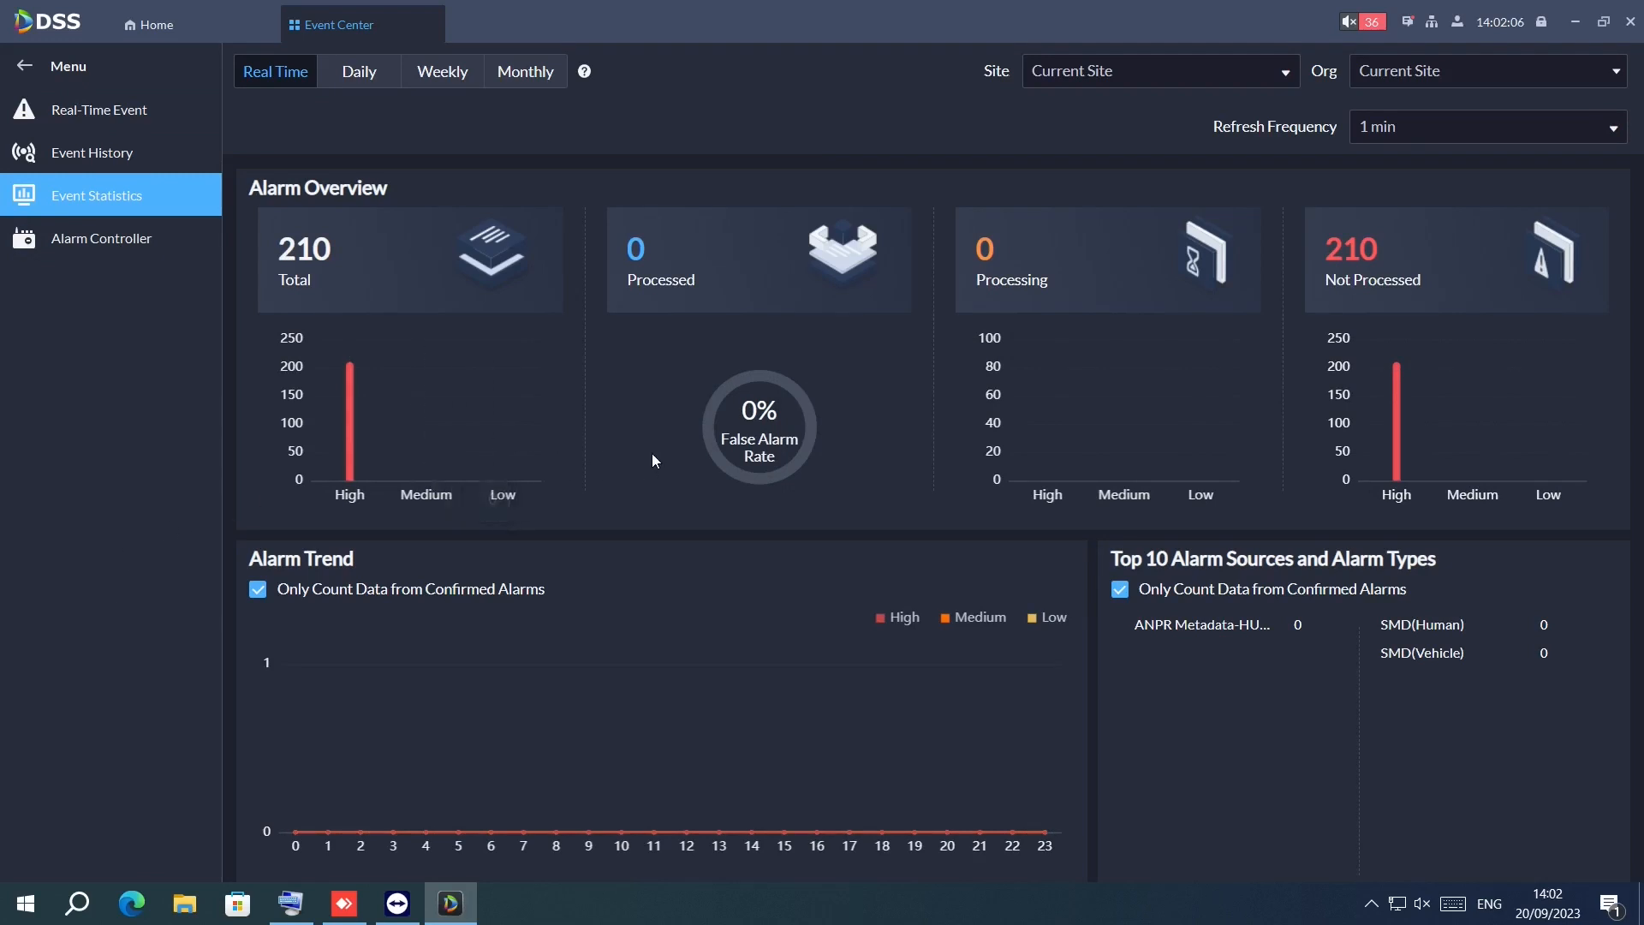
pyautogui.moveTo(647, 779)
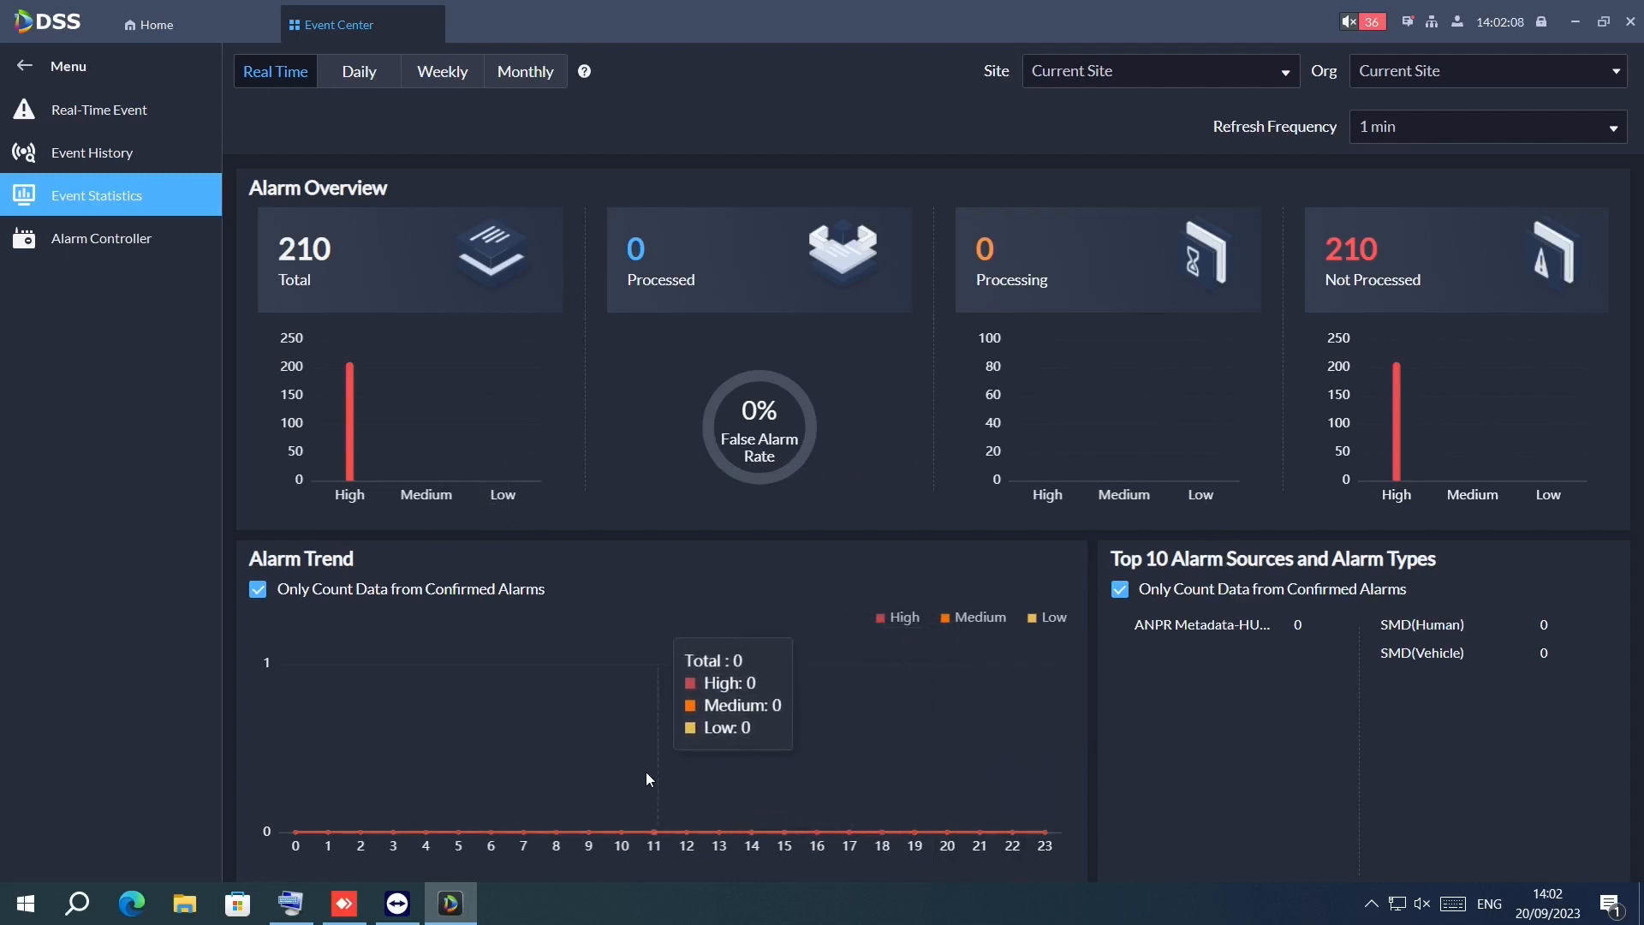
pyautogui.moveTo(46, 688)
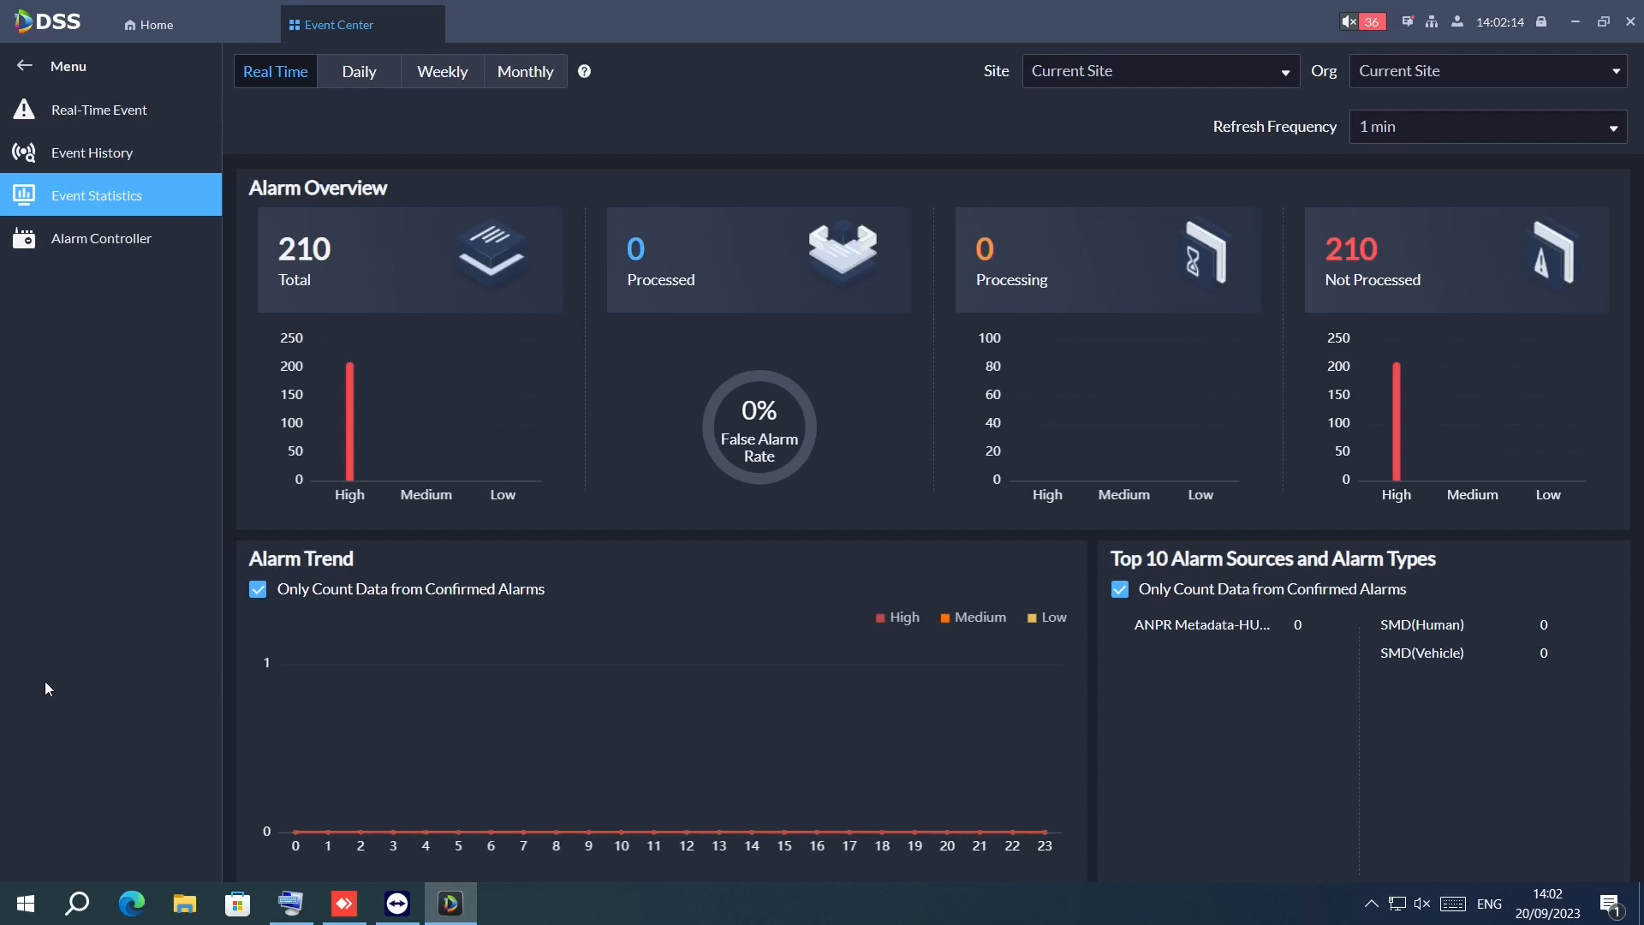
pyautogui.moveTo(56, 761)
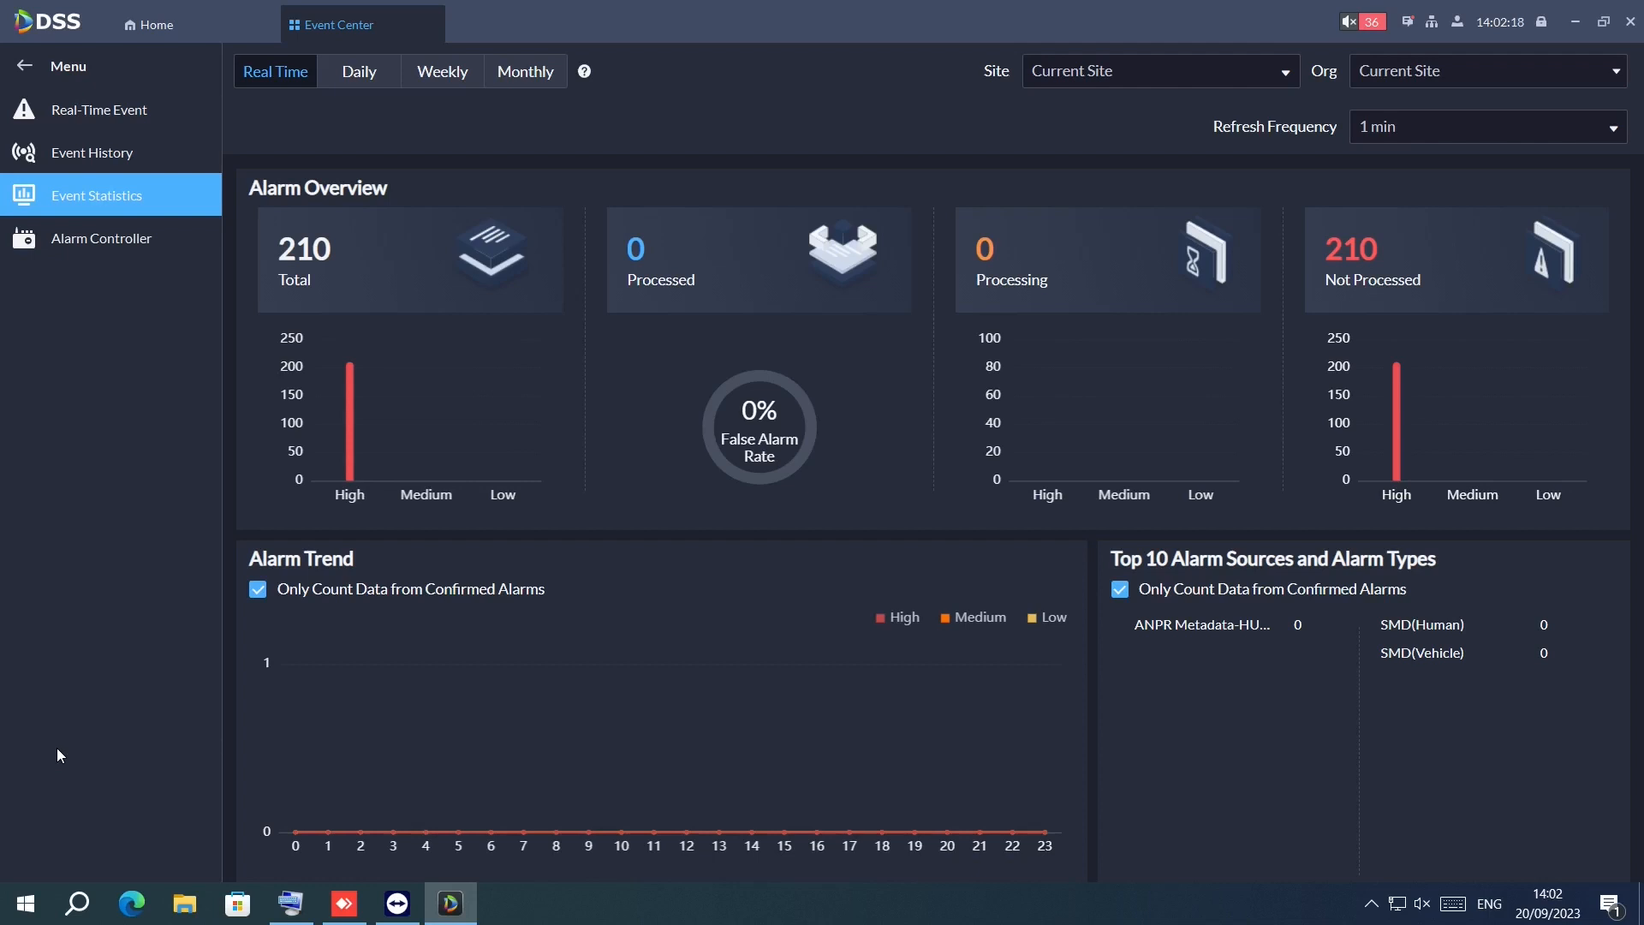
# - Switch to Event History listing pending high-priority SMD vehicle alarms from 05-10
pyautogui.click(89, 152)
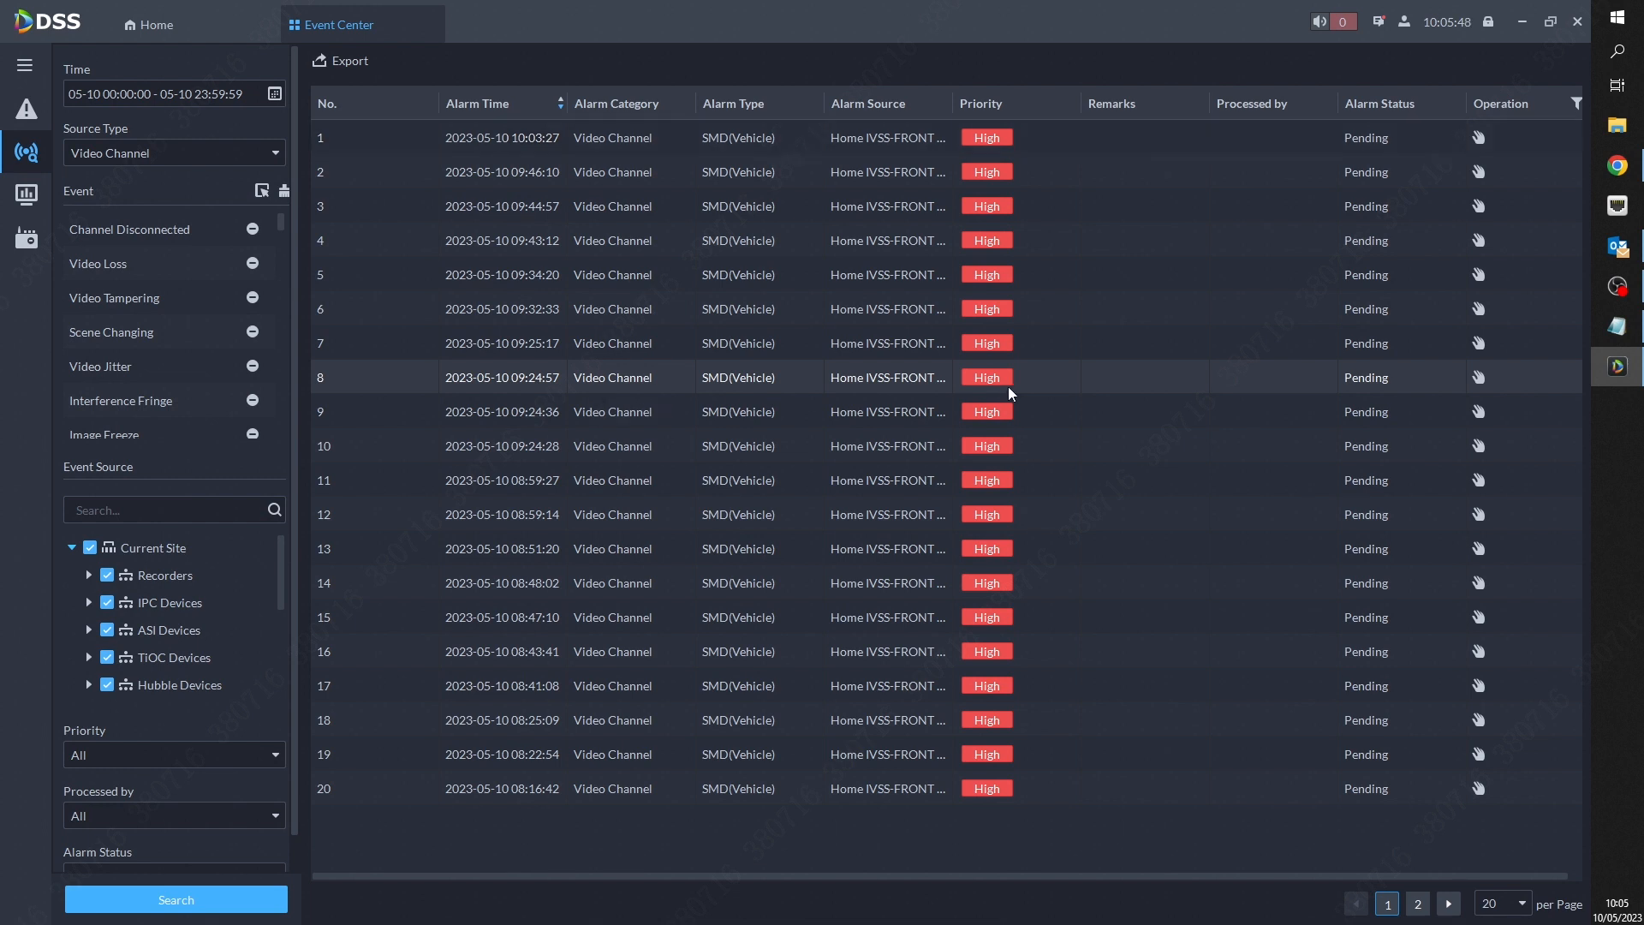
pyautogui.moveTo(1443, 386)
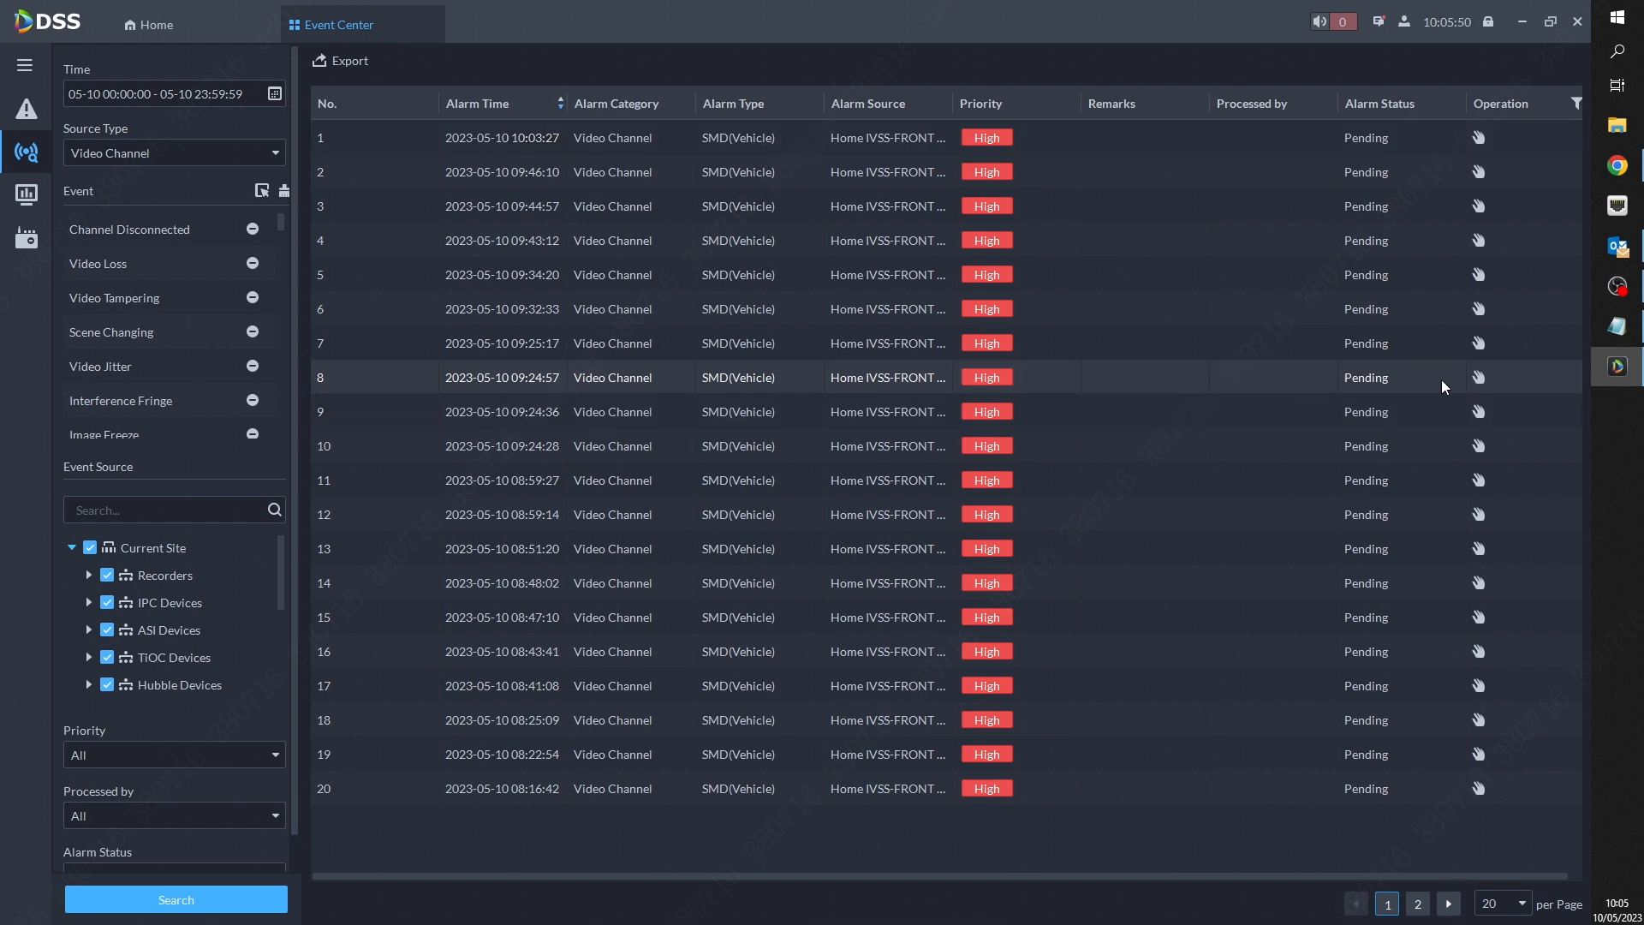
# - Claim the 09:24:57 vehicle alarm, view its front garden snapshot, then return Home
pyautogui.click(1477, 377)
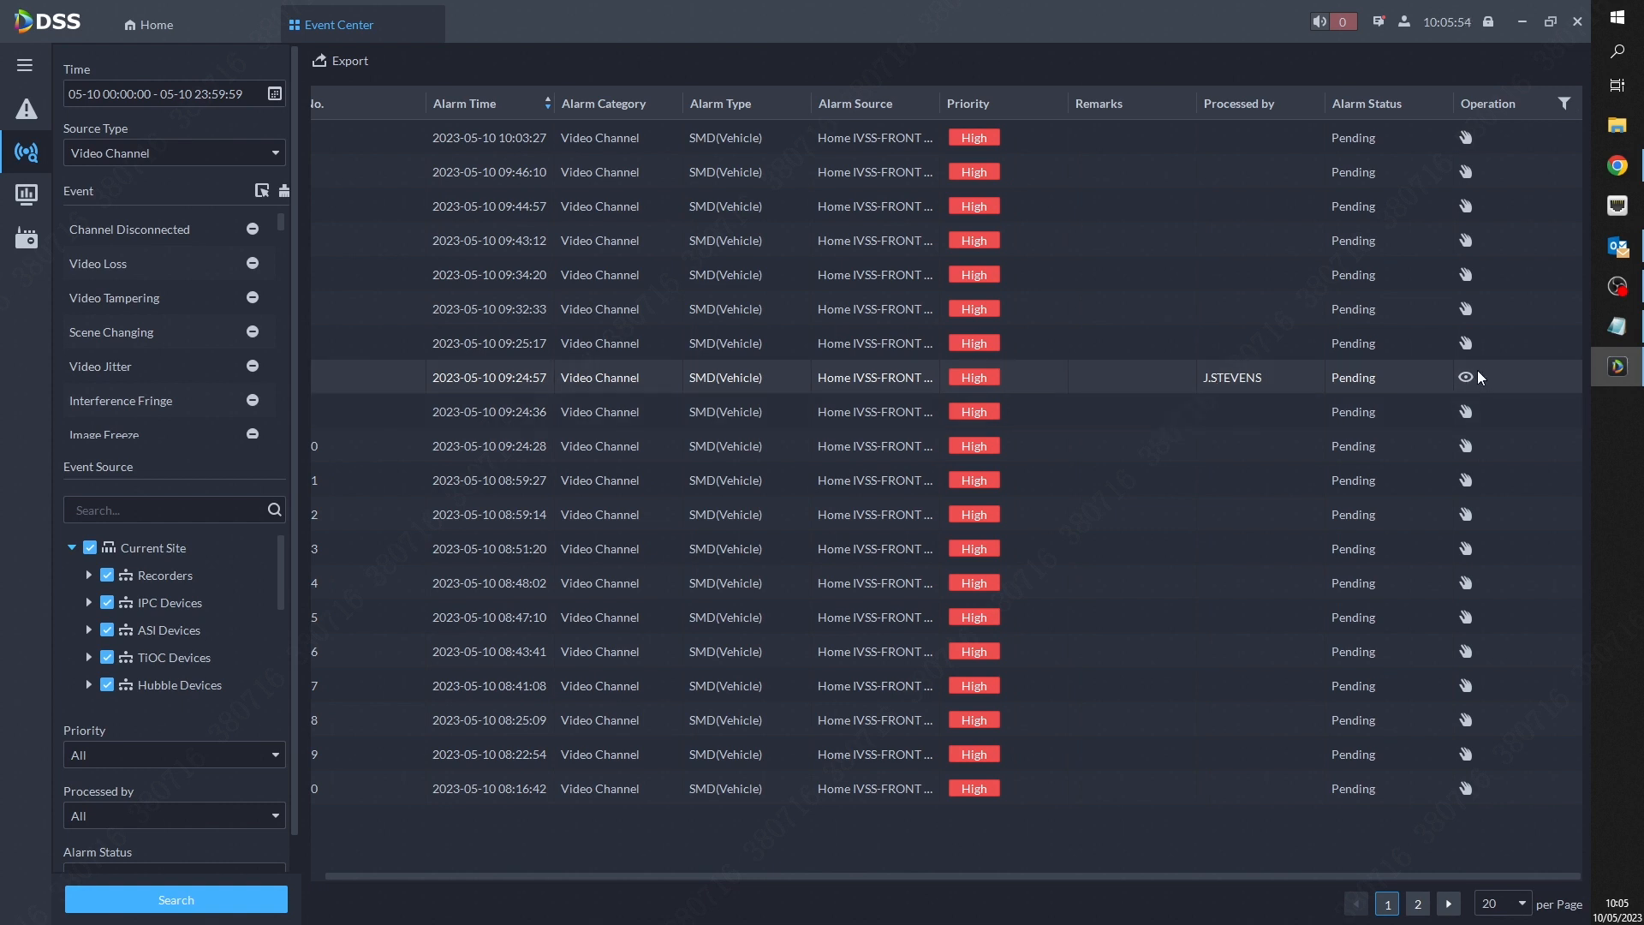
pyautogui.click(1464, 376)
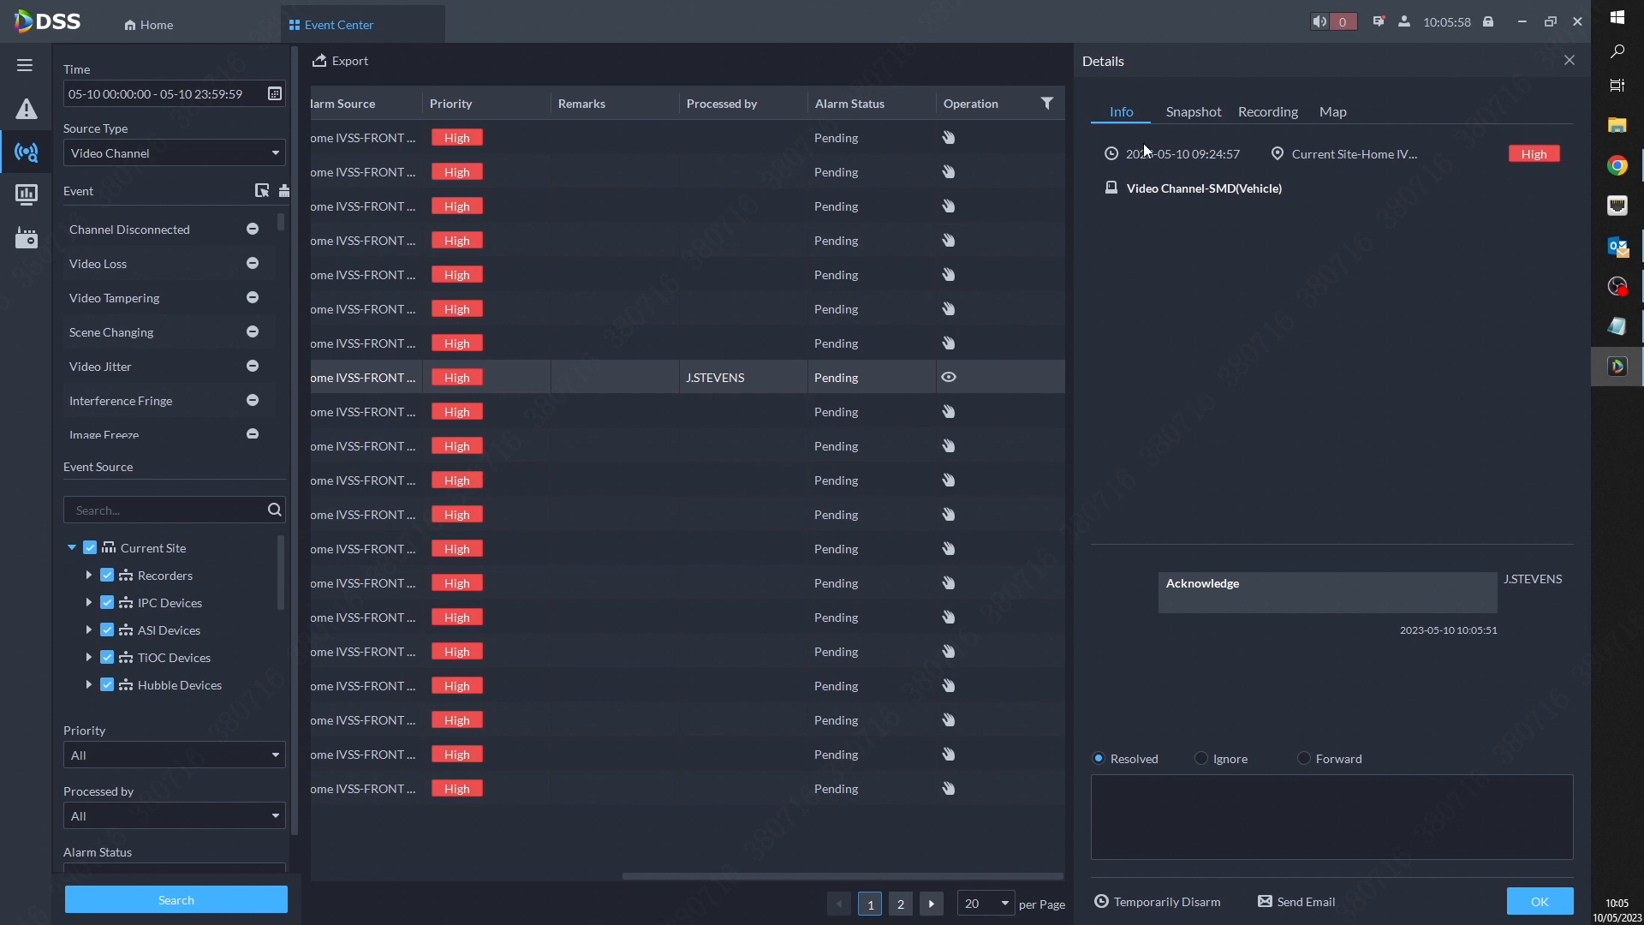
pyautogui.click(1192, 111)
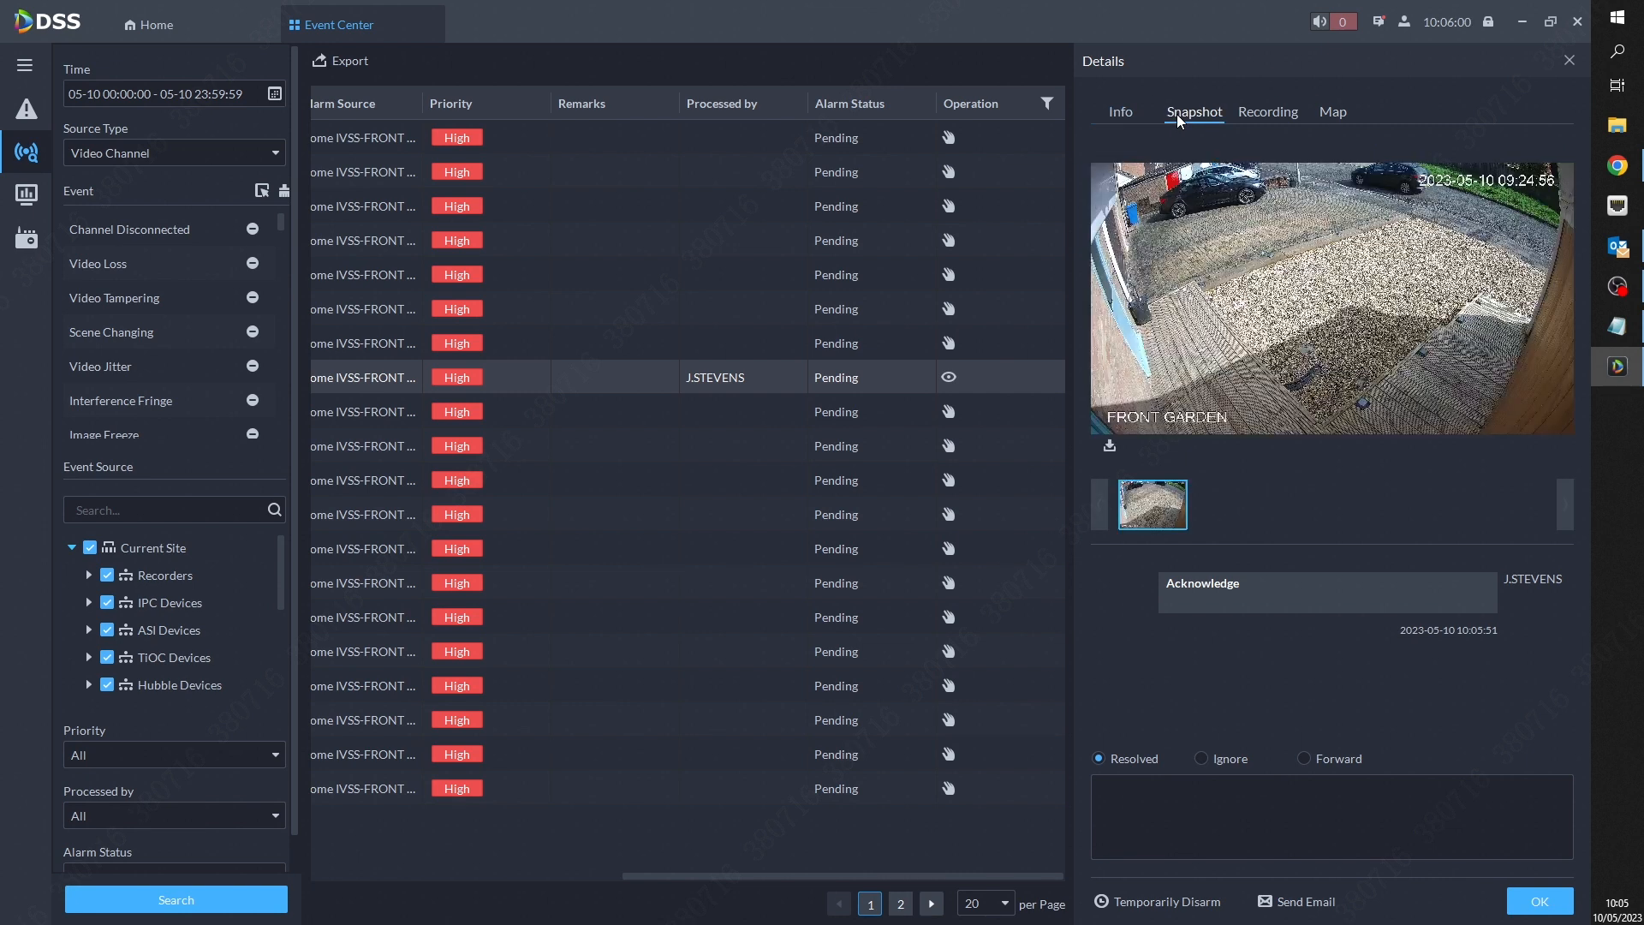
pyautogui.moveTo(1255, 132)
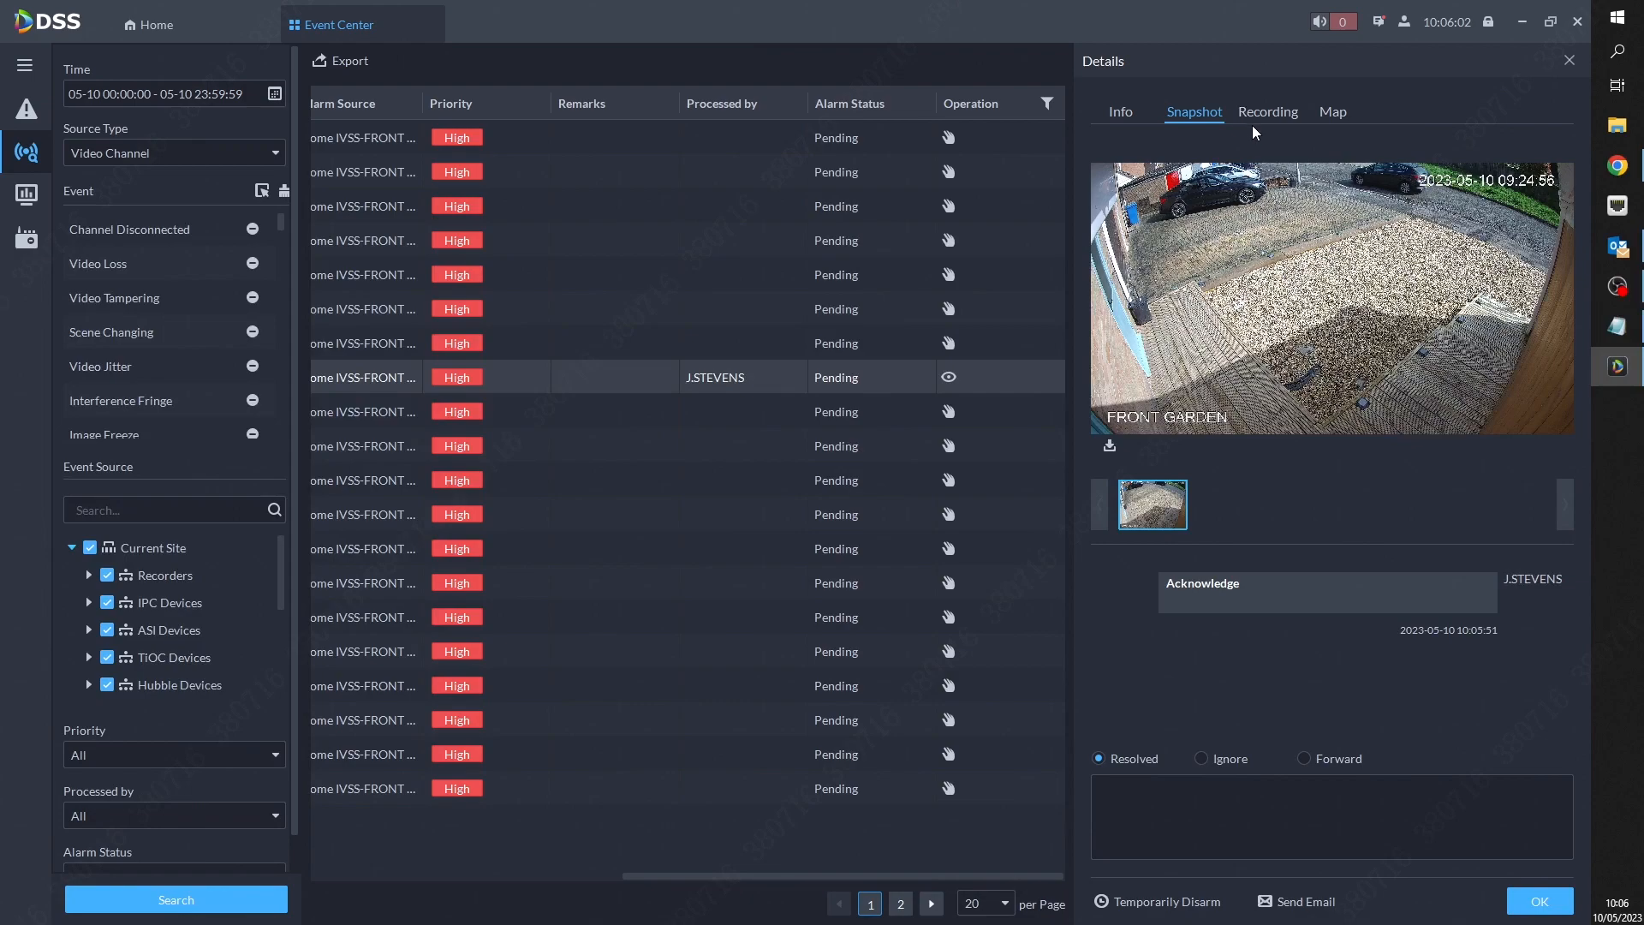
pyautogui.click(155, 24)
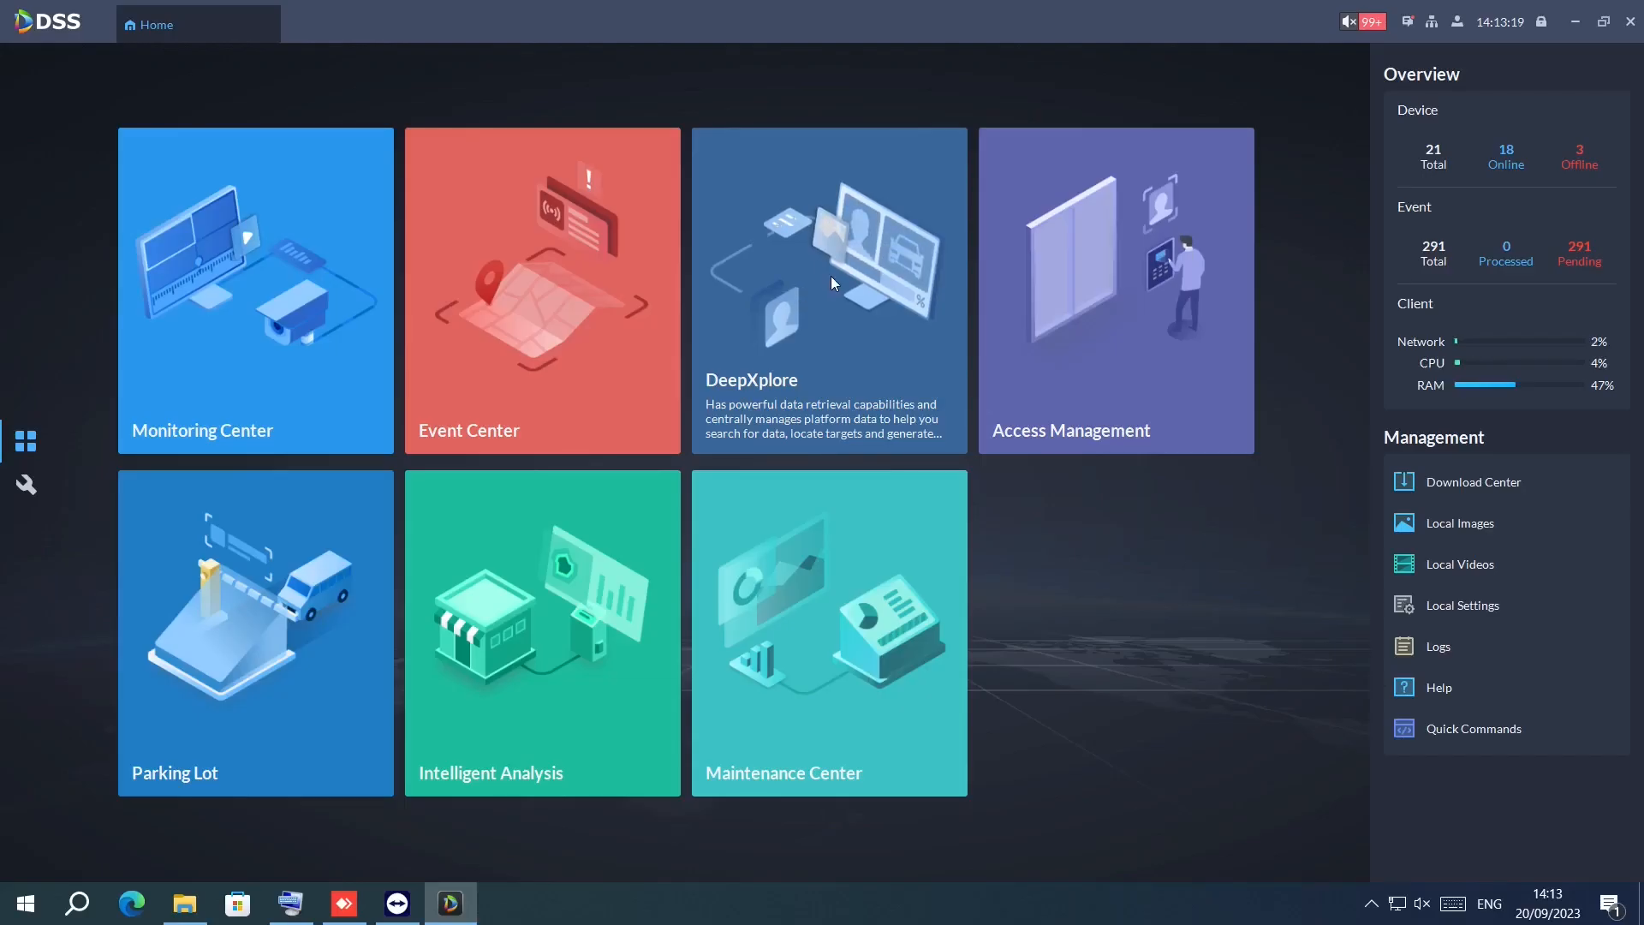
# - Open DeepXplore and switch to the Records capture search
pyautogui.click(828, 290)
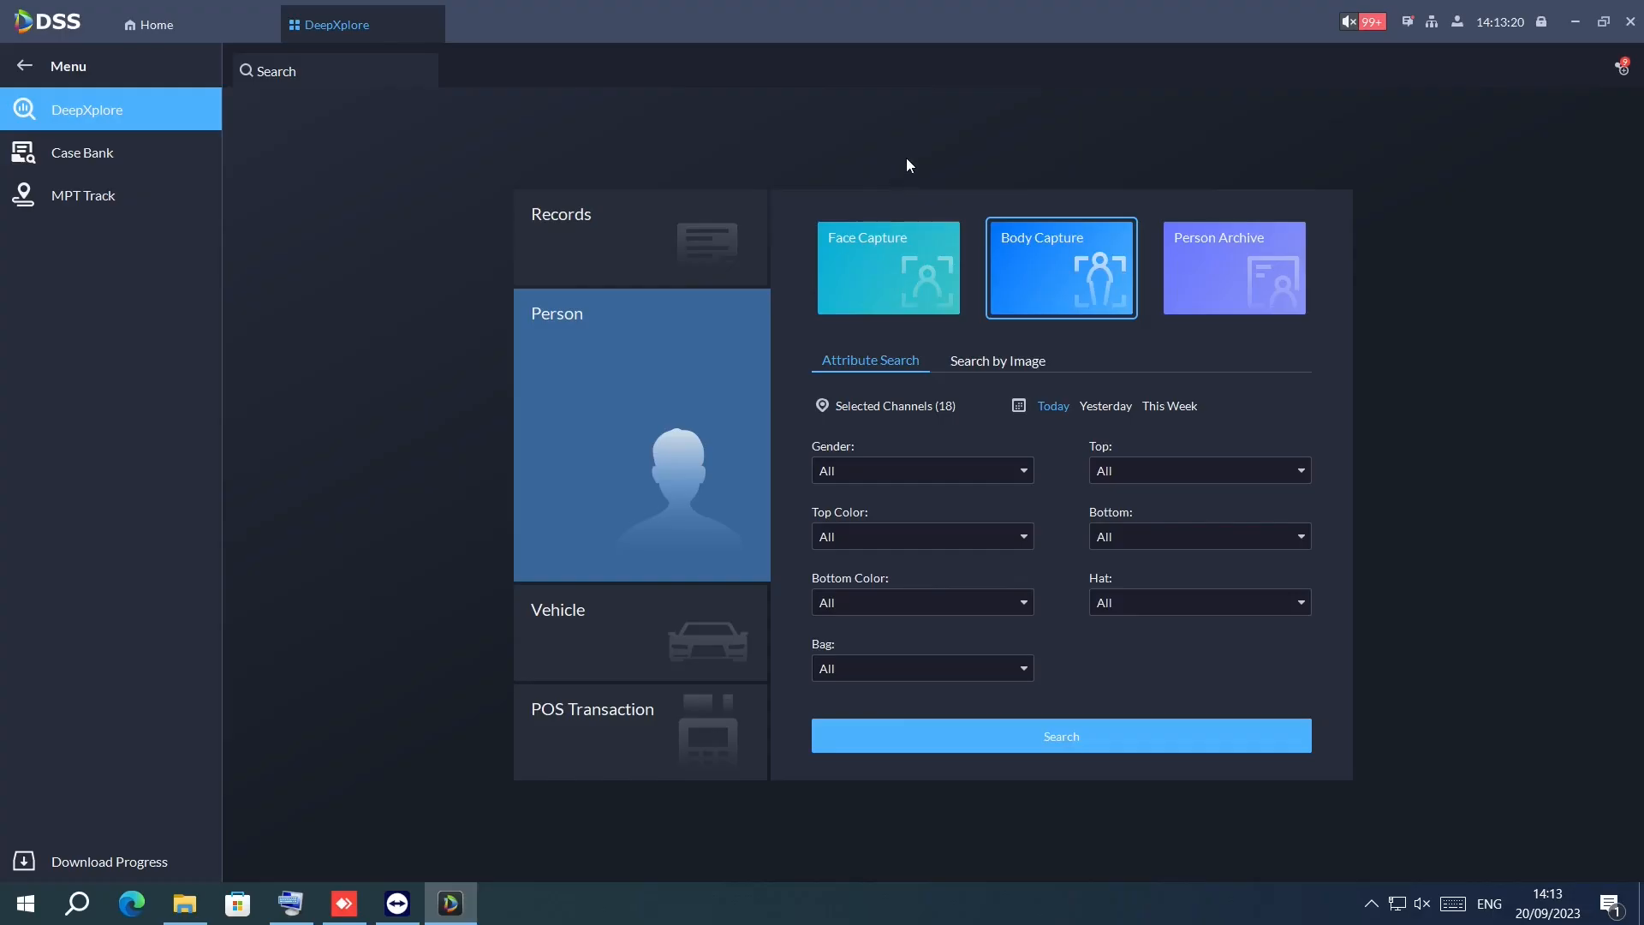
pyautogui.click(640, 239)
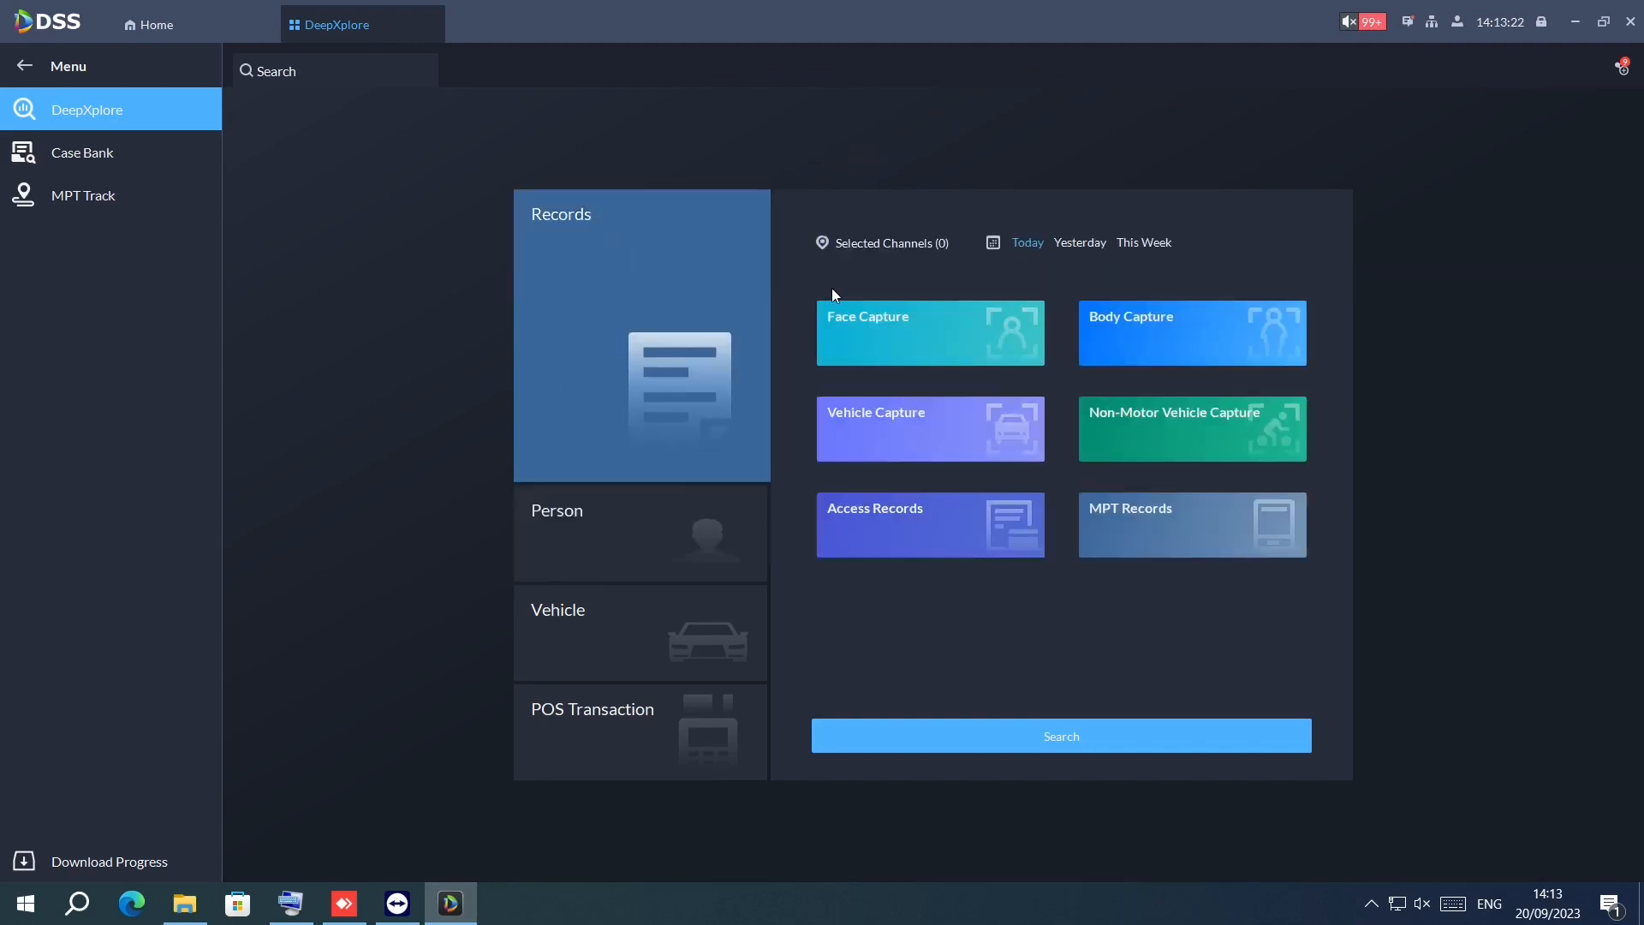
pyautogui.moveTo(923, 369)
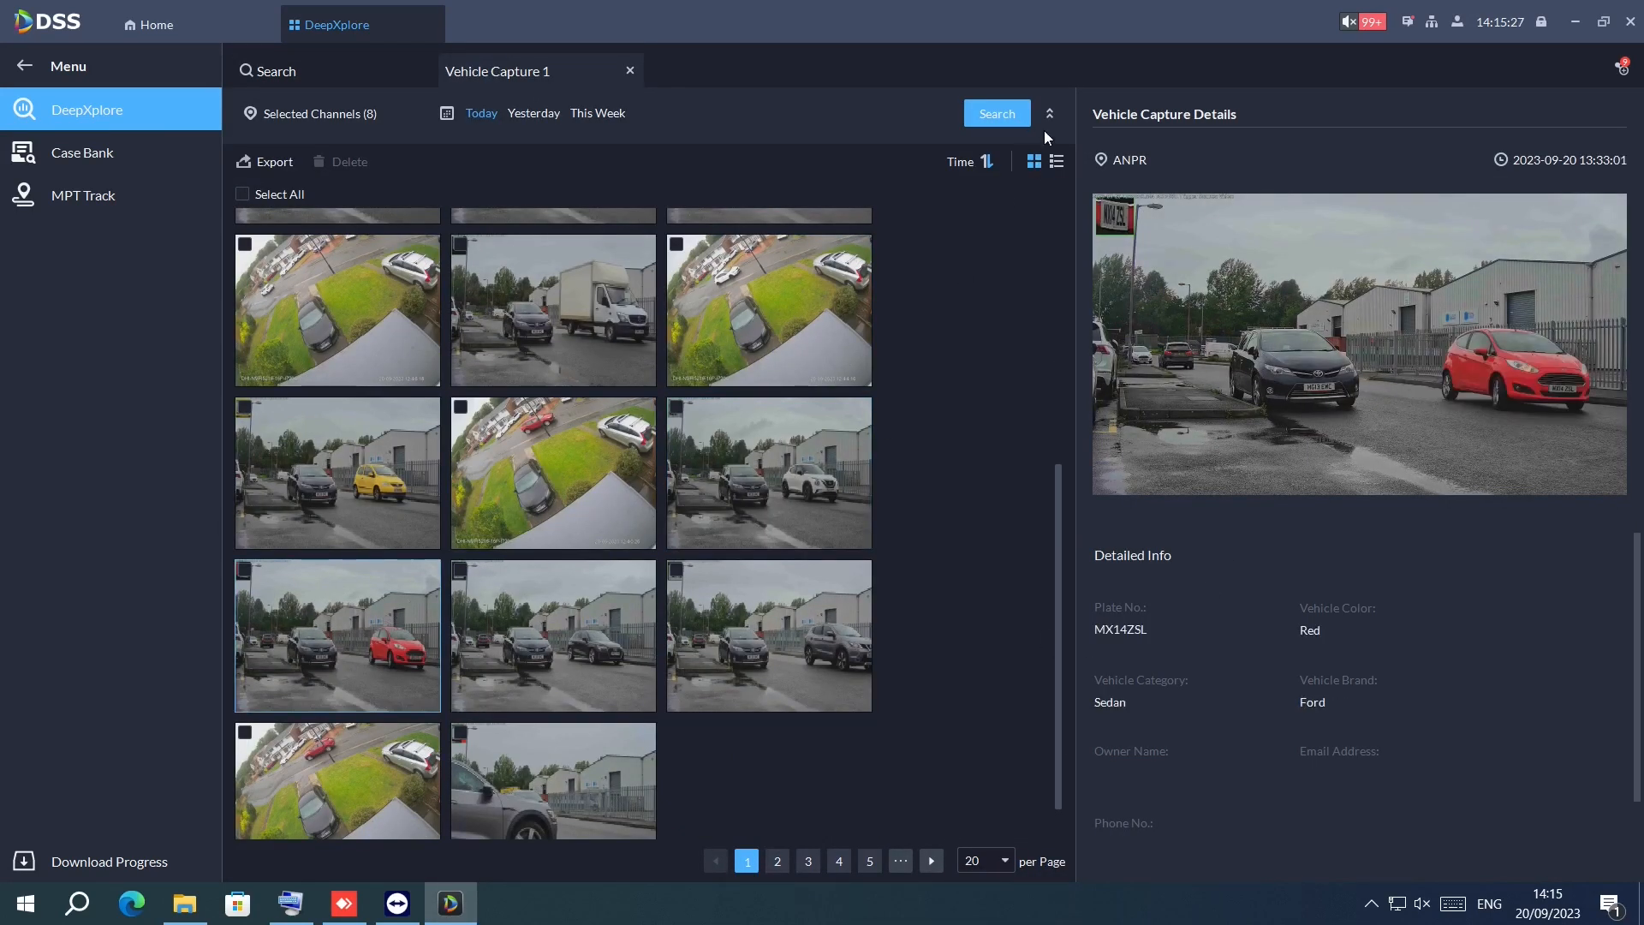
# - Filter vehicle captures to Blue, then open body capture Gender and Bottom Color filters
pyautogui.click(1048, 112)
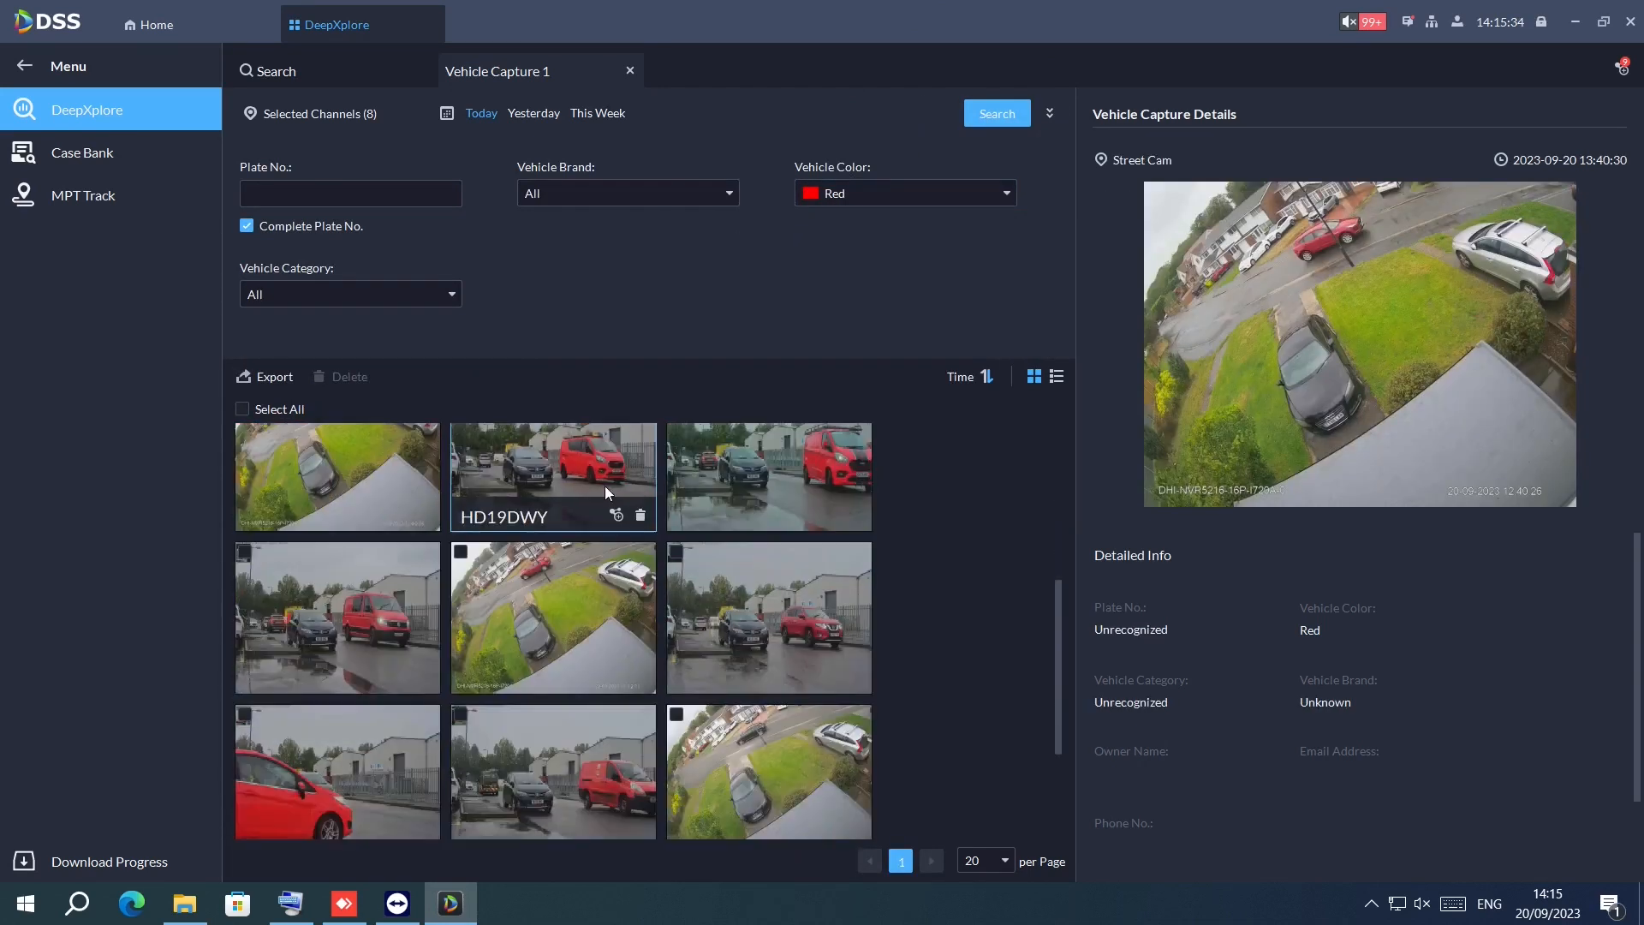
pyautogui.click(626, 193)
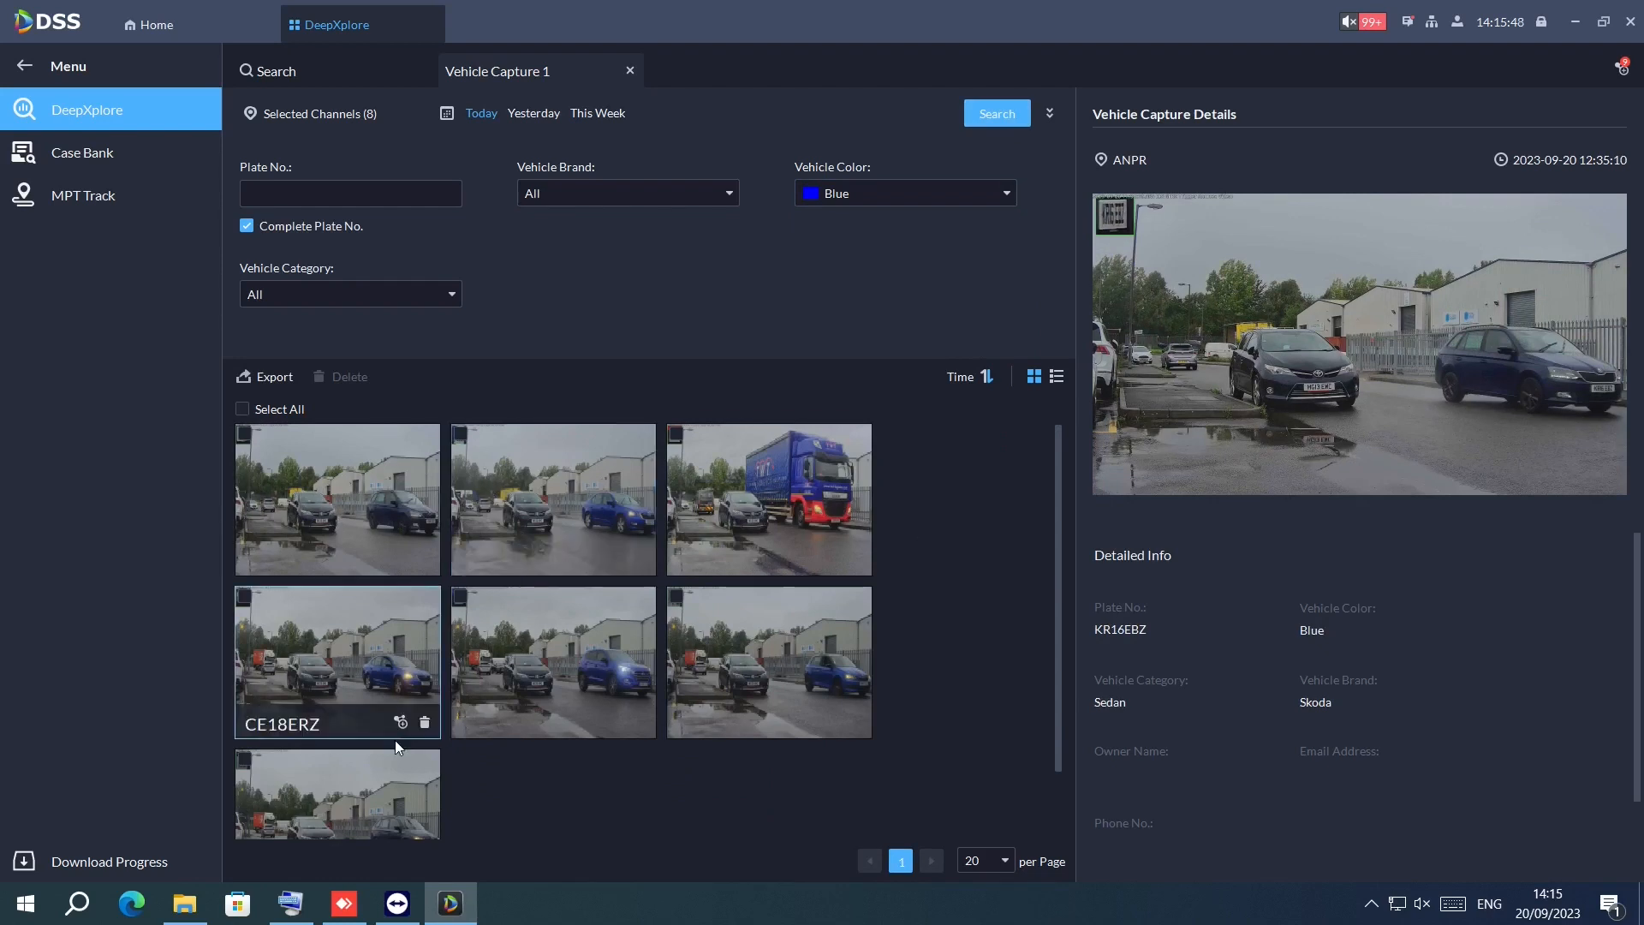
pyautogui.click(627, 192)
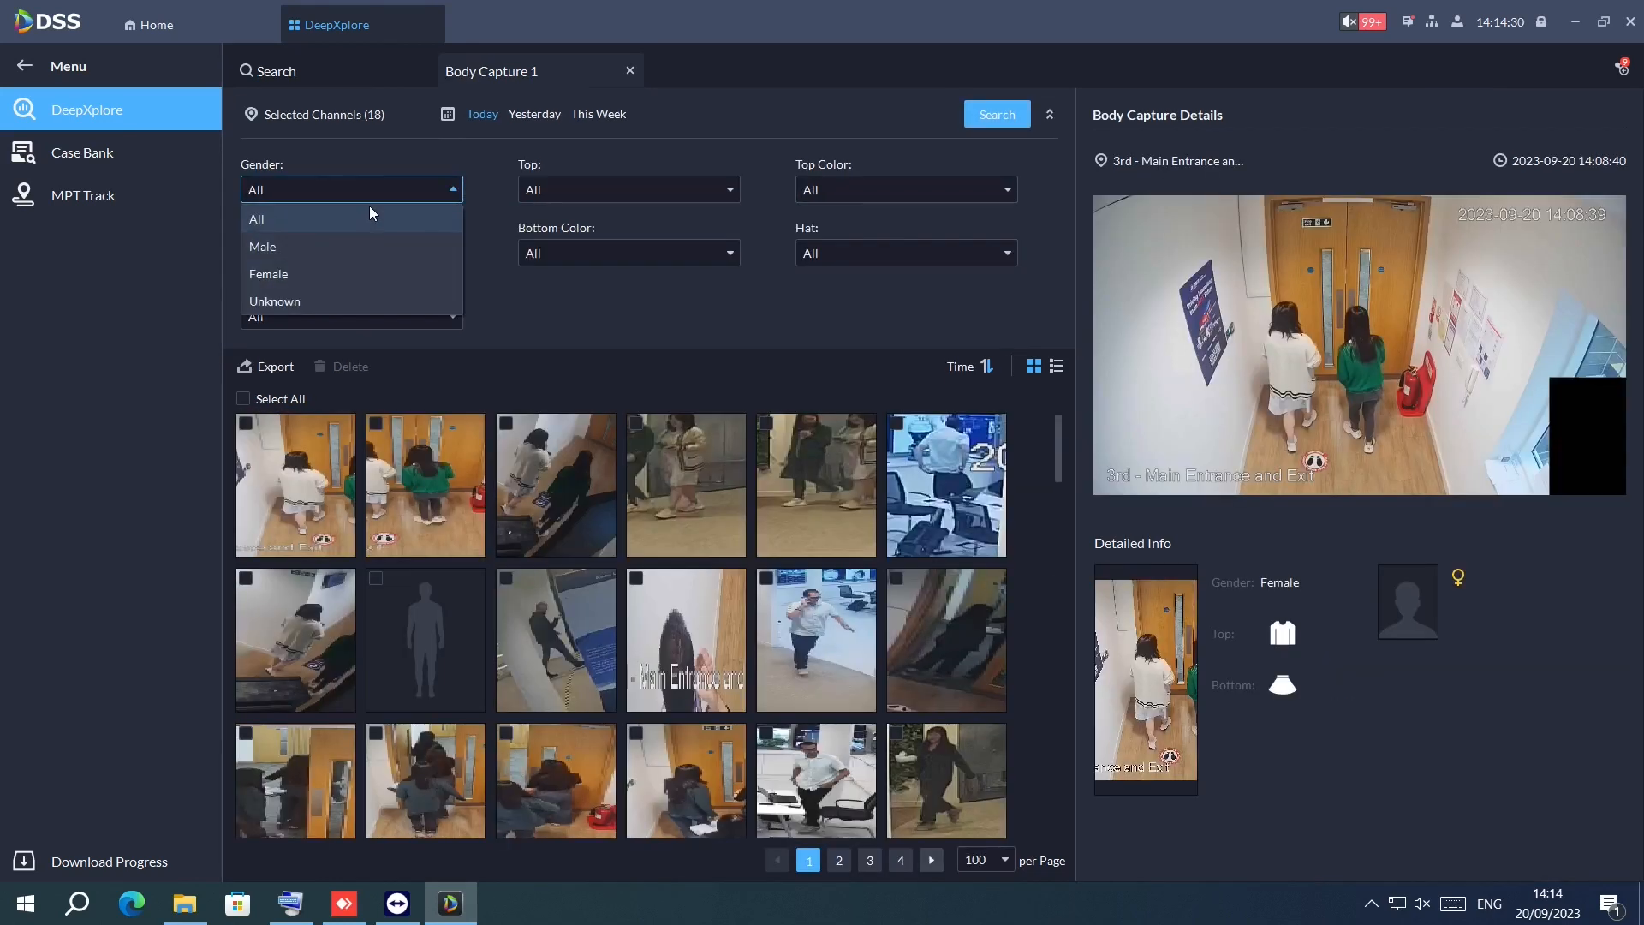
pyautogui.click(627, 252)
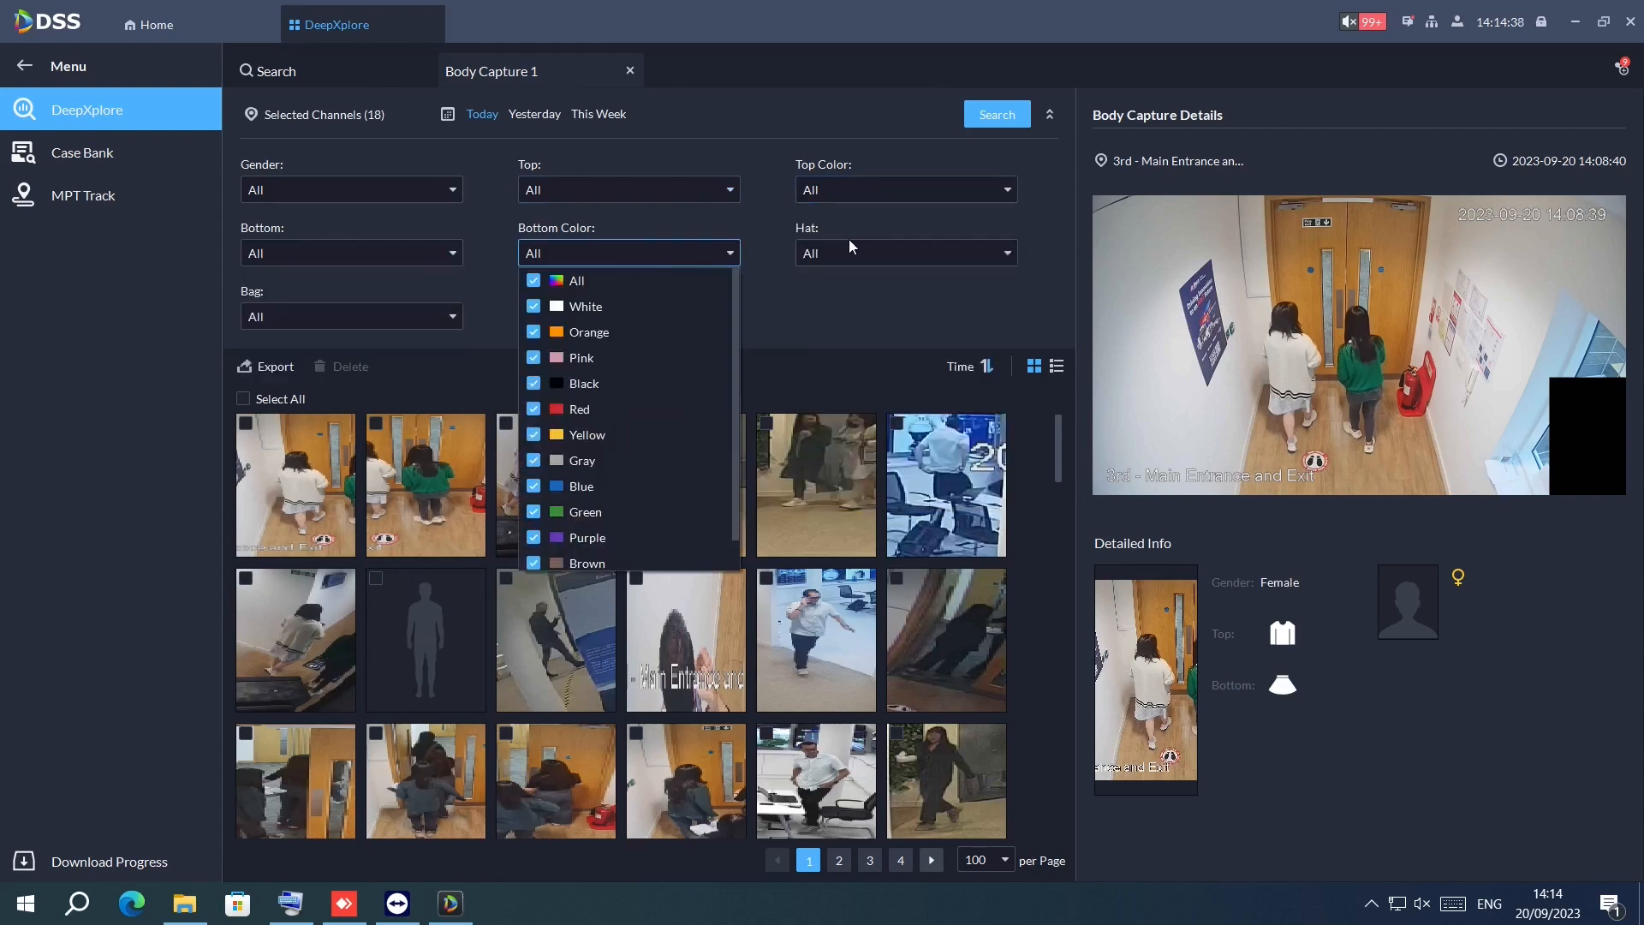